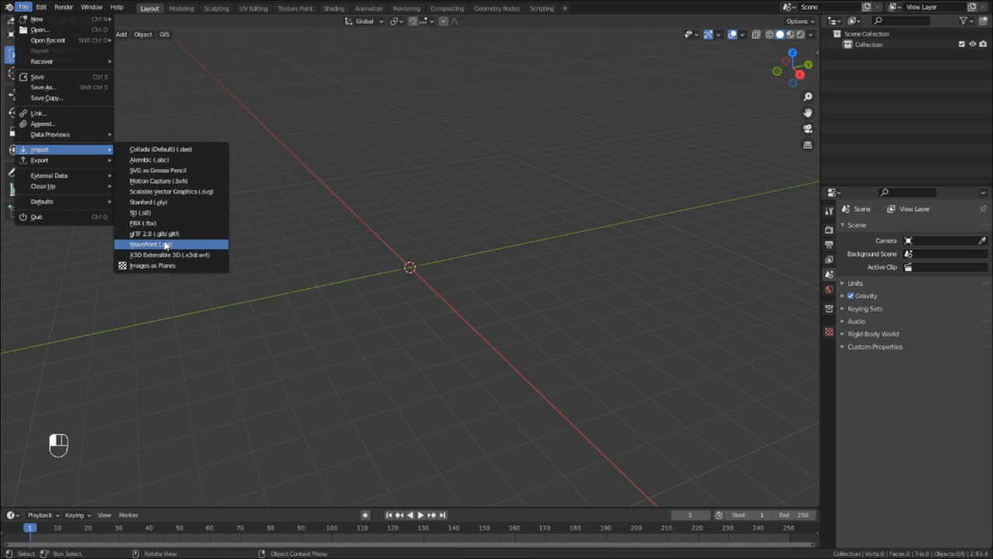
# - Import the nine-part bicycle model (wheels, gear, pedals, frame, chain) from its Wavefront OBJ file
pyautogui.click(148, 244)
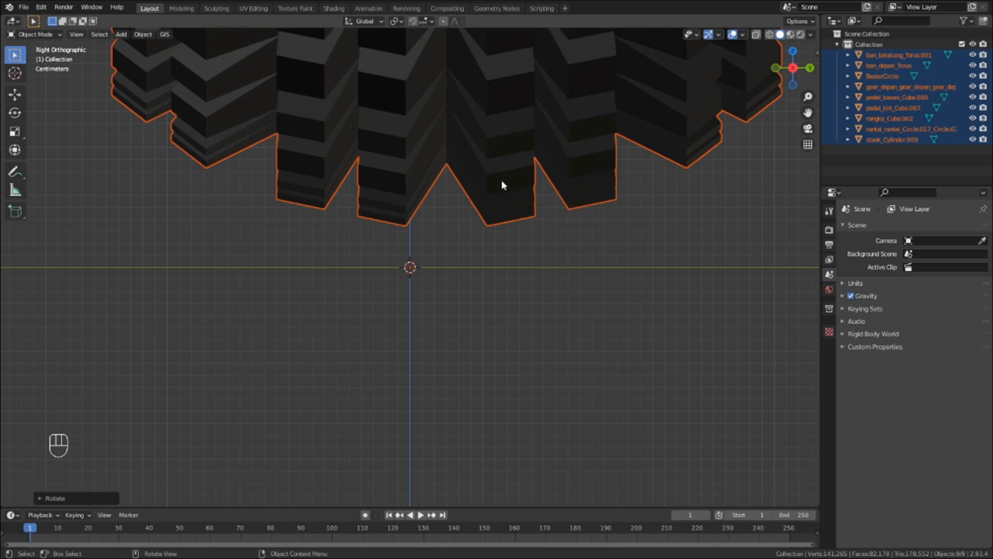
# - Deselect the imported parts and enter Edit Mode on the rear wheel, ban_belakang_Torus.001
pyautogui.press('g')
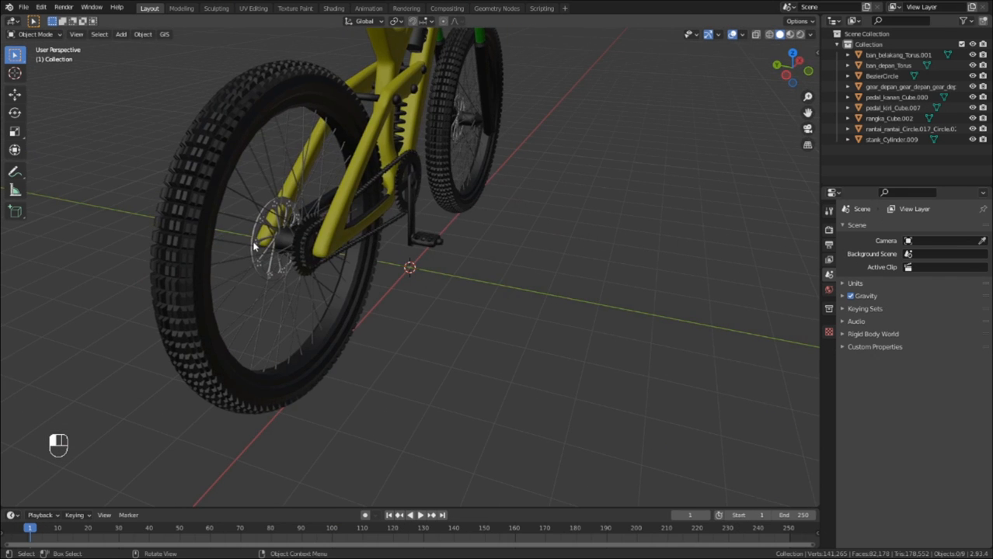
pyautogui.press('Tab')
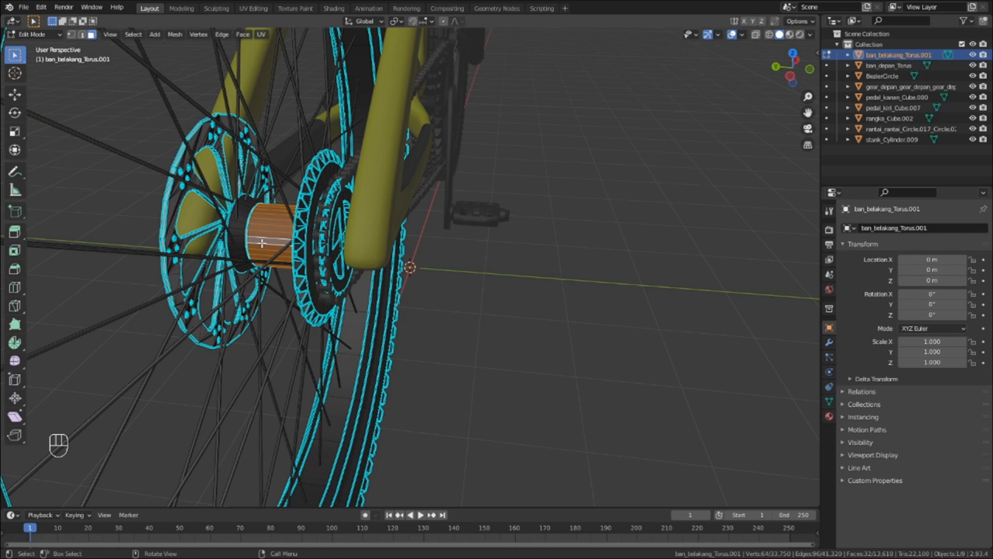
# - Snap the 3D cursor to the rear hub and set the rear wheel's origin there
pyautogui.press('shift+s')
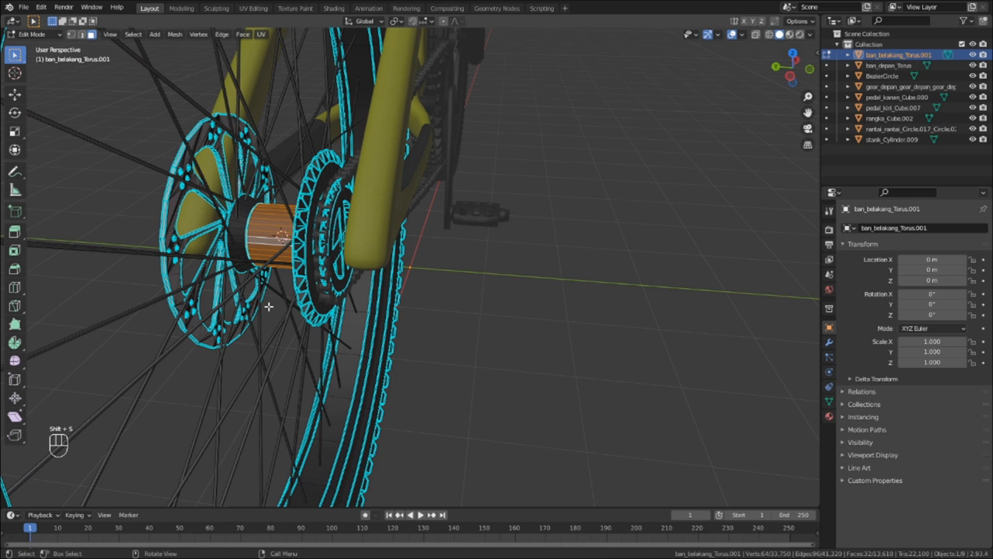
pyautogui.press('Tab')
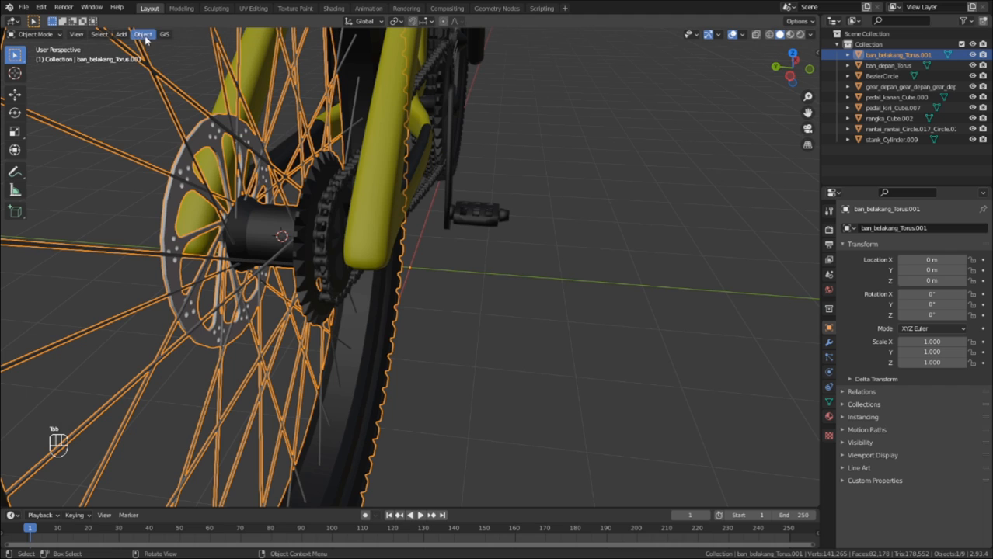
pyautogui.click(143, 34)
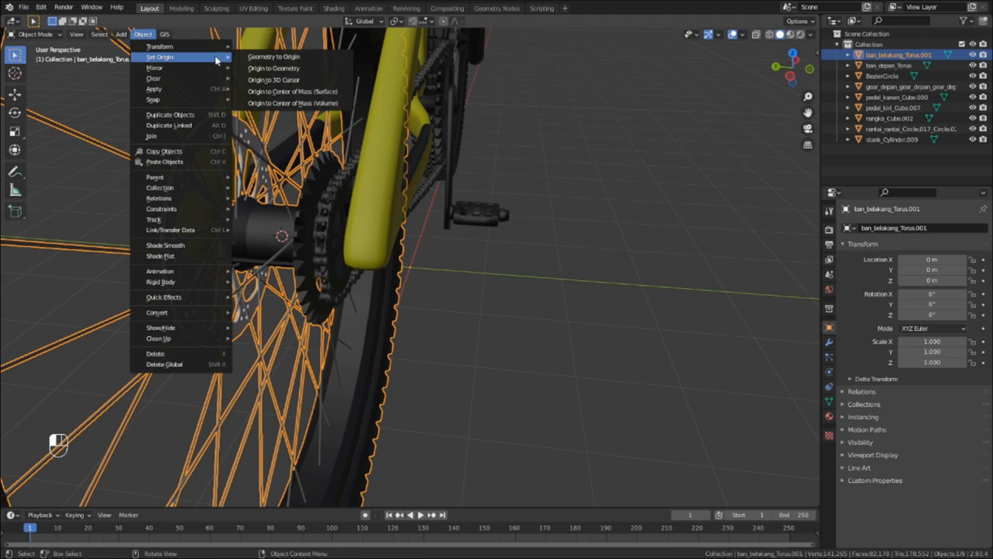
pyautogui.click(274, 68)
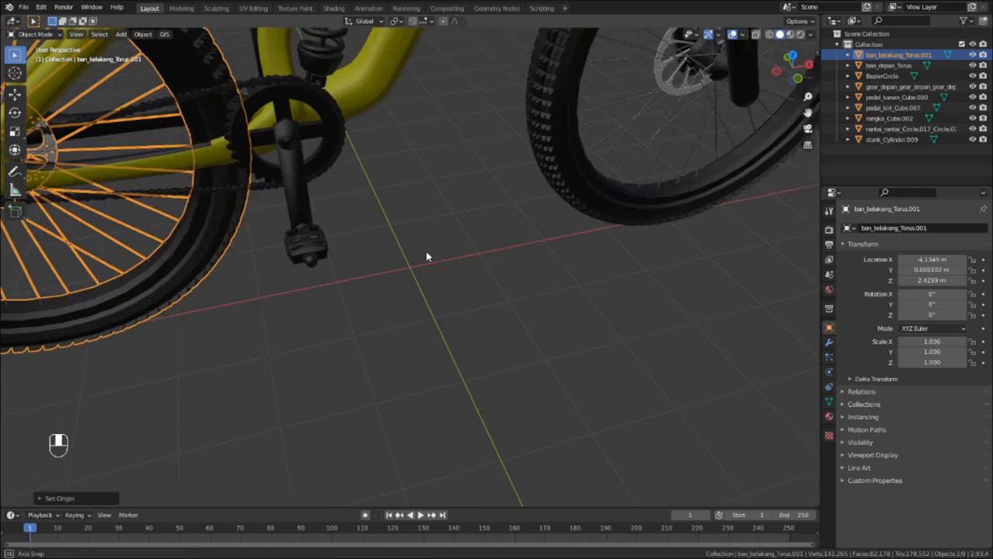
pyautogui.moveTo(426, 256); pyautogui.dragTo(545, 259)
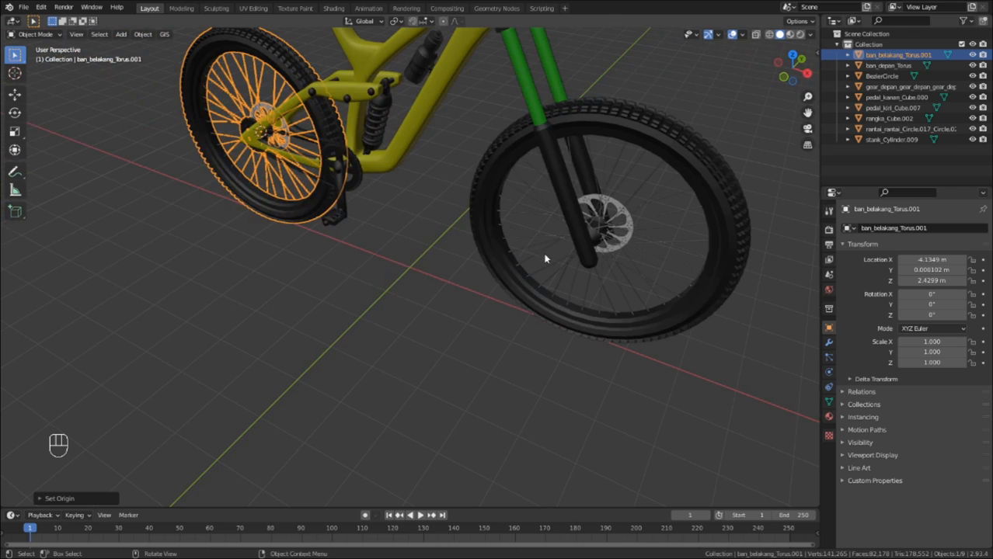
pyautogui.press('Tab')
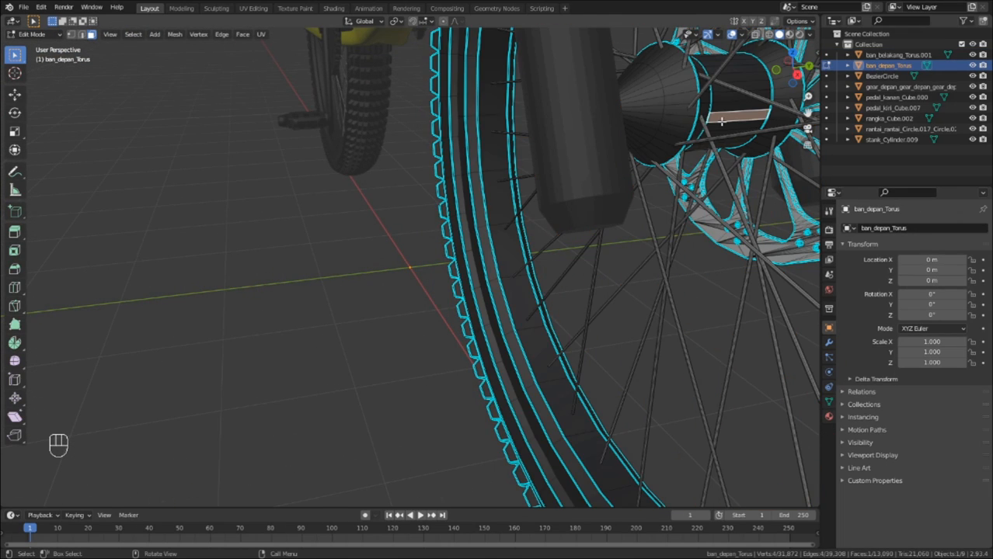
# - Snap the 3D cursor to the front hub and set ban_depan_Torus's origin to it
pyautogui.press('shift+s')
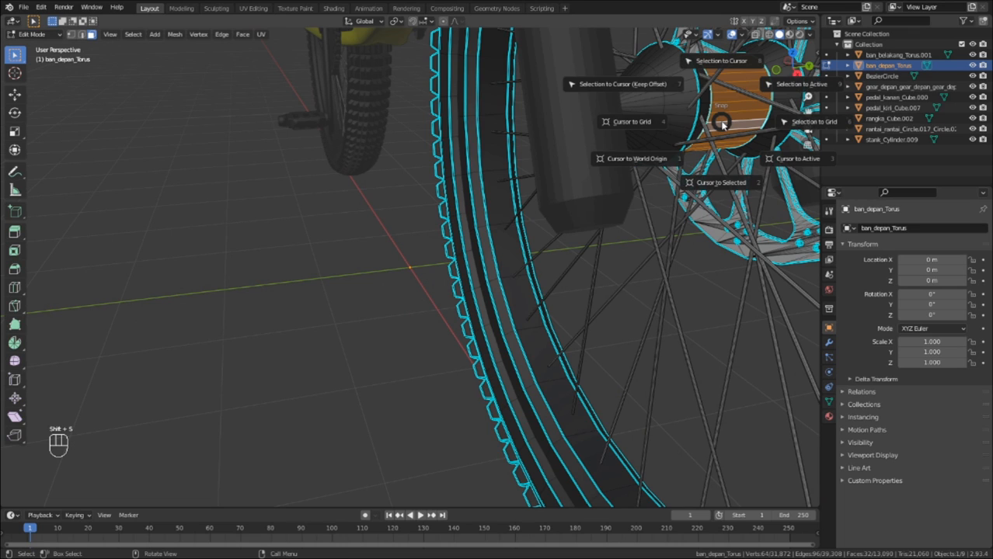
pyautogui.moveTo(719, 182)
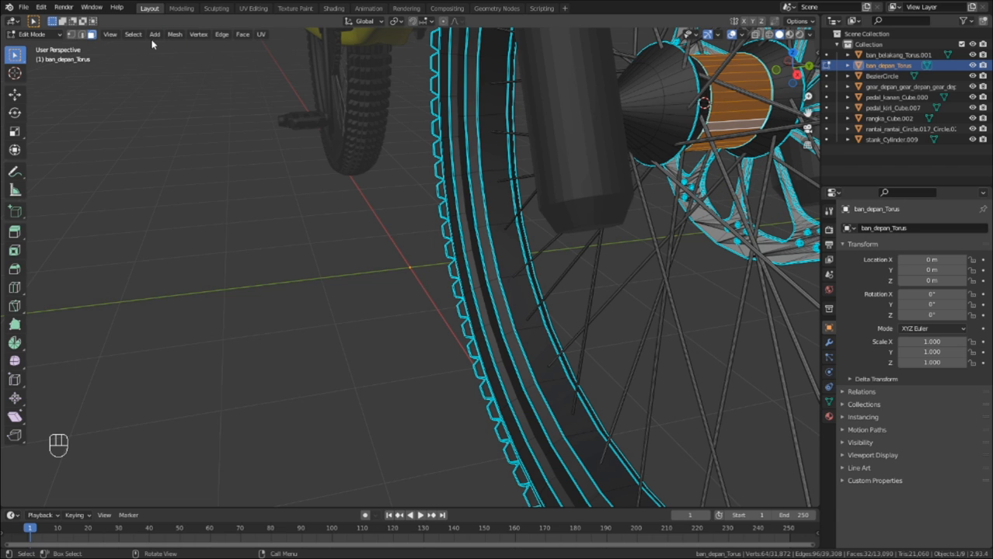
pyautogui.press('Tab')
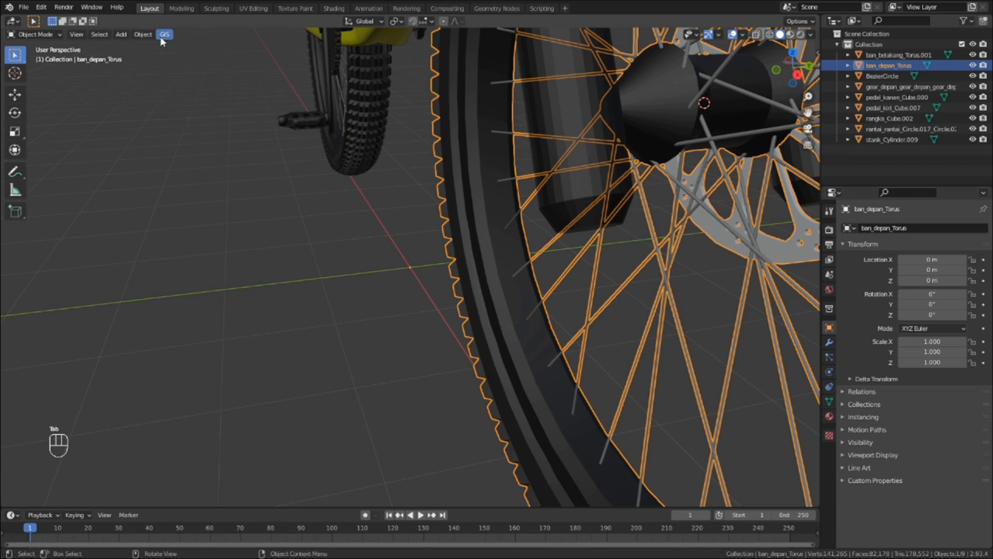
pyautogui.click(143, 34)
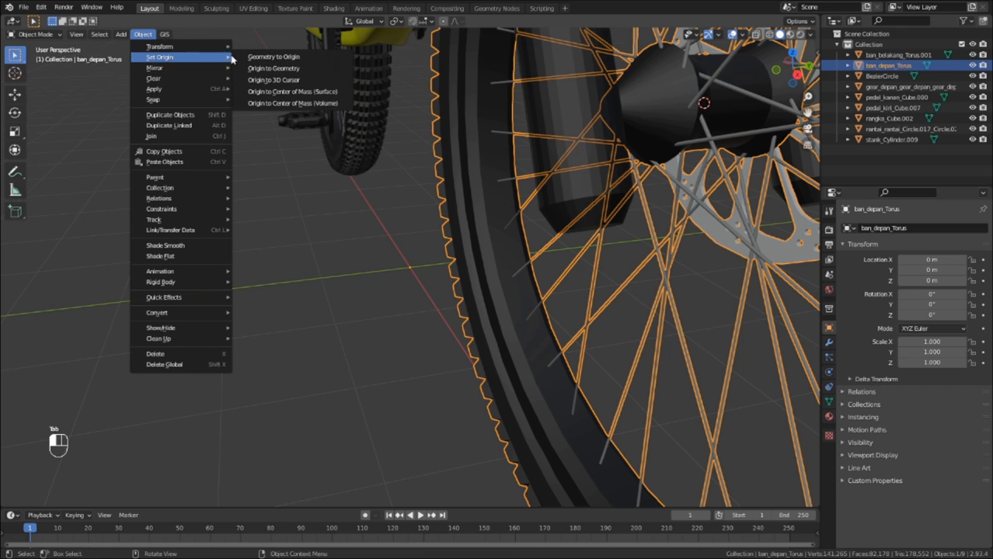
pyautogui.click(274, 67)
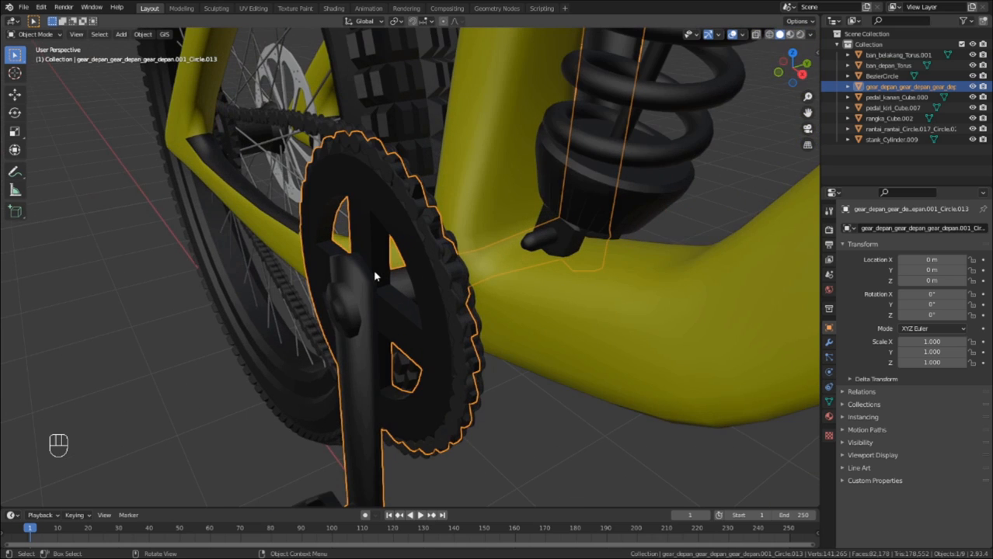
# - In wireframe, snap the cursor to the crank axle and set the front gear's origin there
pyautogui.press('z')
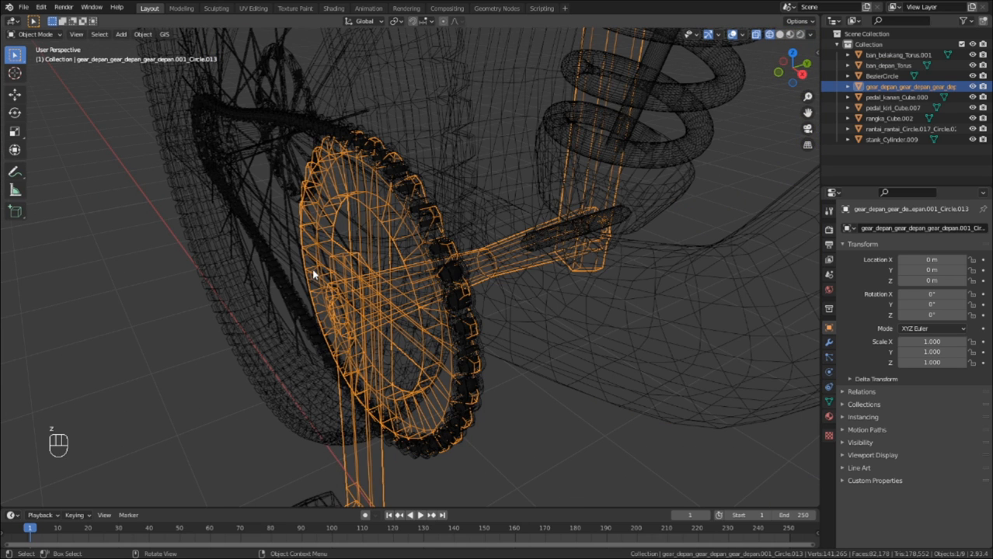
pyautogui.moveTo(478, 240)
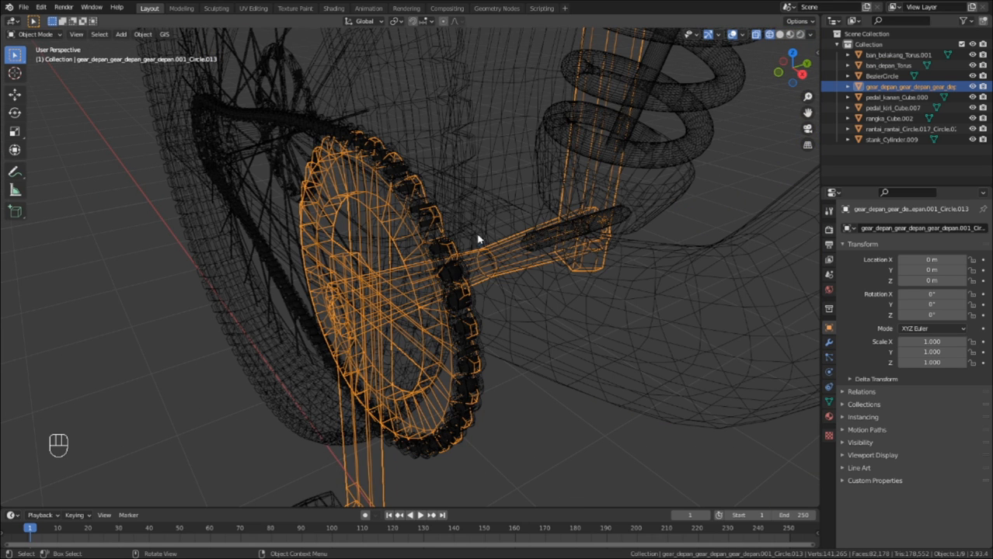
pyautogui.press('Tab')
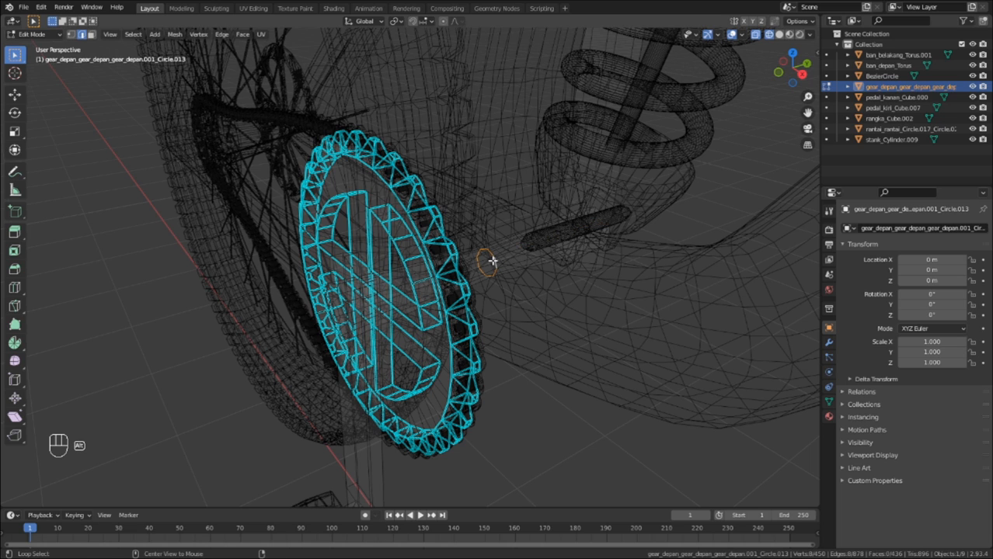
pyautogui.press('shift+s')
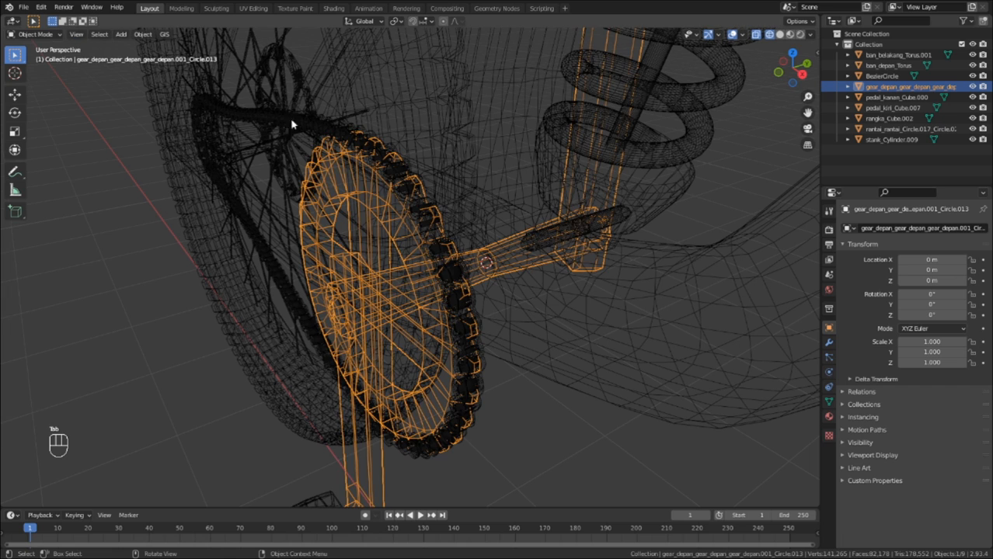
pyautogui.click(143, 34)
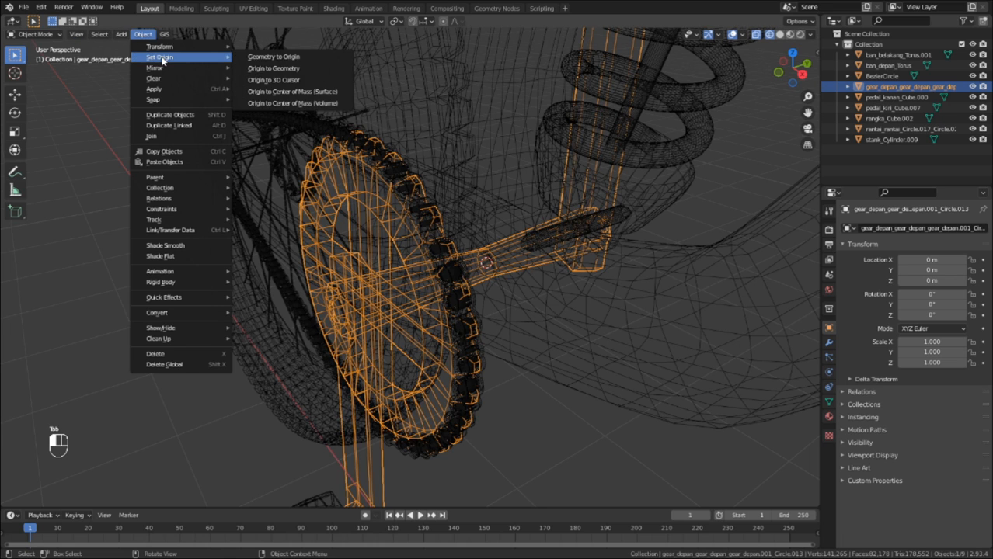
pyautogui.click(273, 67)
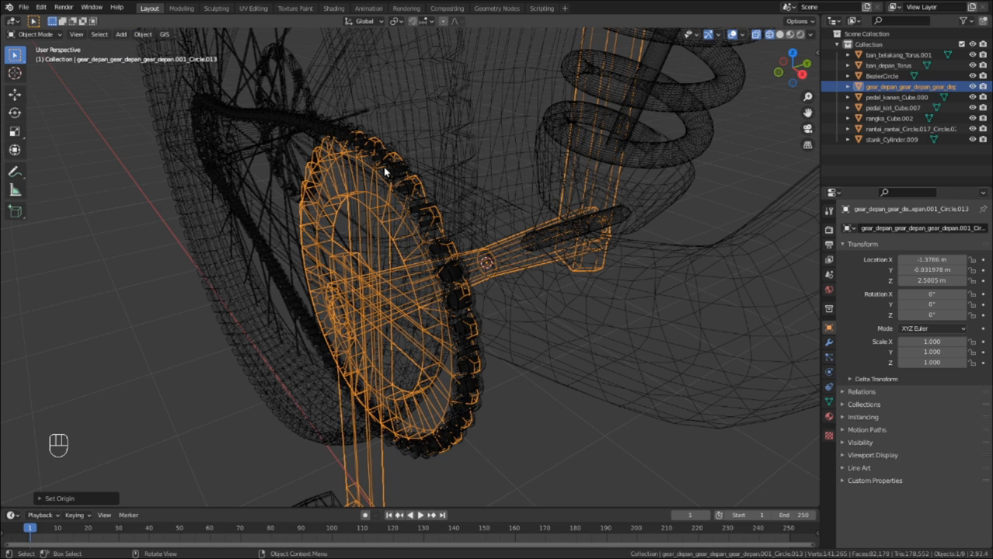
pyautogui.moveTo(434, 200)
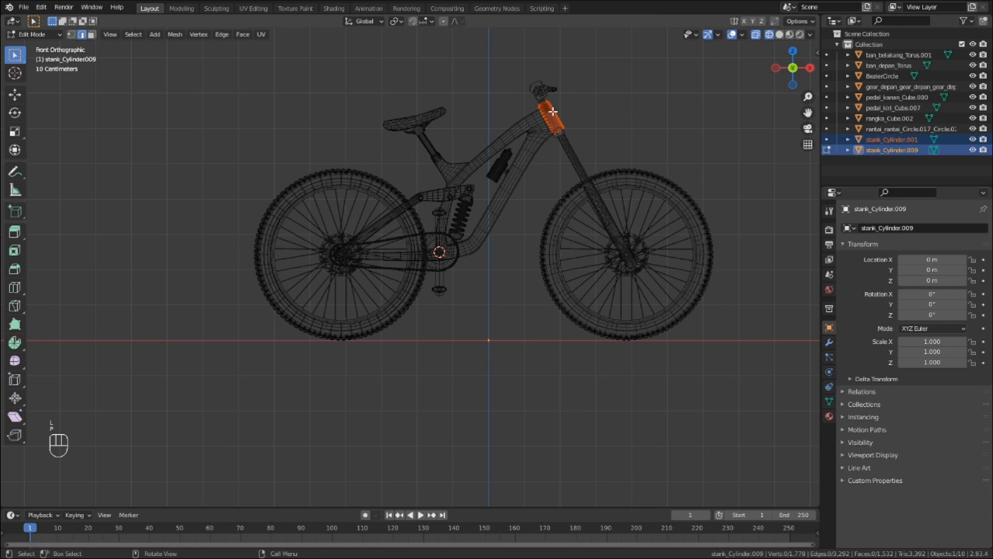
# - Separate the head-tube piece from the steering object and join it to the frame
pyautogui.press('Tab')
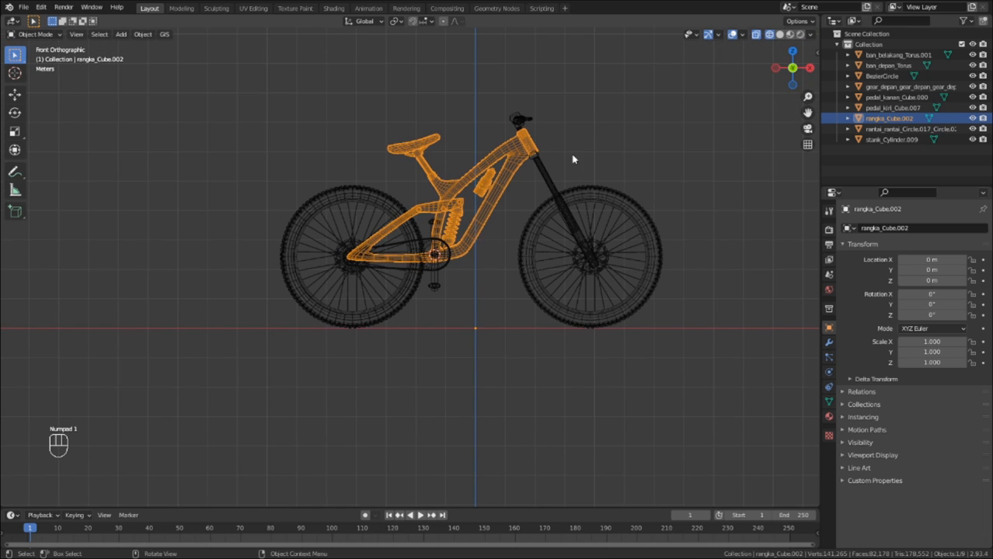
pyautogui.click(550, 177)
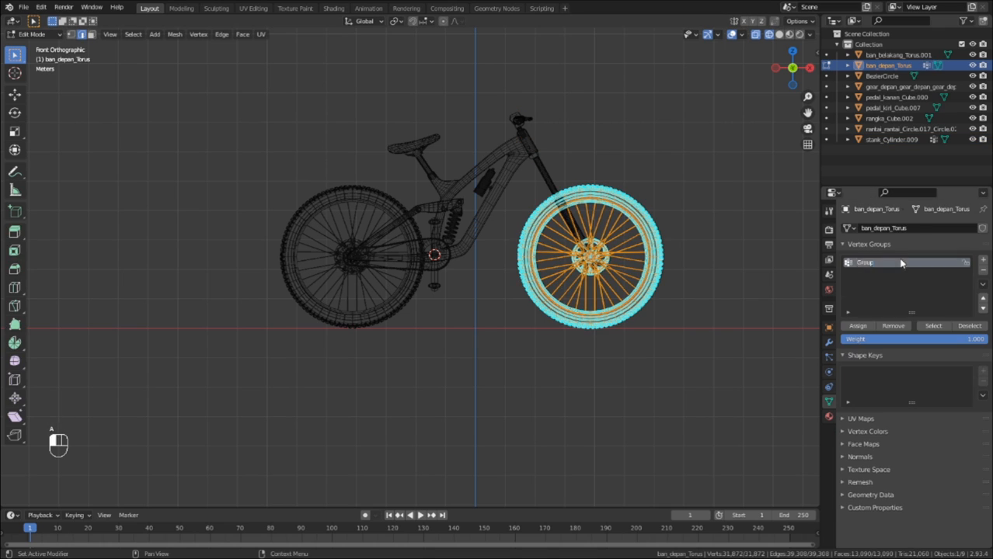
# - Assign all front wheel and frame vertices to vertex groups, naming the frame's group Frame
pyautogui.press('Tab')
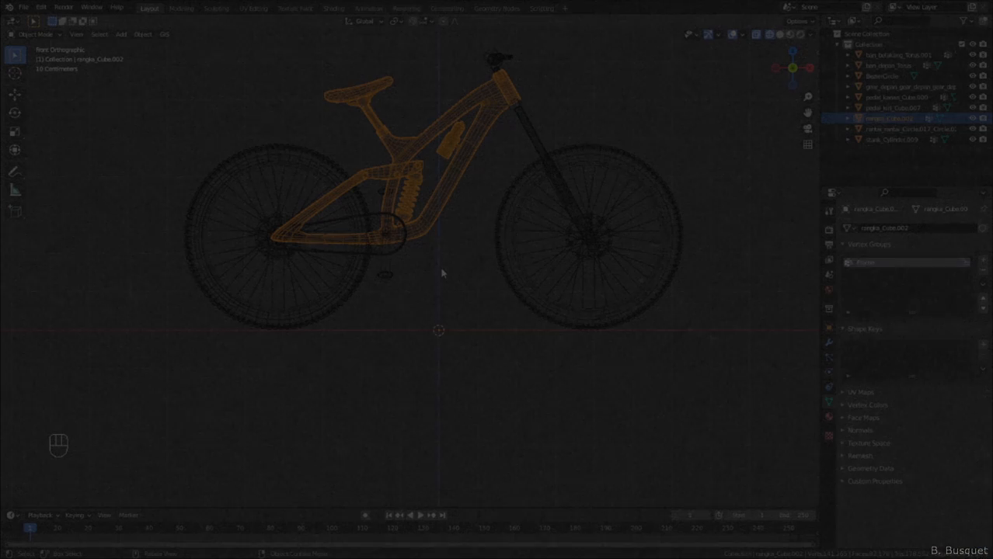
# - Add an armature with its bone rotated 90° flat, and give the rear wheel an RW group
pyautogui.press('shift+a')
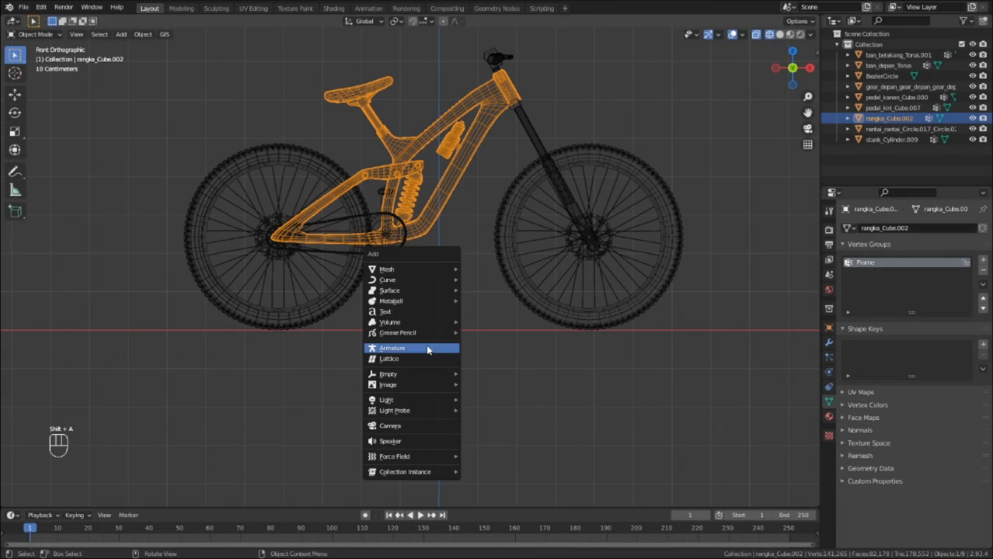
pyautogui.click(392, 348)
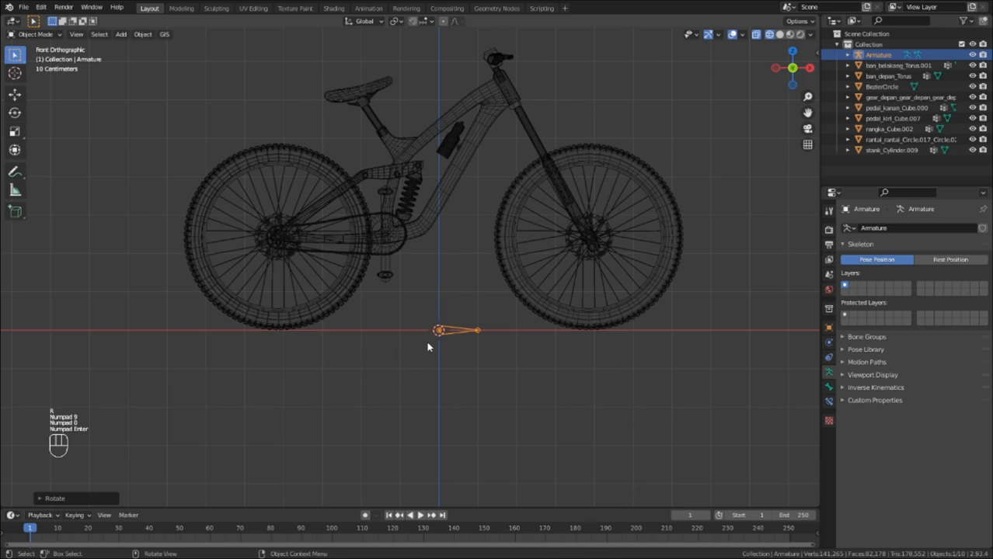
pyautogui.press('Tab')
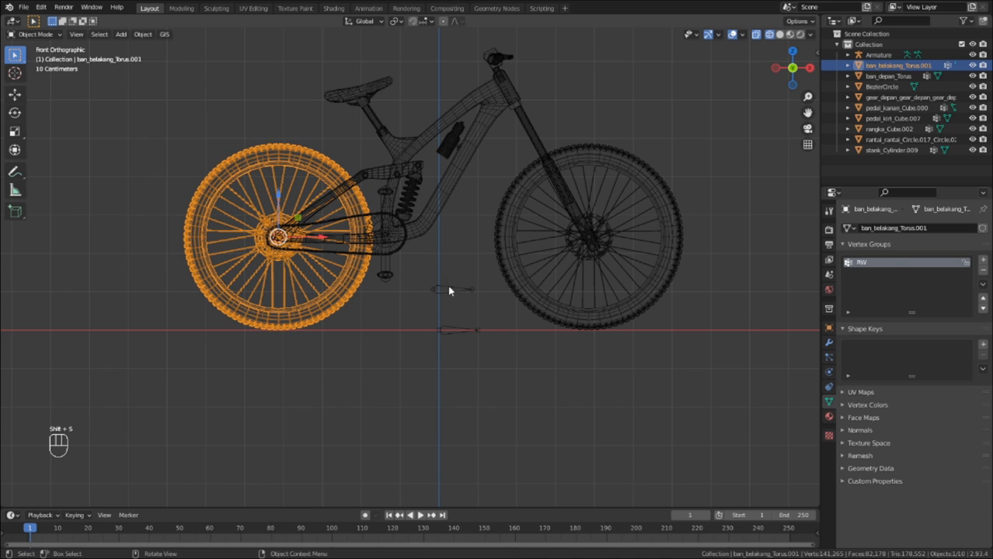
# - From top view, snap the armature bone onto the rear hub, leaving a second bone there
pyautogui.press('Tab')
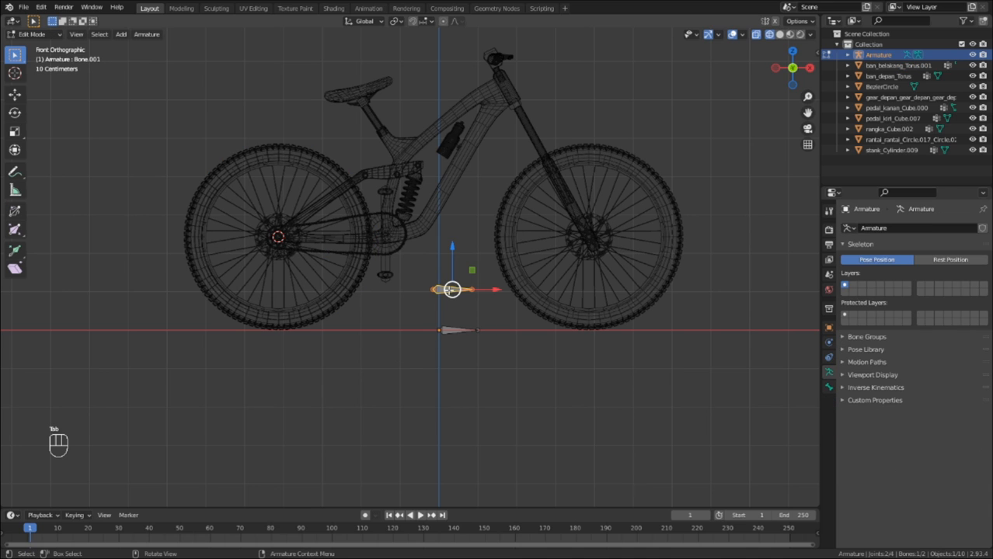
pyautogui.press('KP_7')
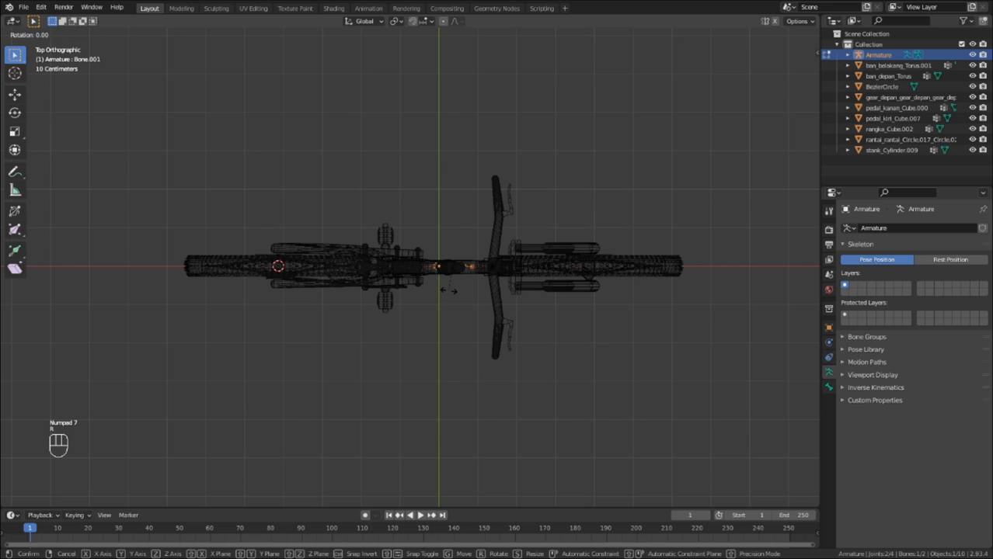
pyautogui.press('Tab')
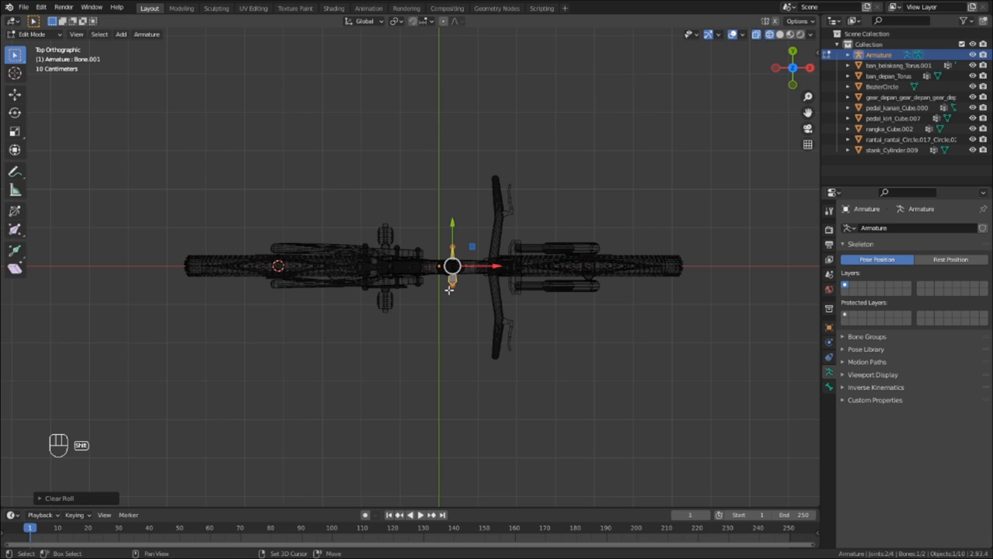
pyautogui.press('shift+s')
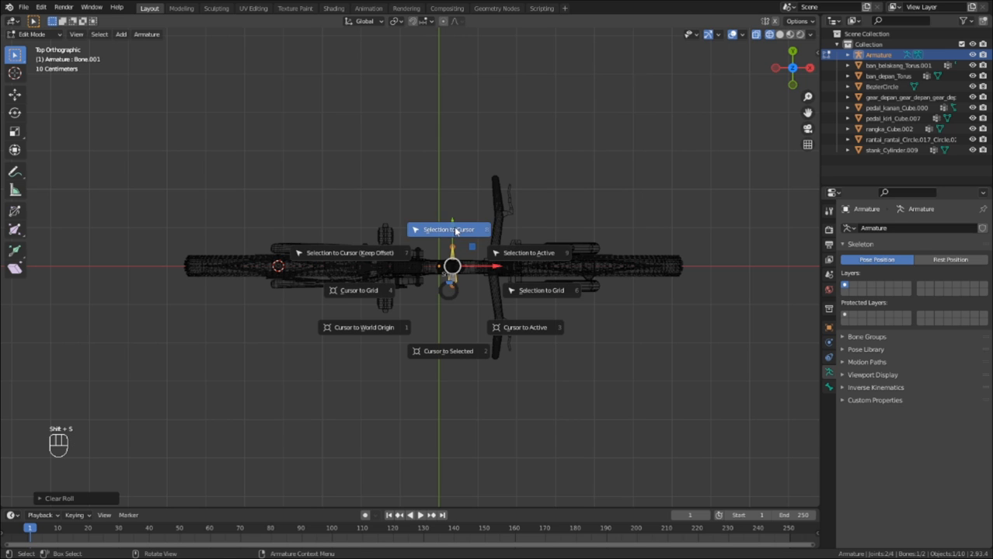
pyautogui.click(447, 229)
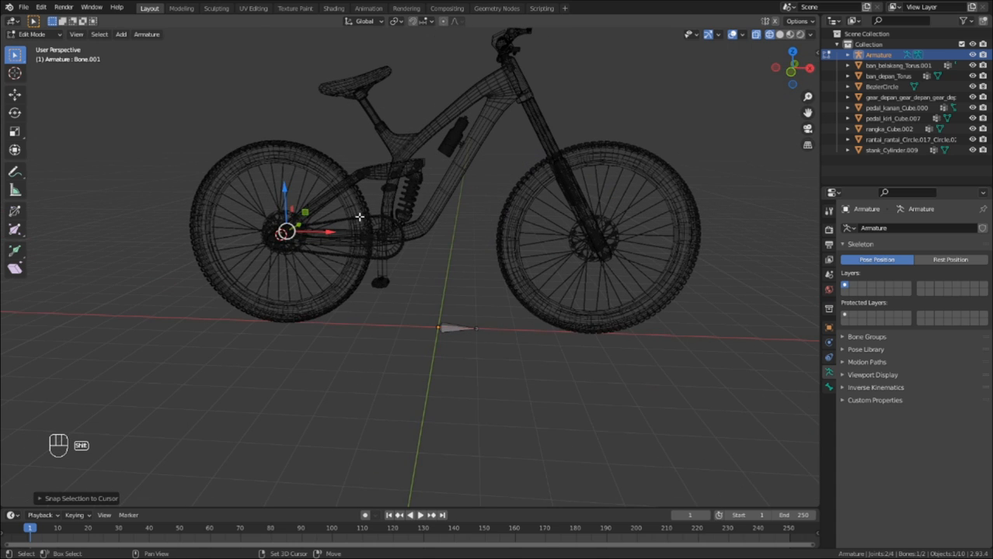
pyautogui.press('shift+d')
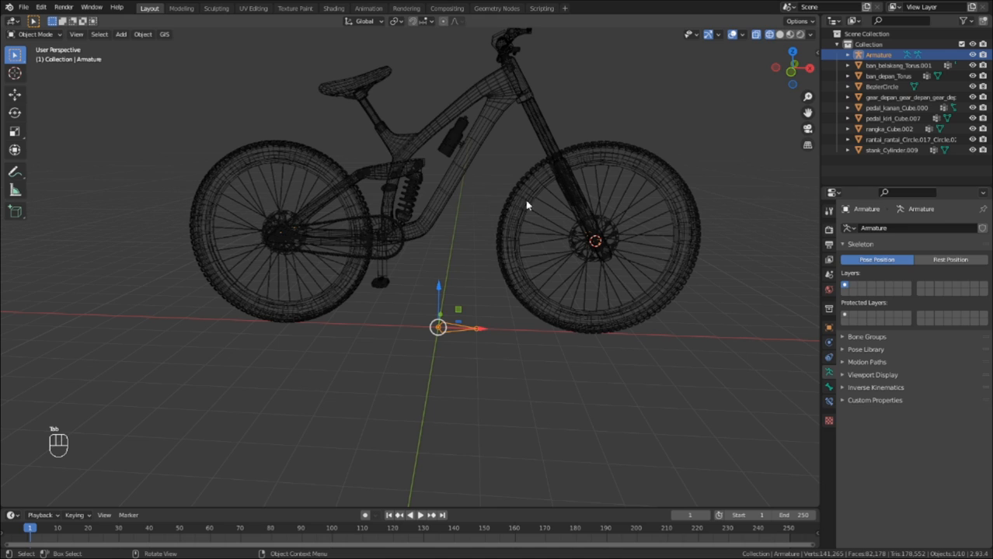
pyautogui.press('Tab')
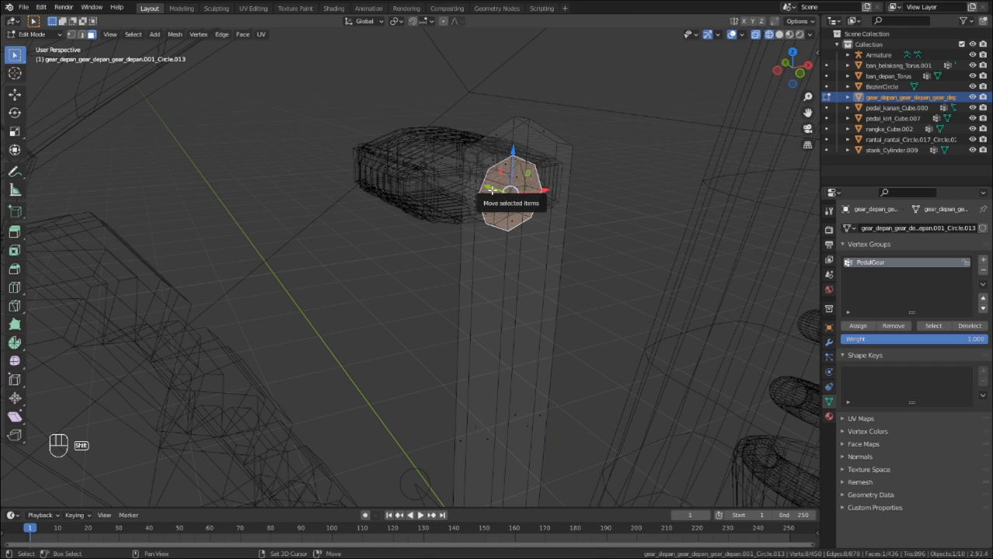
# - Add more armature bones and snap one onto the pedal gear's crank axle centre
pyautogui.press('shift+s')
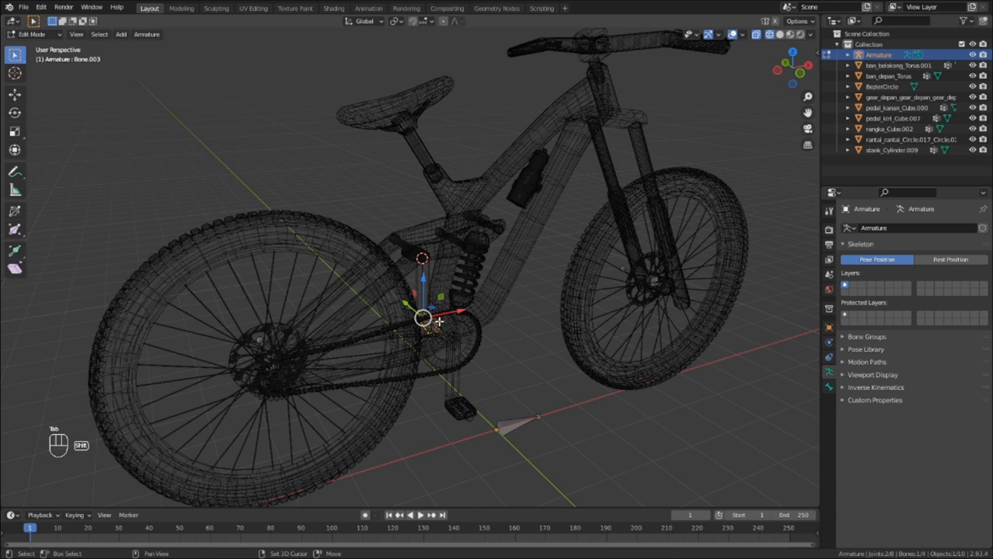
pyautogui.press('shift+s')
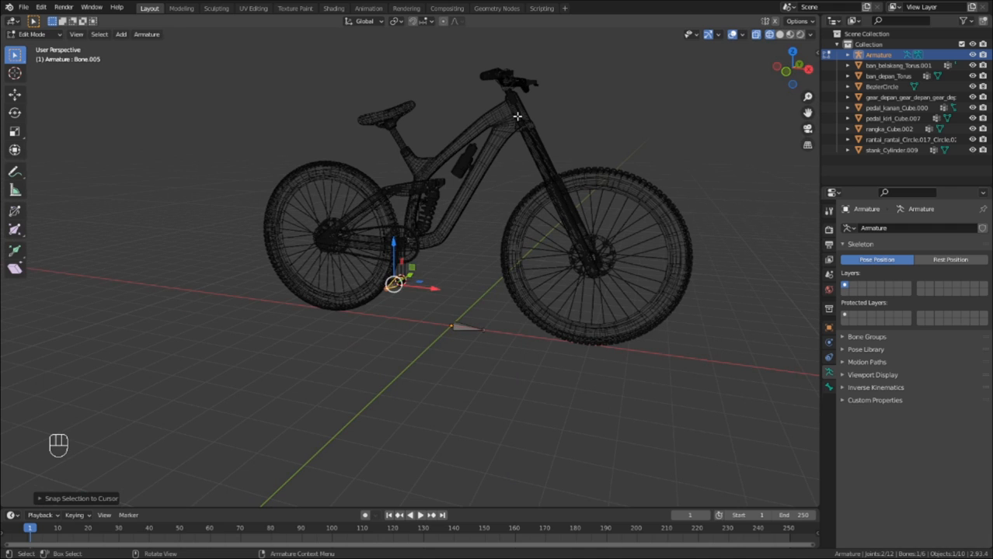
pyautogui.press('Tab')
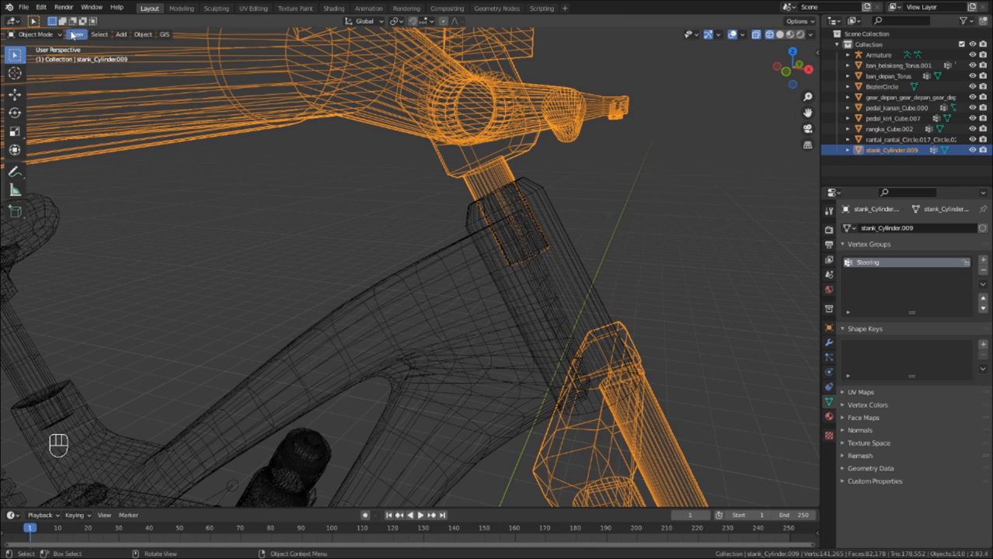
# - Snap the 3D cursor to the steering tube's selected Steering faces
pyautogui.press('Tab')
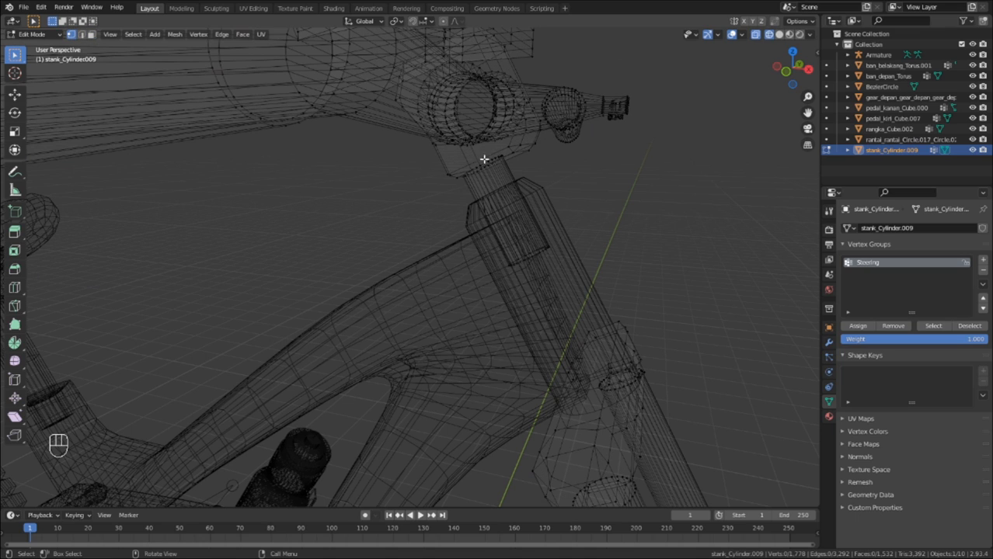
pyautogui.press('g')
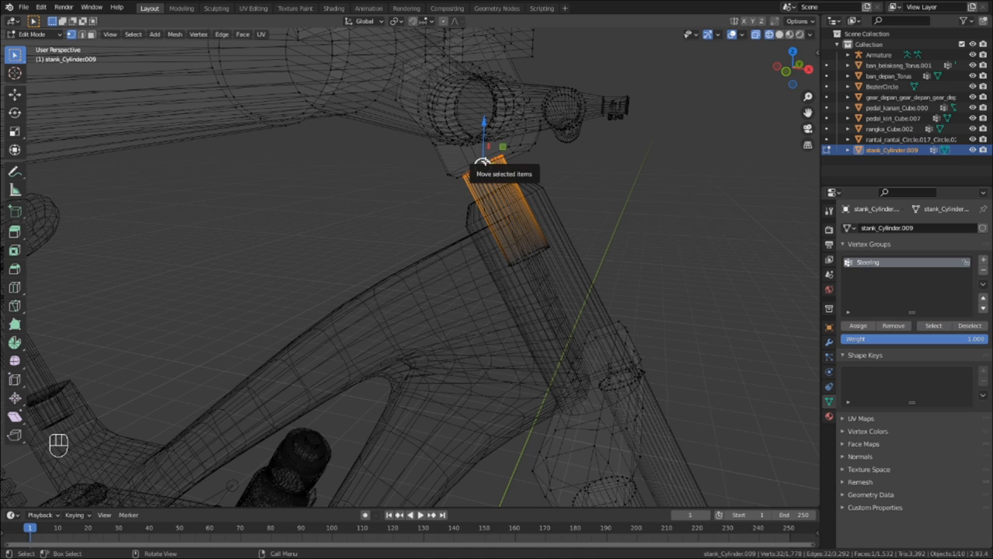
pyautogui.press('shift+s')
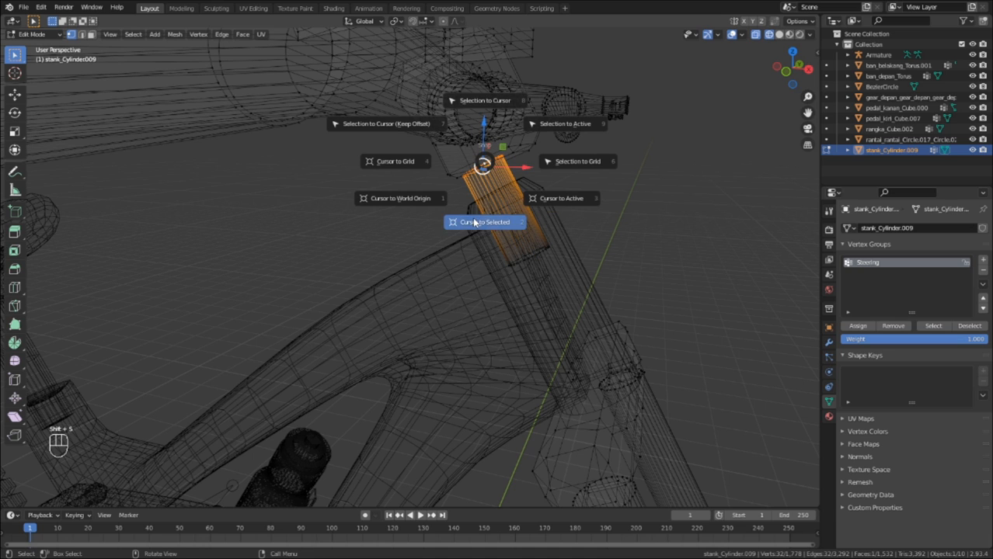
pyautogui.press('Tab')
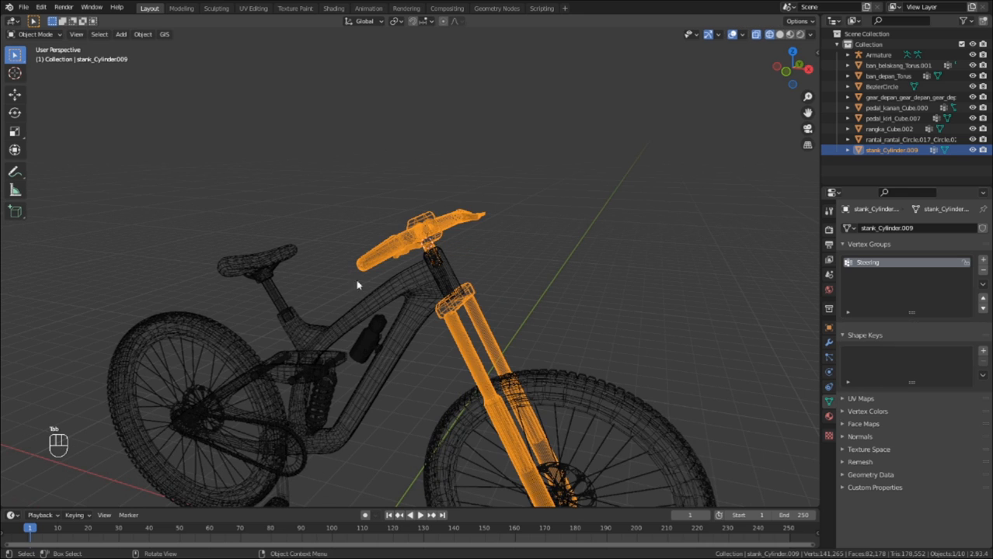
# - Select the armature and return to editing its bones
pyautogui.click(877, 54)
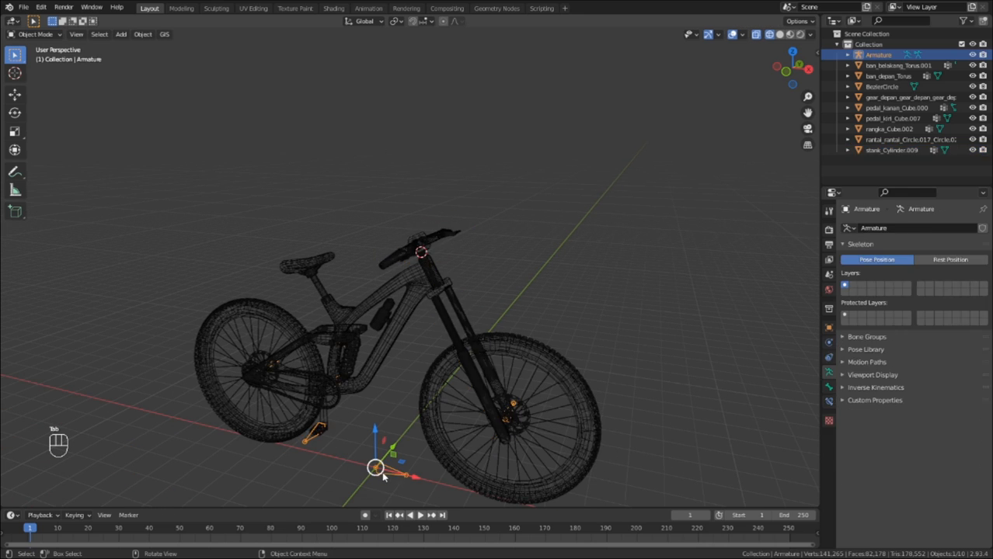
pyautogui.press('Tab')
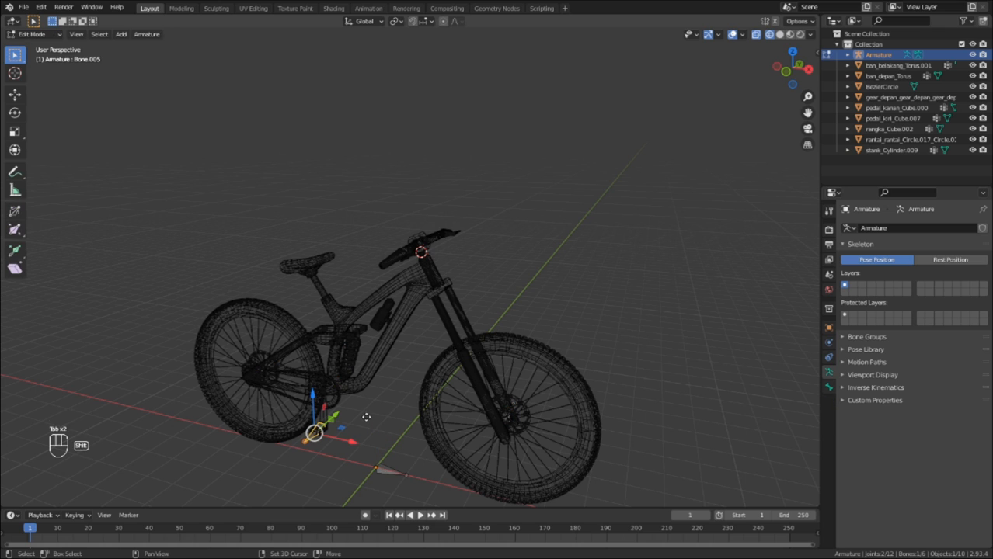
pyautogui.press('shift+d')
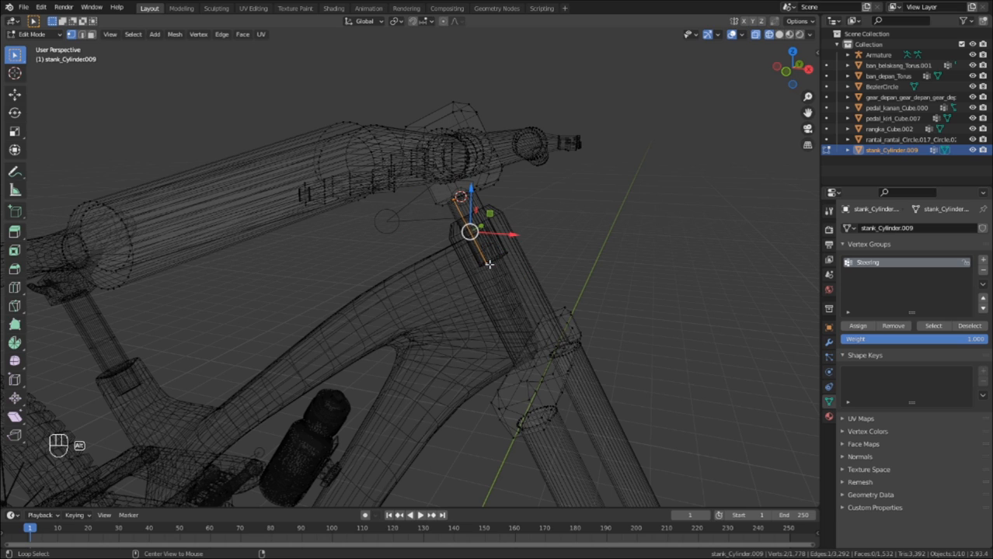
# - Add bone Bone.006 at the top of the steering tube and leave bone editing
pyautogui.press('shift+s')
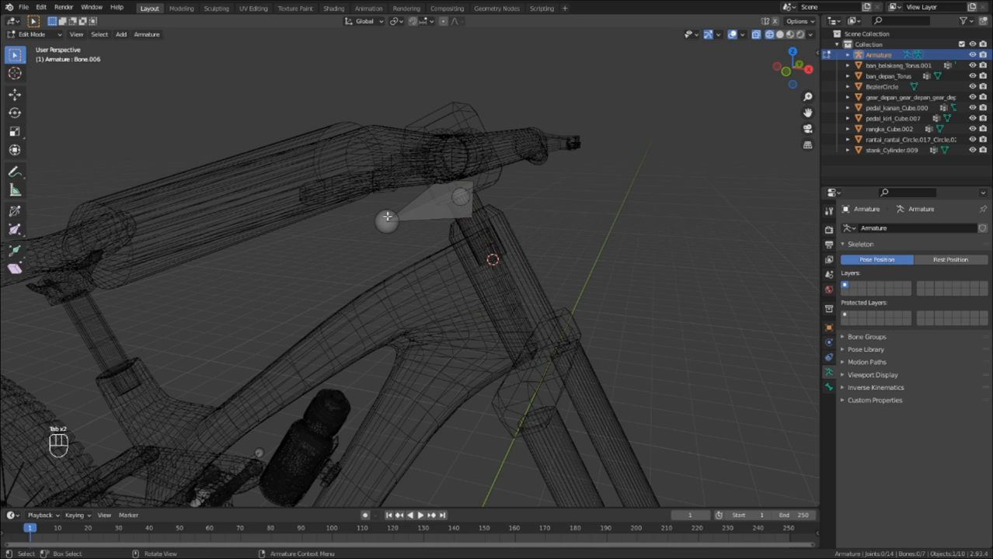
pyautogui.press('shift+s')
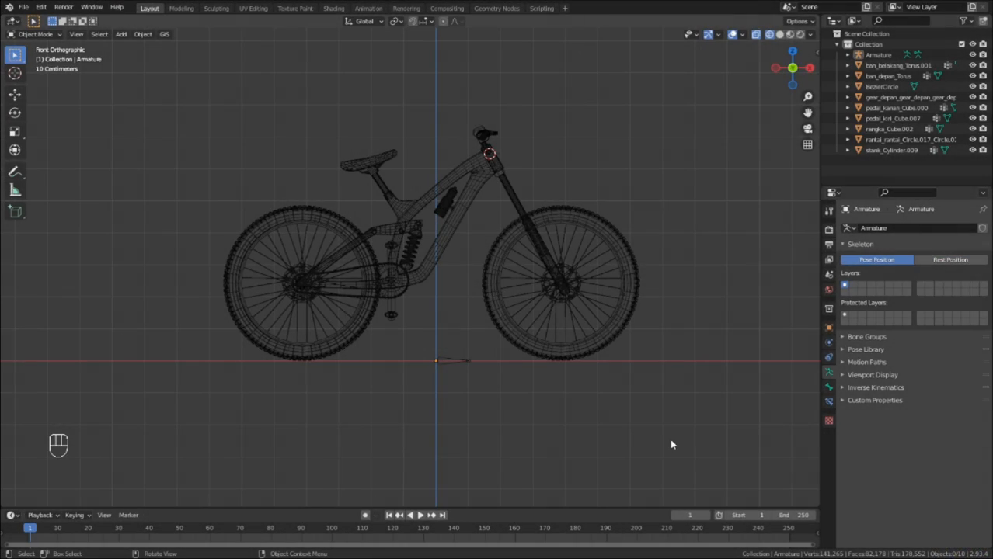
pyautogui.press('ctrl+s')
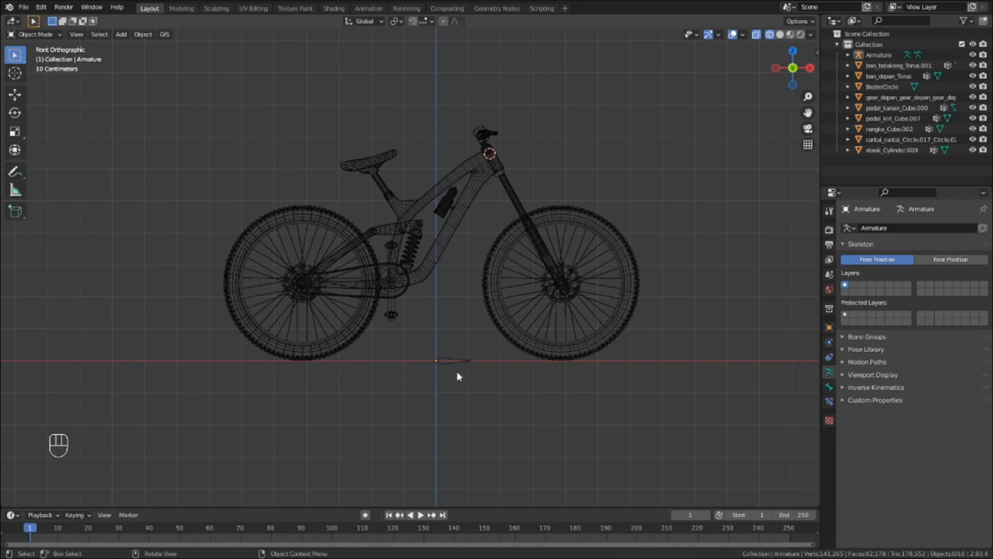
pyautogui.press('Tab')
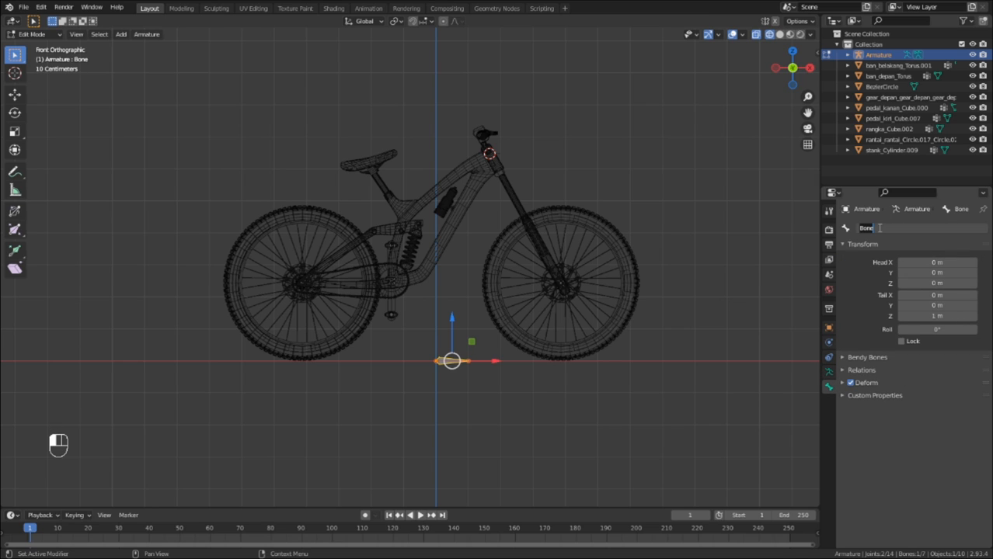
# - Name the origin bone b_root and select the front wheel hub bone
pyautogui.write('b_rod')
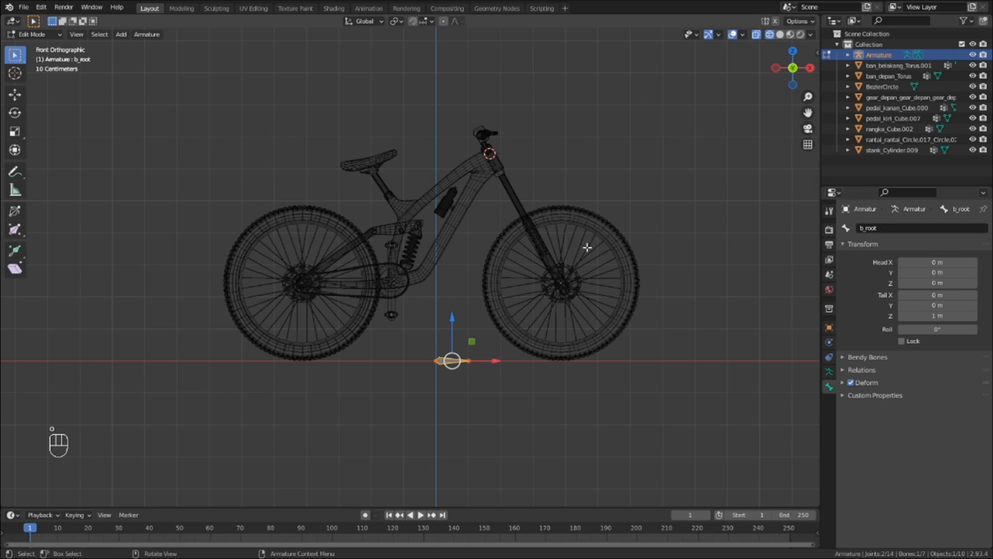
pyautogui.click(486, 148)
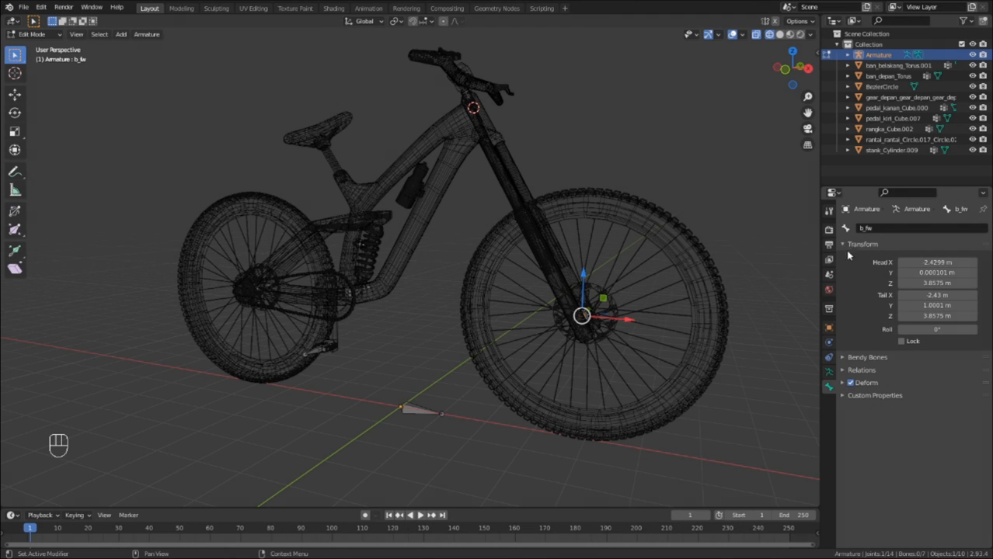
# - Parent b_fw to b_steering and b_pedalgear to b_root, then set the left pedal bone's parent
pyautogui.click(861, 370)
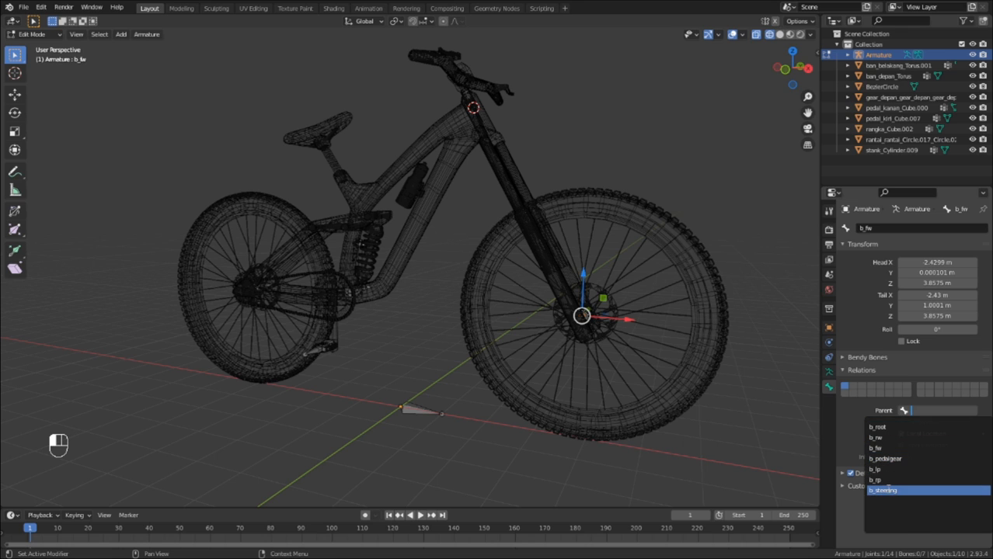
pyautogui.click(882, 491)
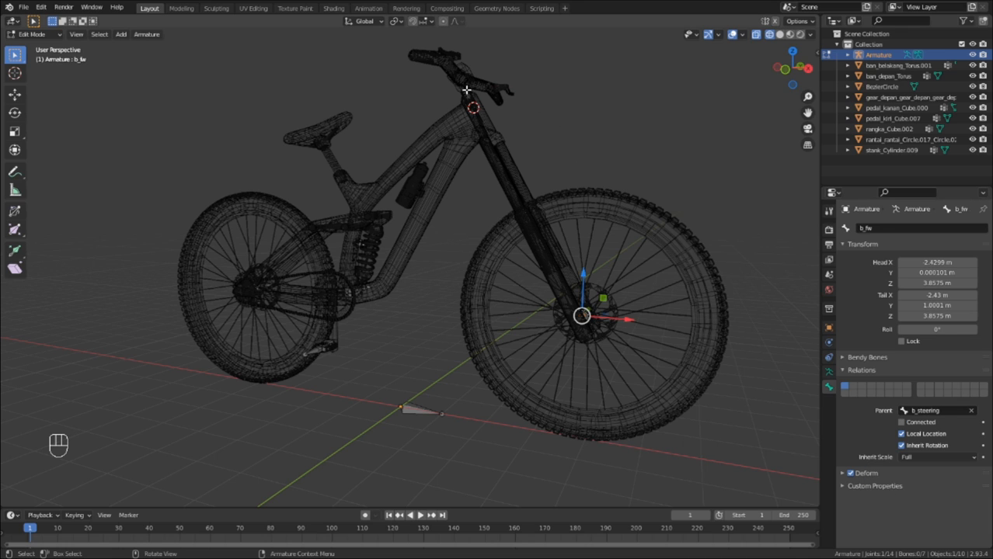
pyautogui.click(936, 410)
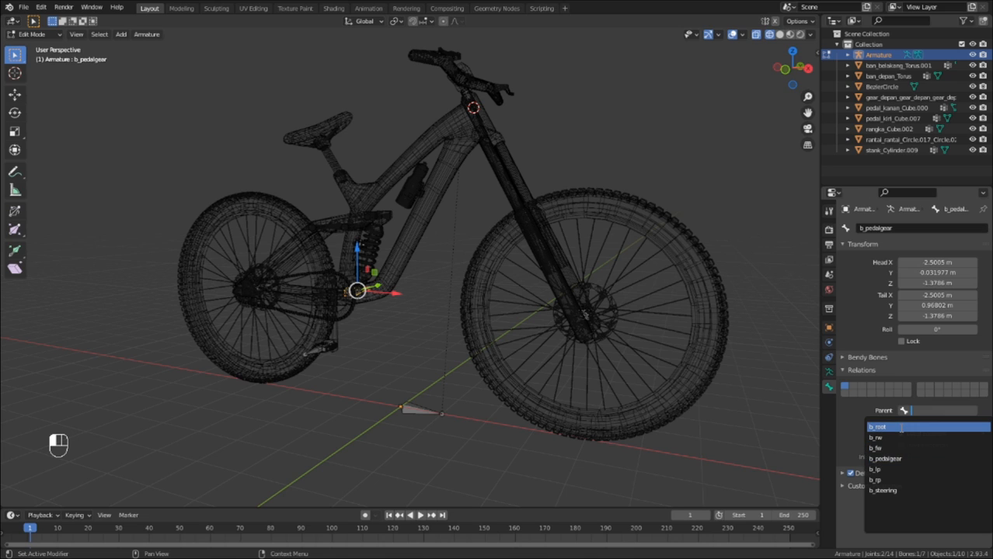
pyautogui.click(876, 426)
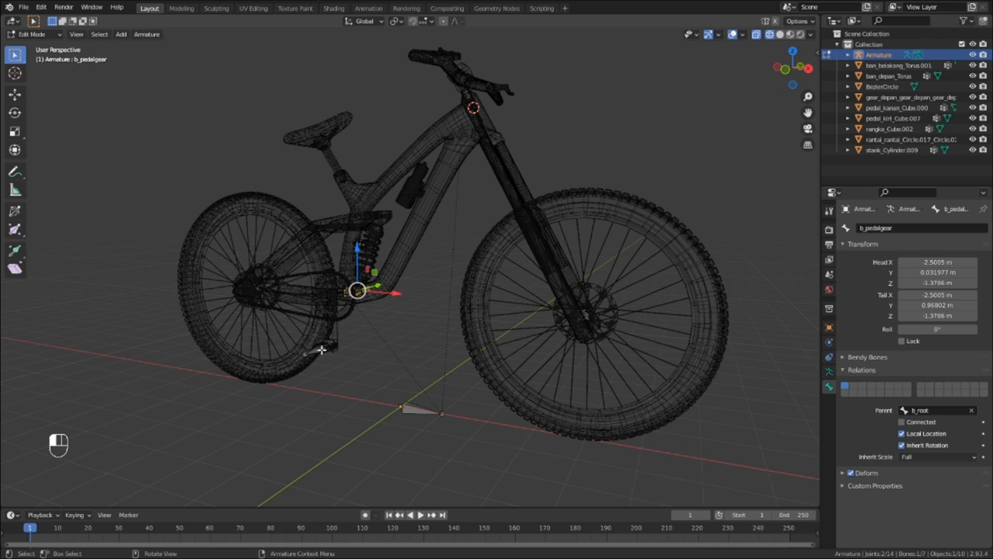
pyautogui.click(916, 410)
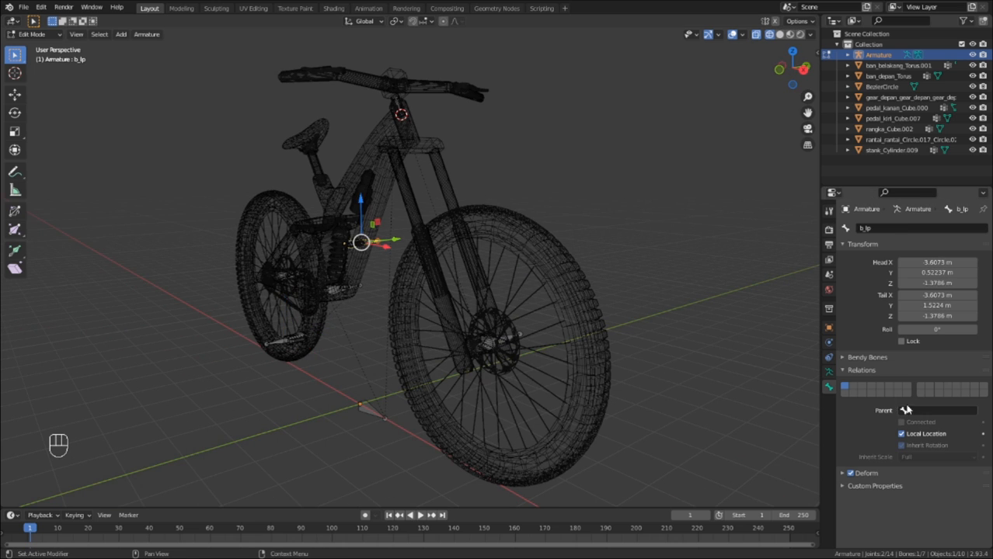
pyautogui.click(905, 411)
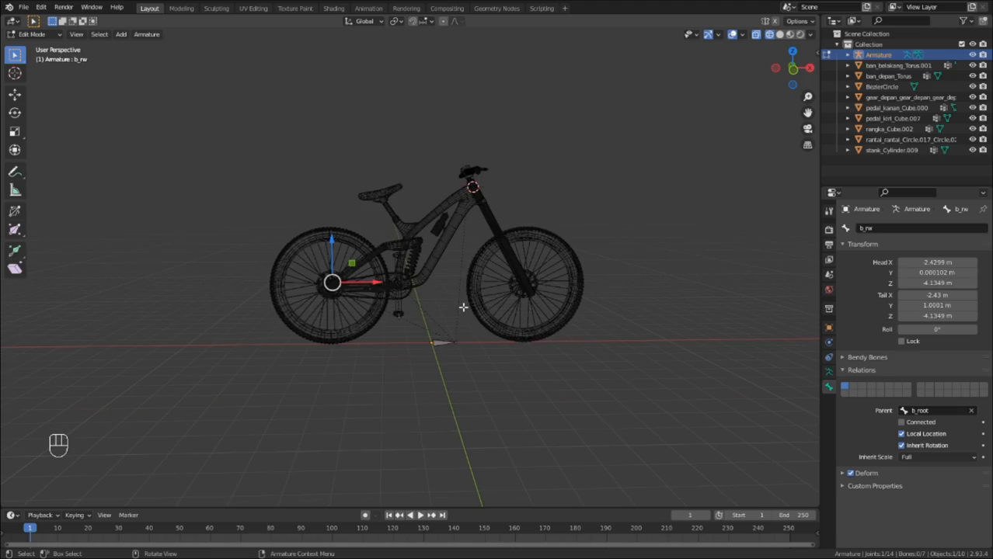
pyautogui.press('Tab')
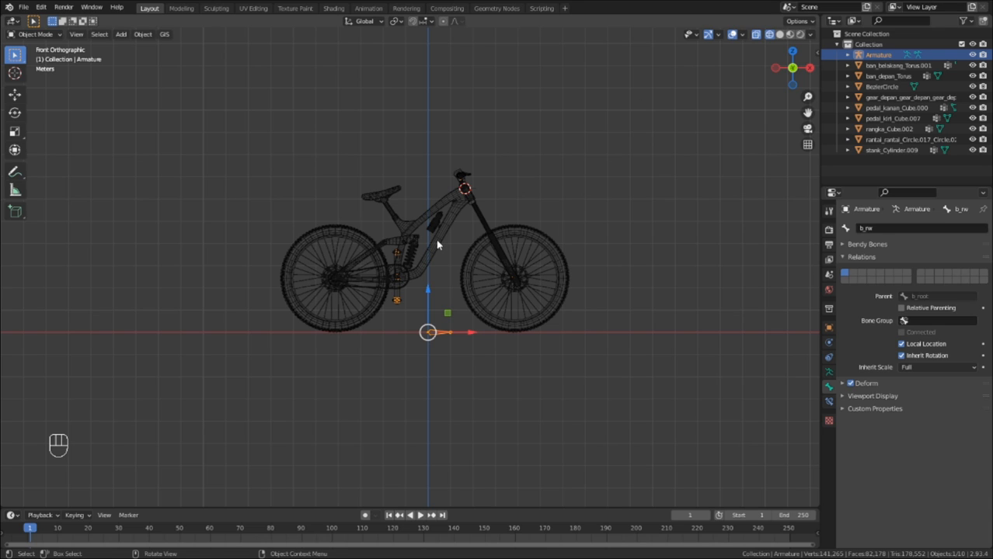
pyautogui.moveTo(447, 261)
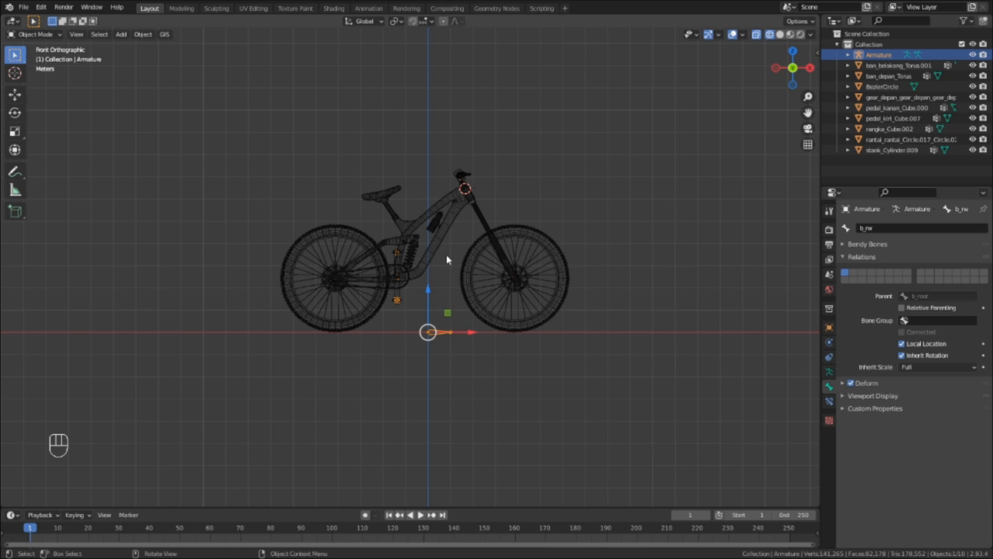
# - Join all bike parts into rangka_Cube.002 and apply its rotation
pyautogui.press('a')
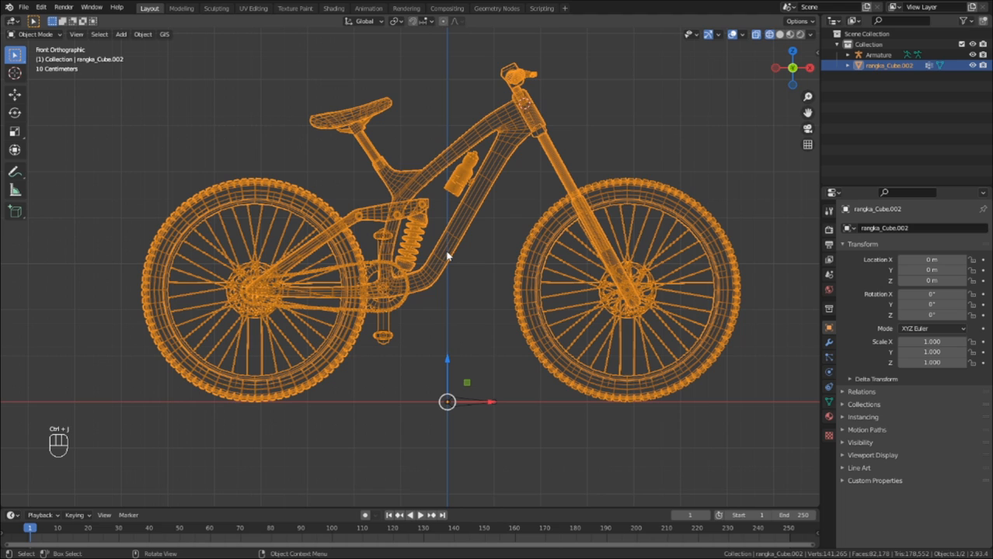
pyautogui.moveTo(447, 241)
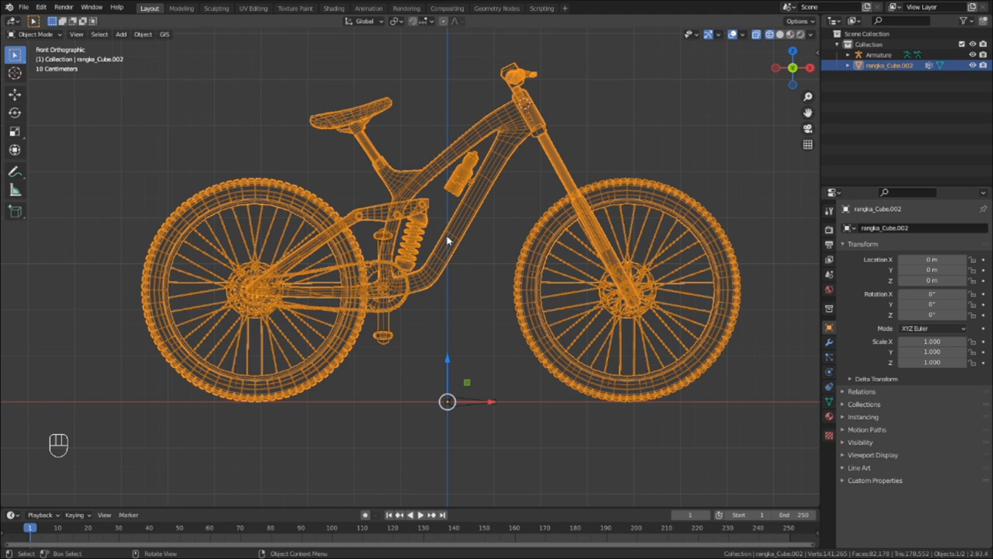
pyautogui.press('ctrl+a')
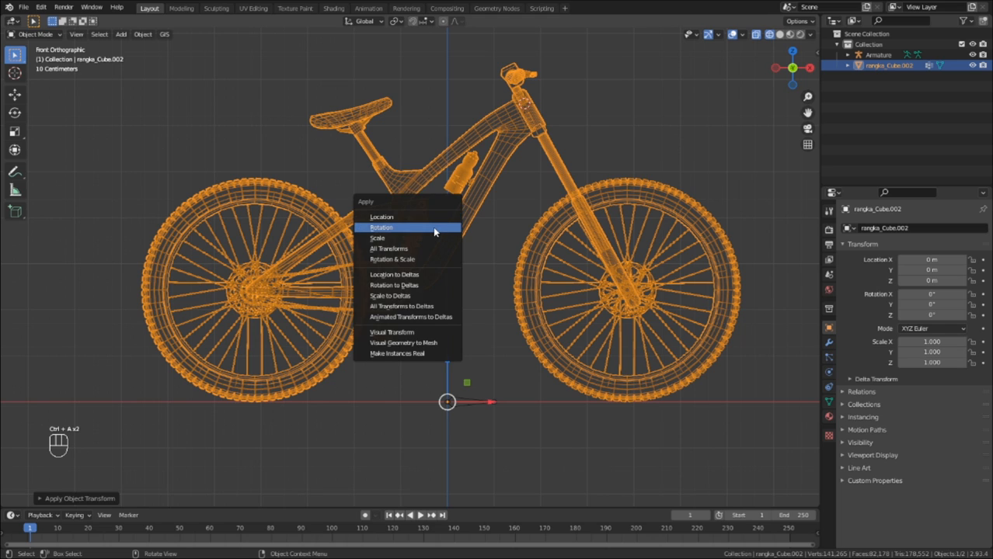
pyautogui.click(381, 226)
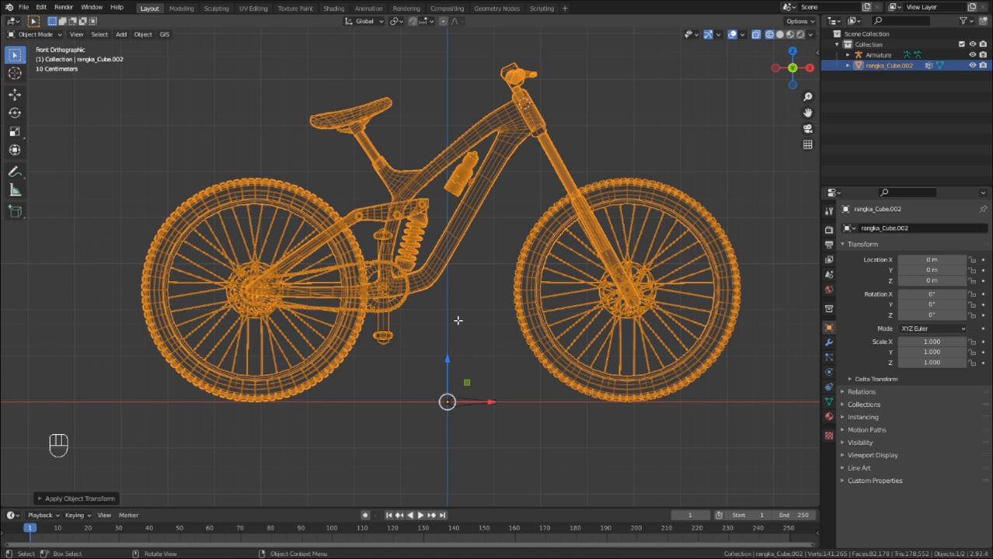
pyautogui.press('Tab')
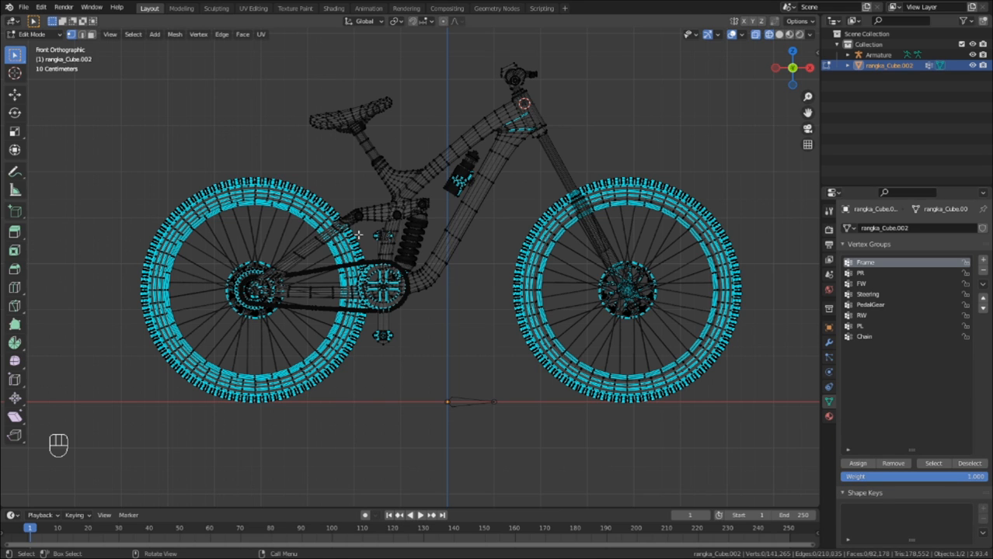
# - Parent the bike mesh to the armature with Armature Deform, With Empty Groups
pyautogui.press('Tab')
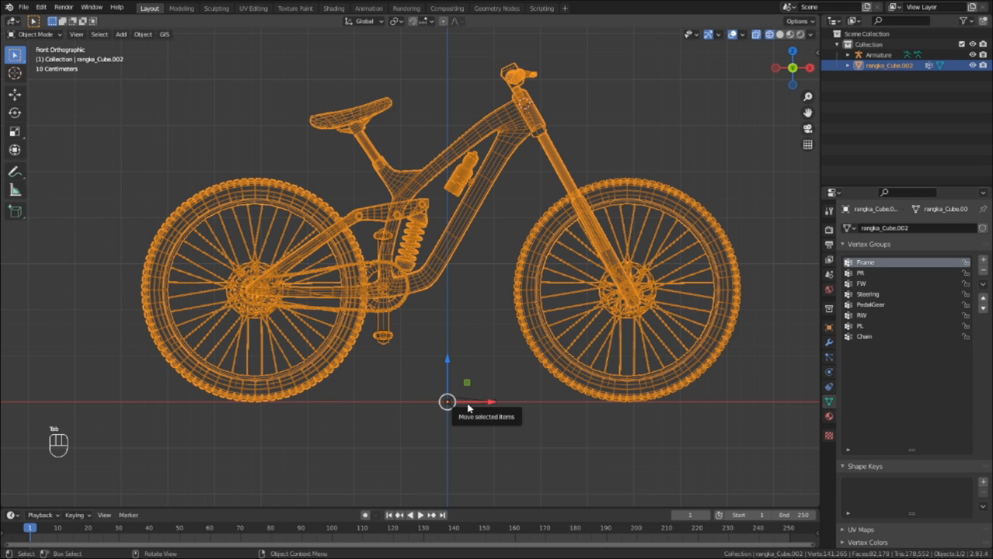
pyautogui.press('shift')
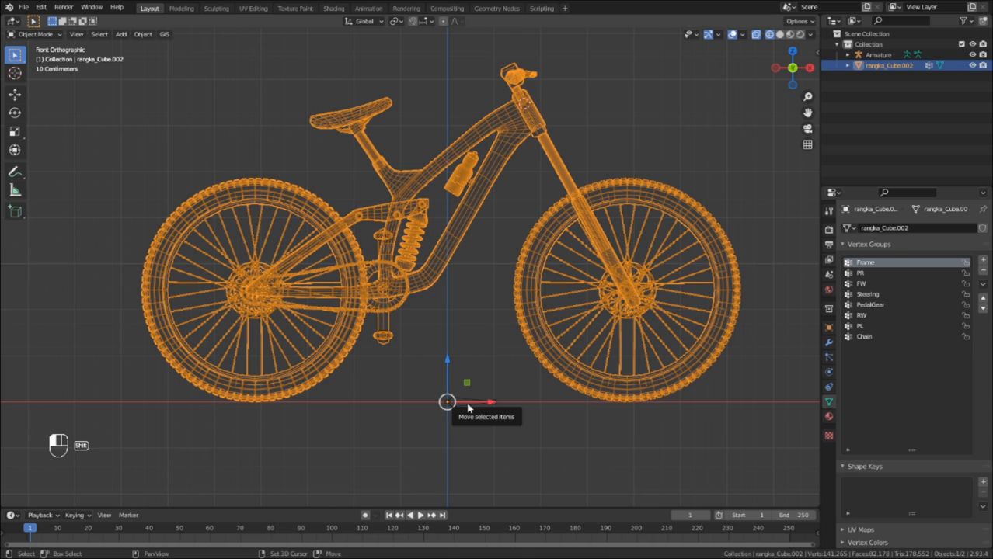
pyautogui.press('ctrl+p')
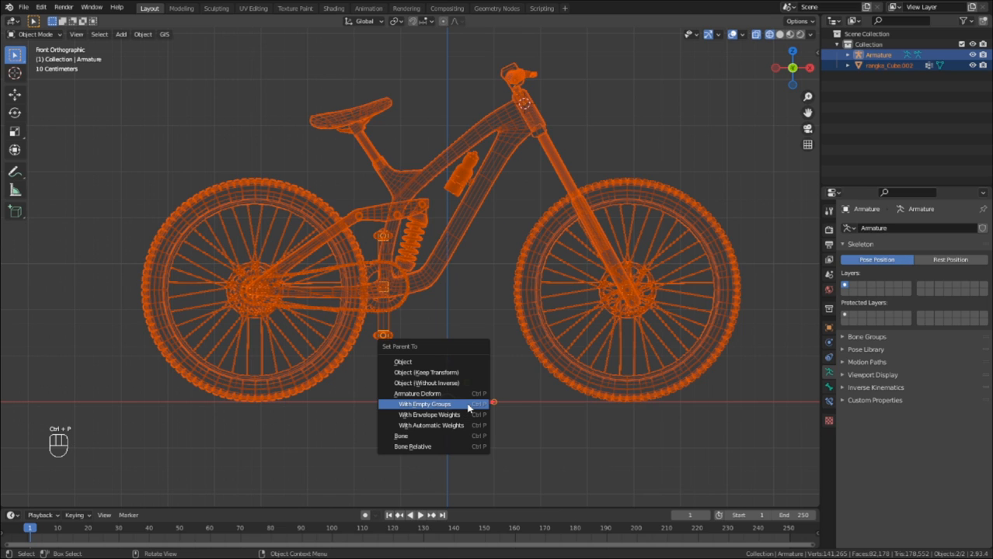
pyautogui.click(425, 404)
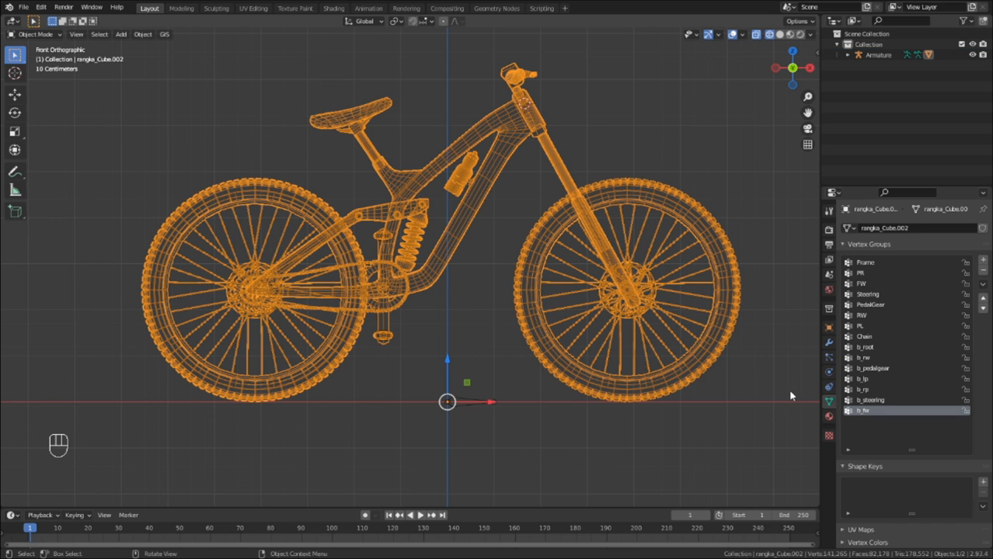
# - Assign the Frame group's vertices to the b_root bone vertex group, then exit Edit Mode
pyautogui.click(864, 262)
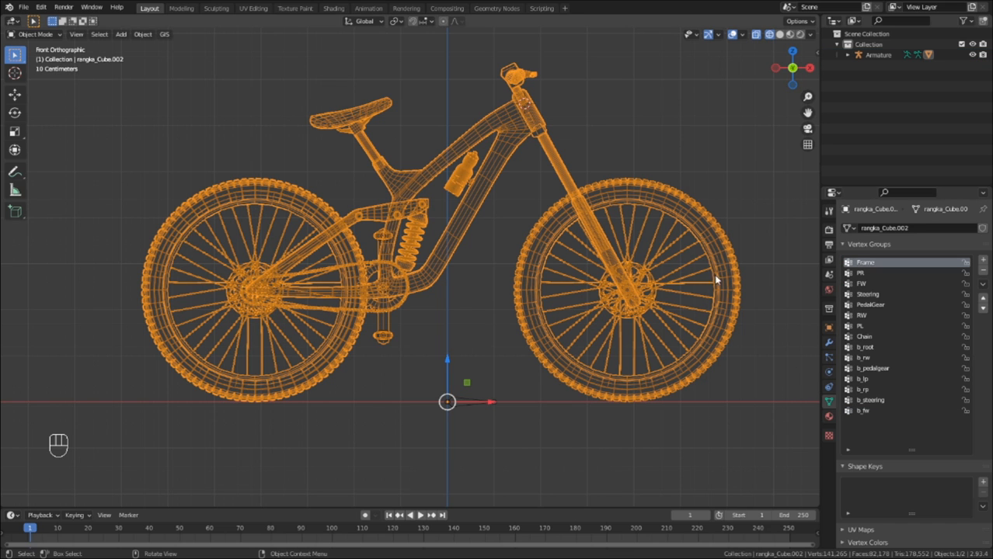
pyautogui.press('Tab')
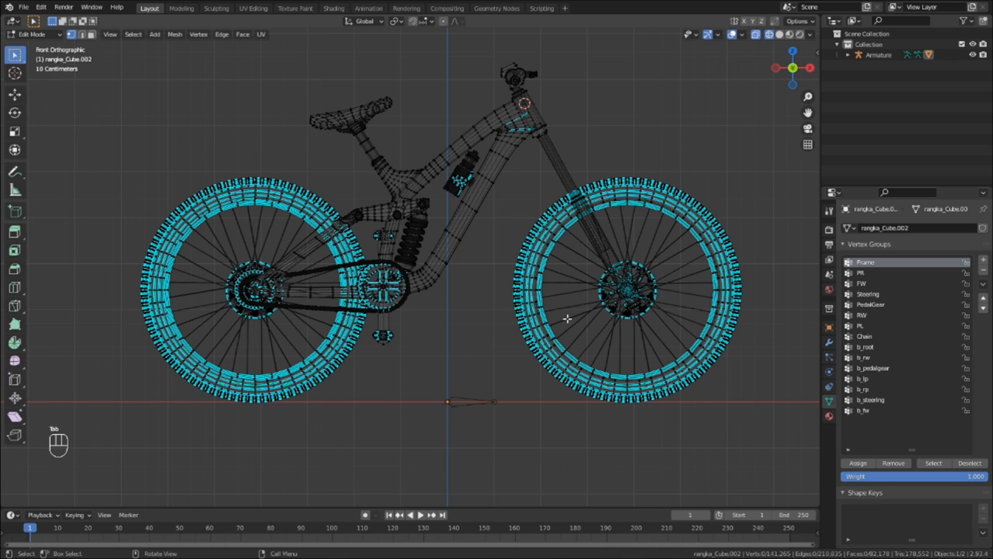
pyautogui.click(933, 463)
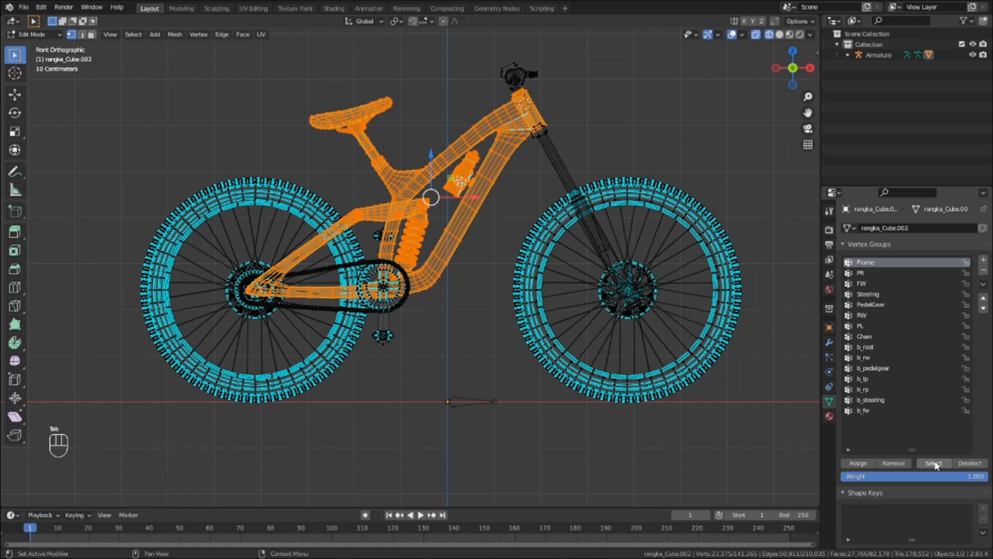
pyautogui.moveTo(890, 416)
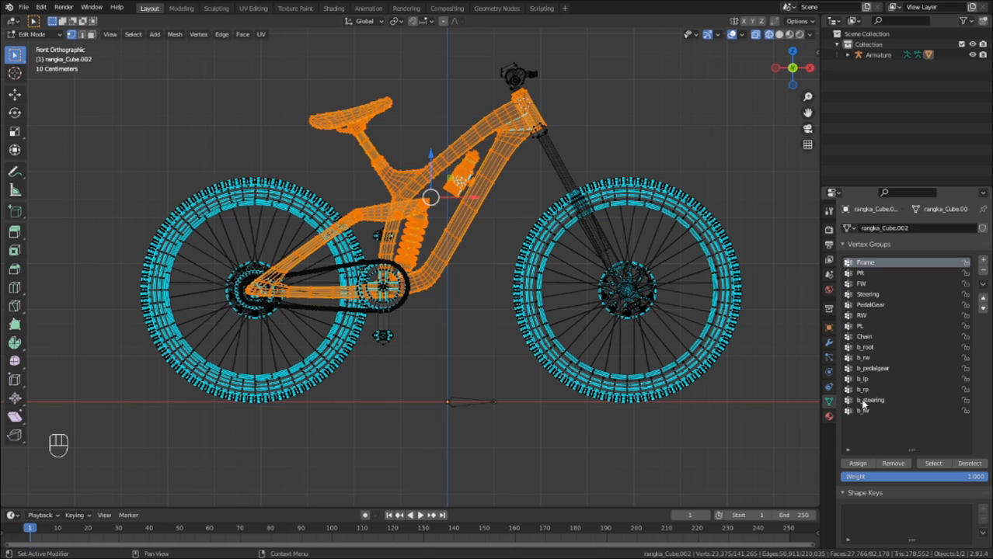
pyautogui.click(864, 347)
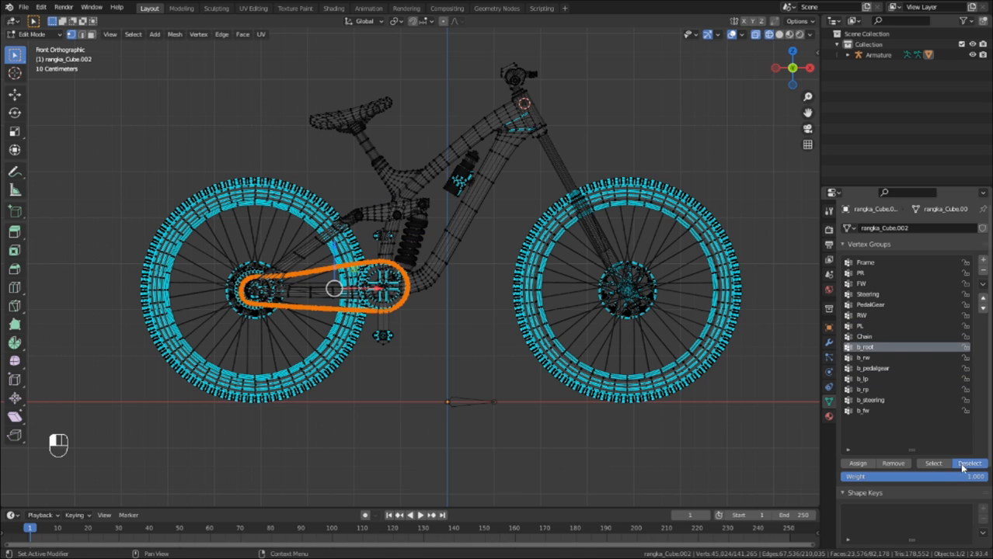
pyautogui.press('Tab')
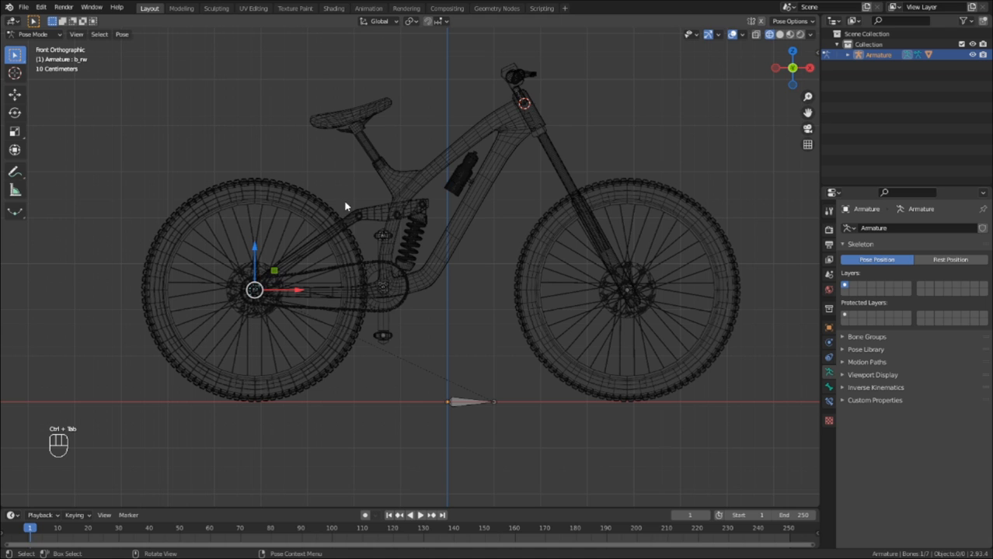
# - Test-rotate bones, picking the front wheel bone and the steering bone at the head tube
pyautogui.press('r')
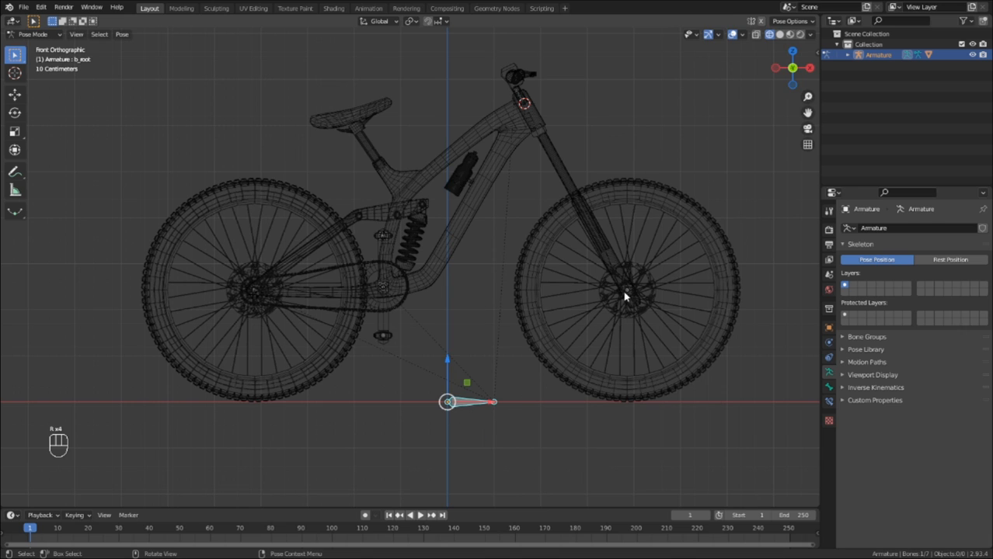
pyautogui.click(625, 290)
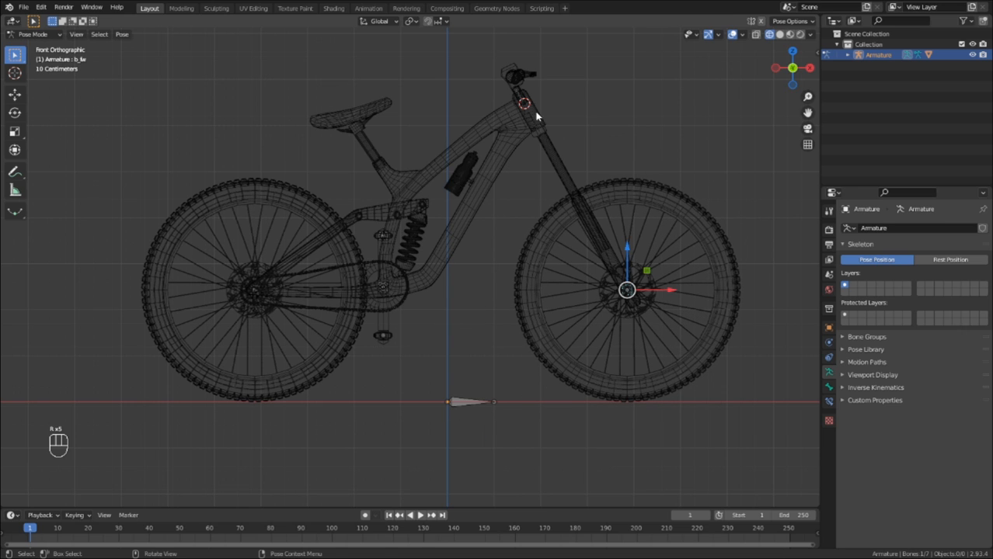
pyautogui.click(523, 102)
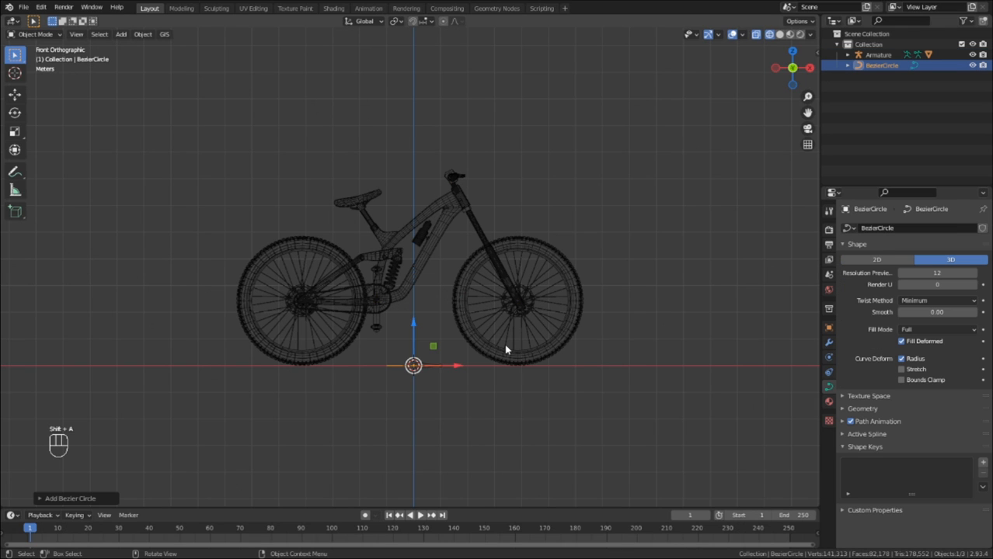
# - Enlarge the Bezier circle and make it the armature's Object parent
pyautogui.press('s')
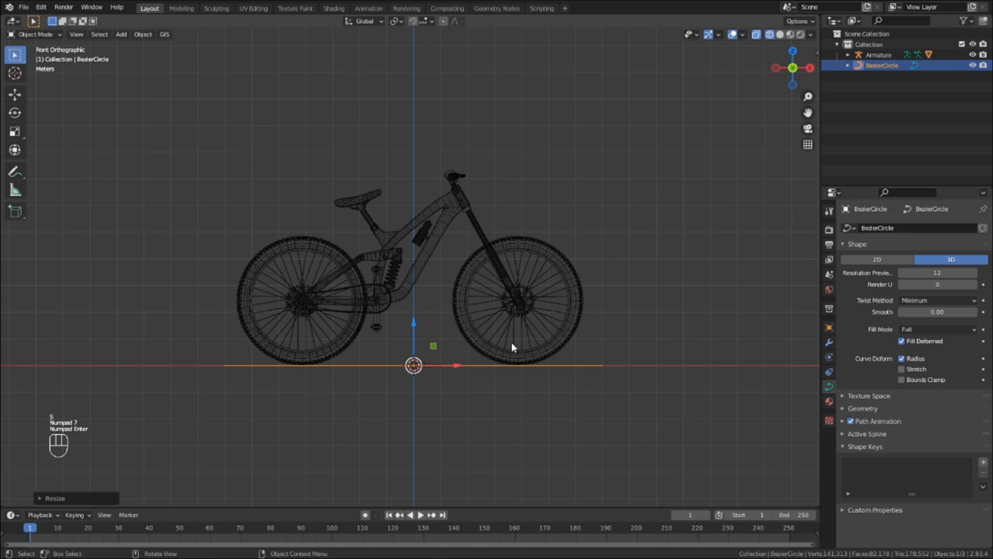
pyautogui.click(878, 54)
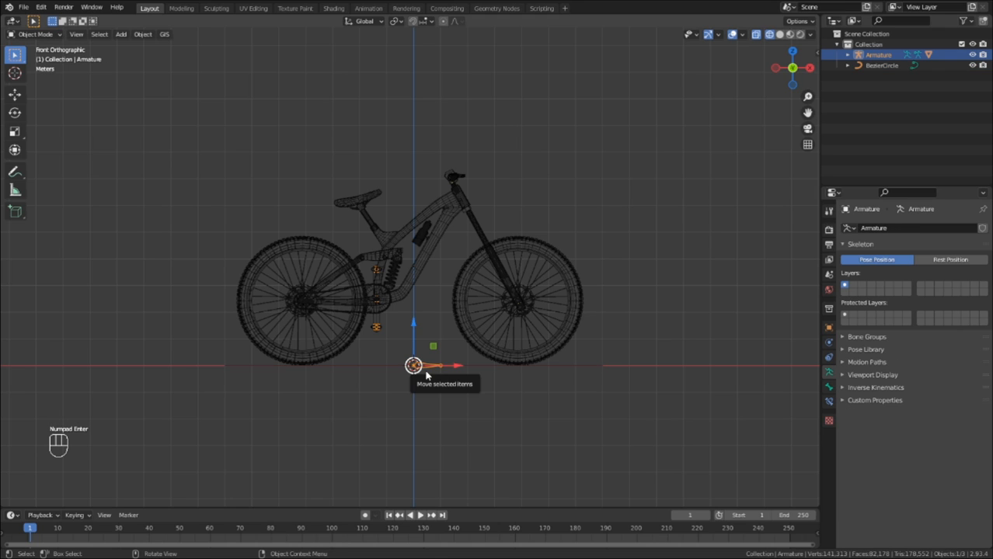
pyautogui.click(882, 65)
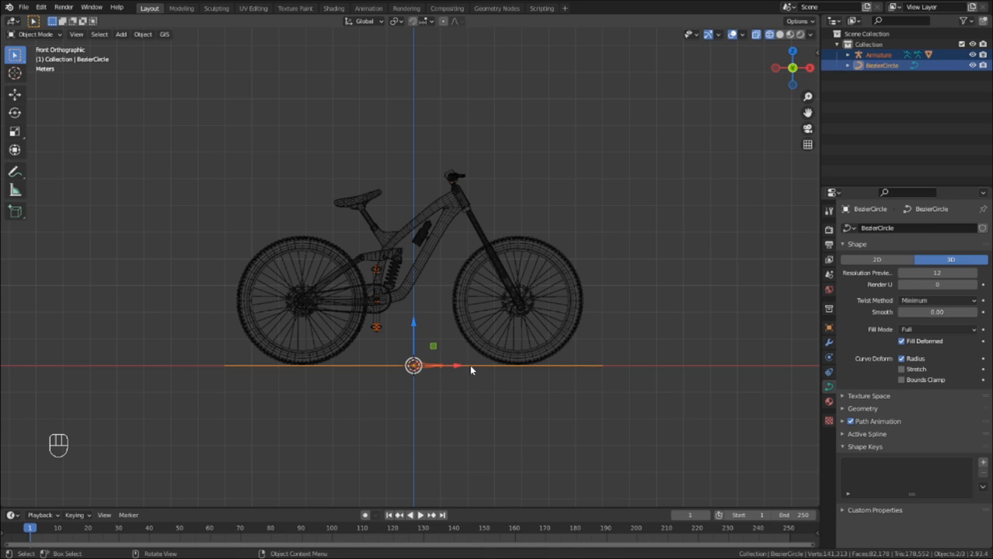
pyautogui.press('ctrl+p')
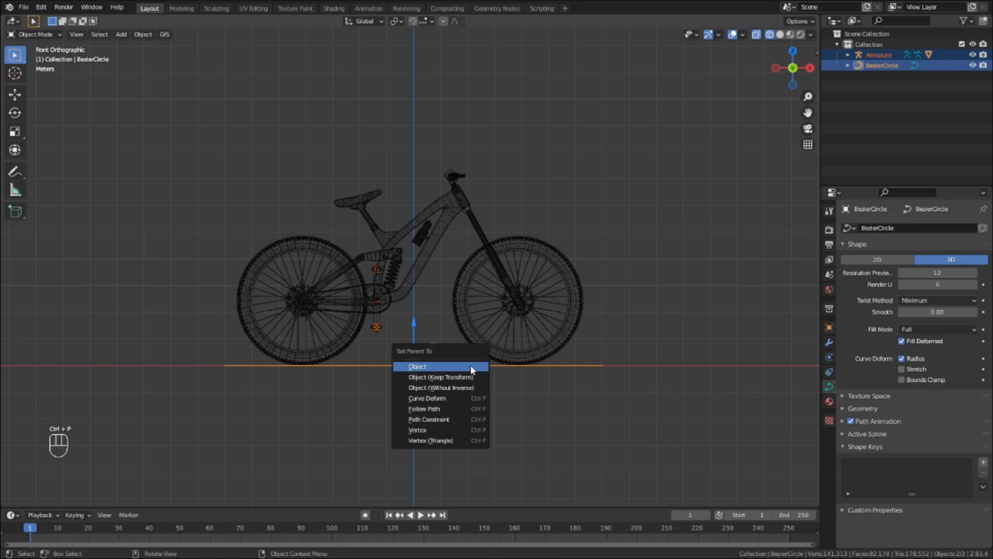
pyautogui.click(417, 366)
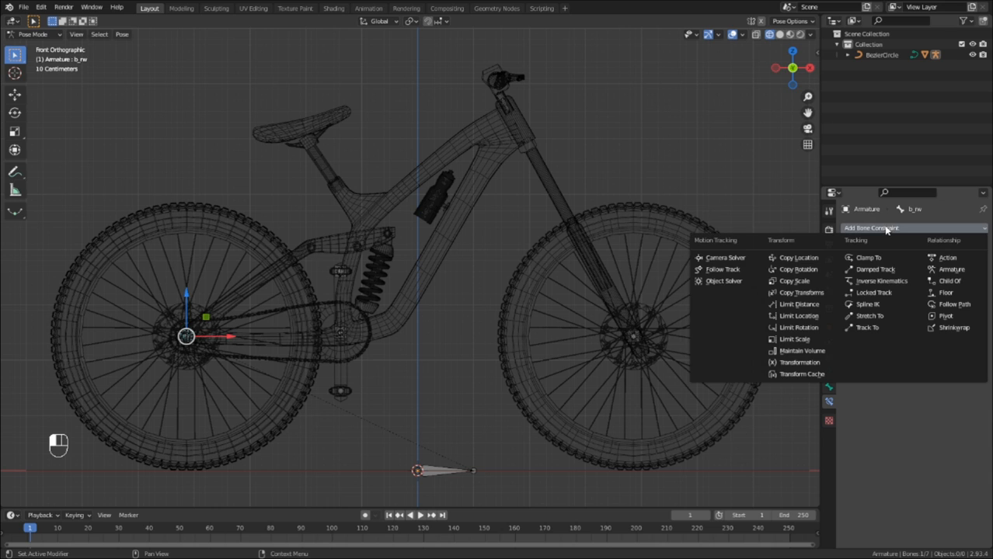
pyautogui.moveTo(799, 363)
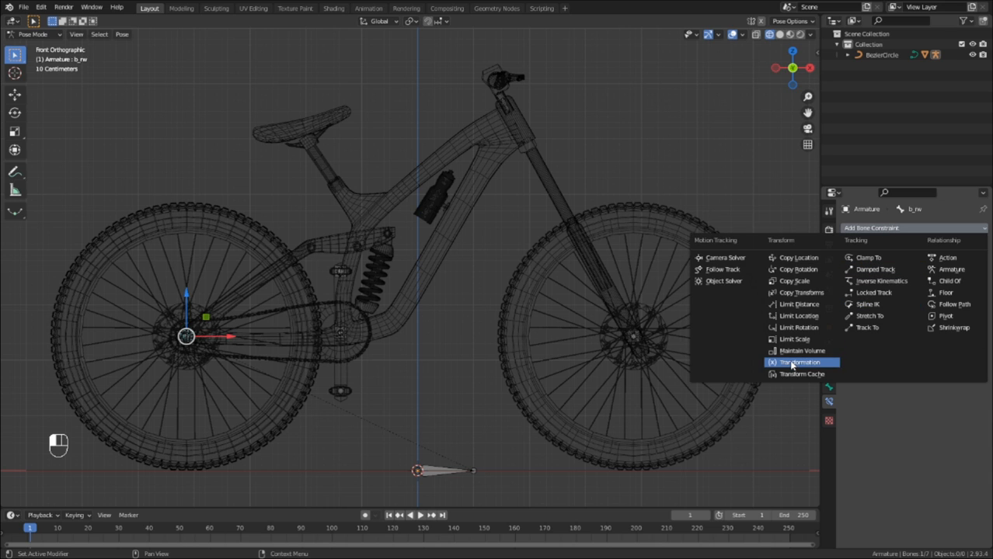
# - Add a Transformation constraint to b_rw targeting BezierCircle, with Local Space target and owner
pyautogui.click(800, 362)
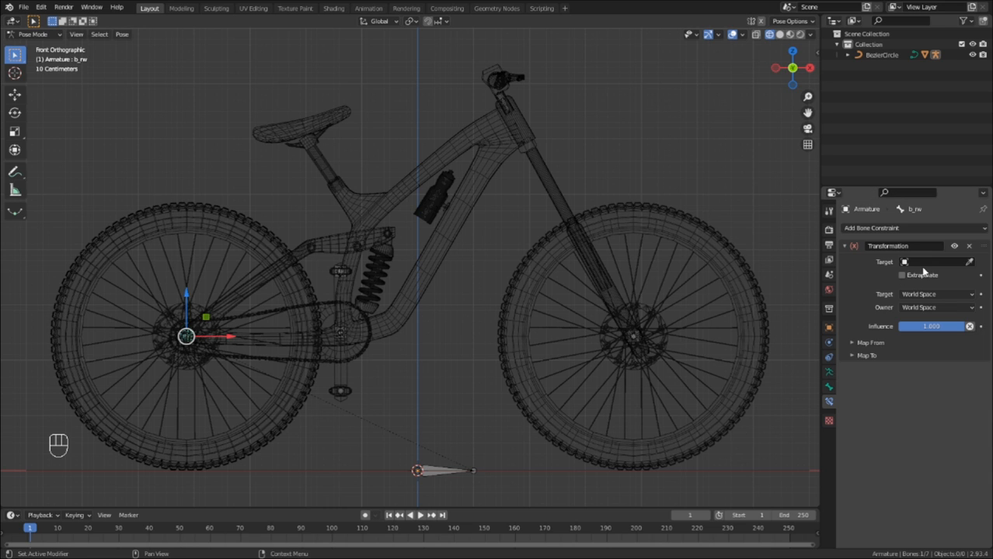
pyautogui.click(932, 262)
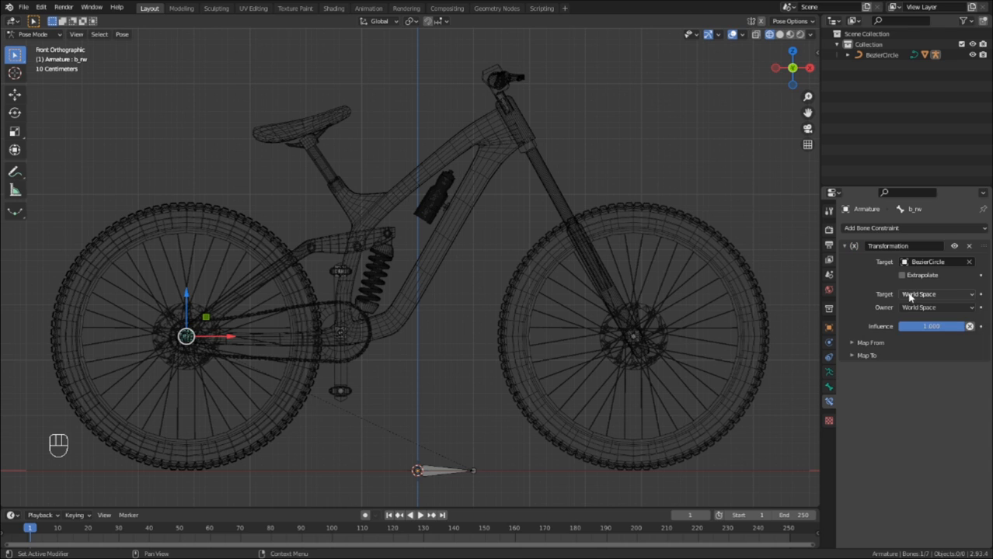
pyautogui.click(933, 293)
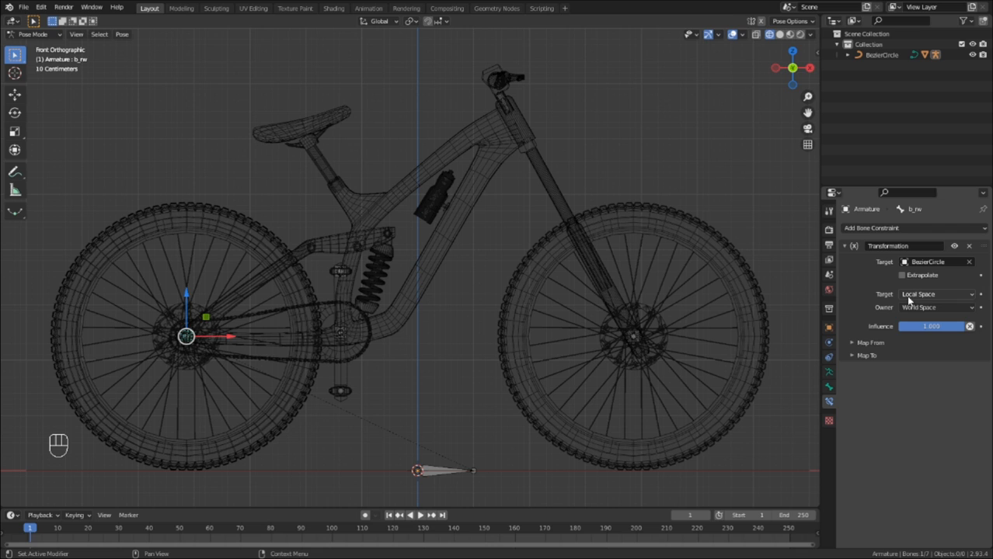
pyautogui.click(936, 306)
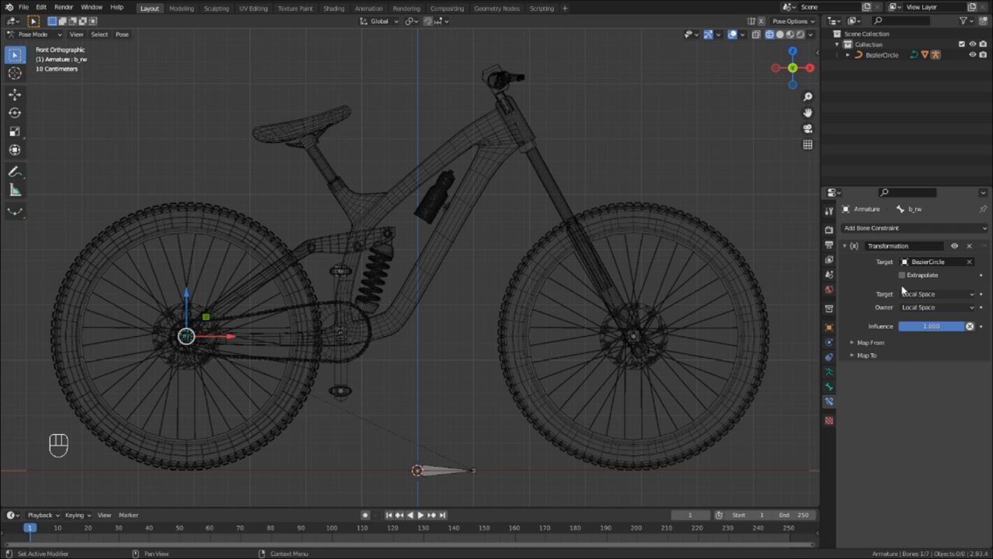
# - Map the circle's X location to Y rotation, with 360 as the rotation Min
pyautogui.click(901, 275)
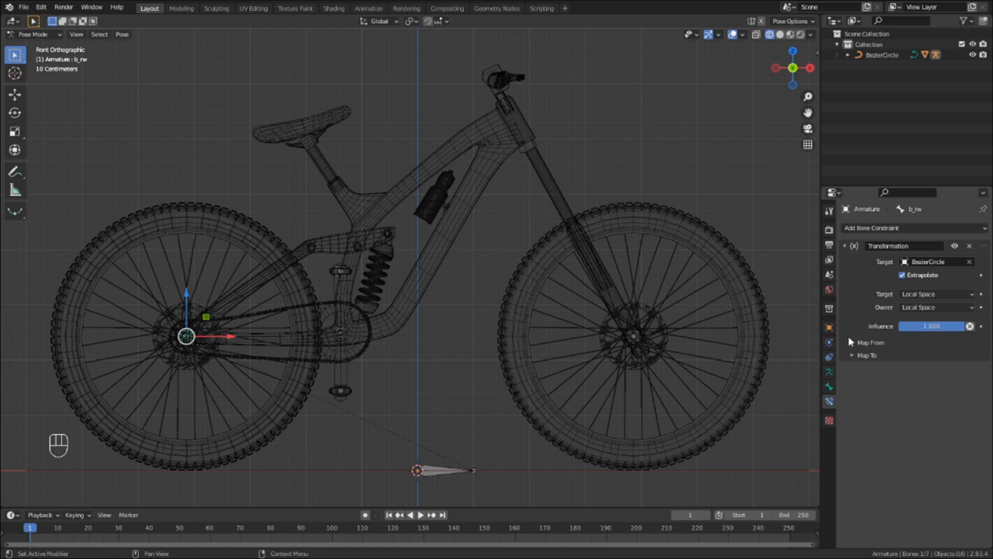
pyautogui.click(862, 342)
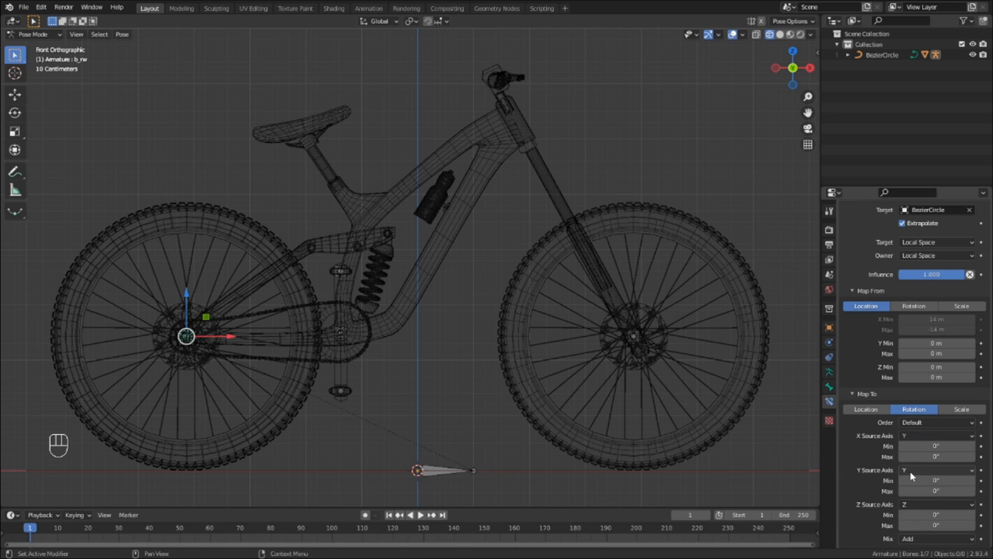
pyautogui.click(936, 470)
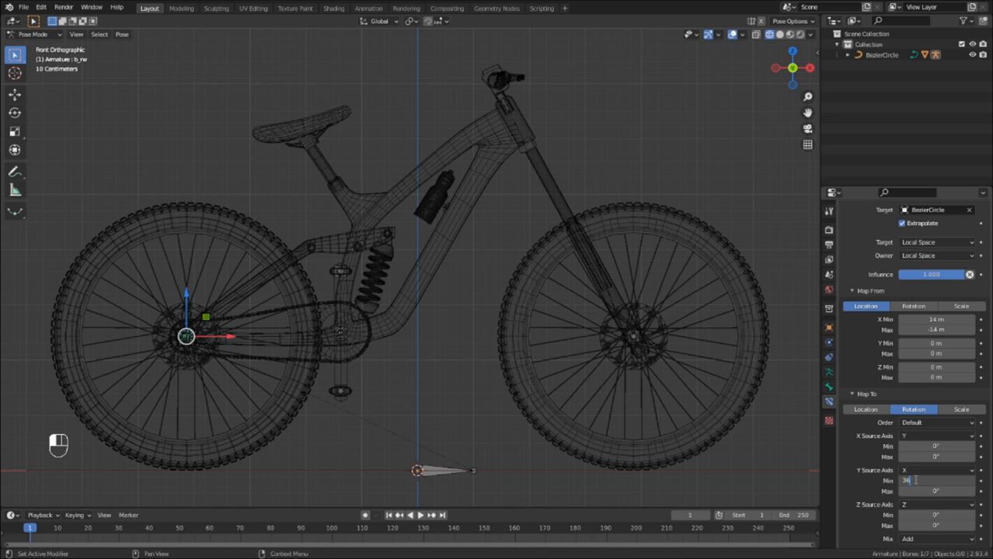
pyautogui.write('360')
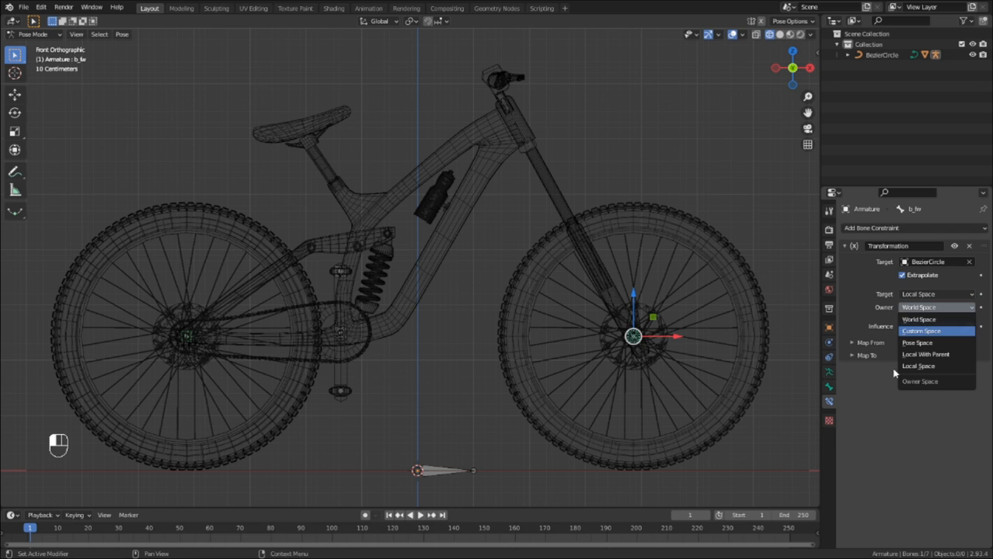
# - Set b_fw's Transformation constraint to Local Space, mapping X 14 to -14 m onto 360° rotation
pyautogui.click(918, 366)
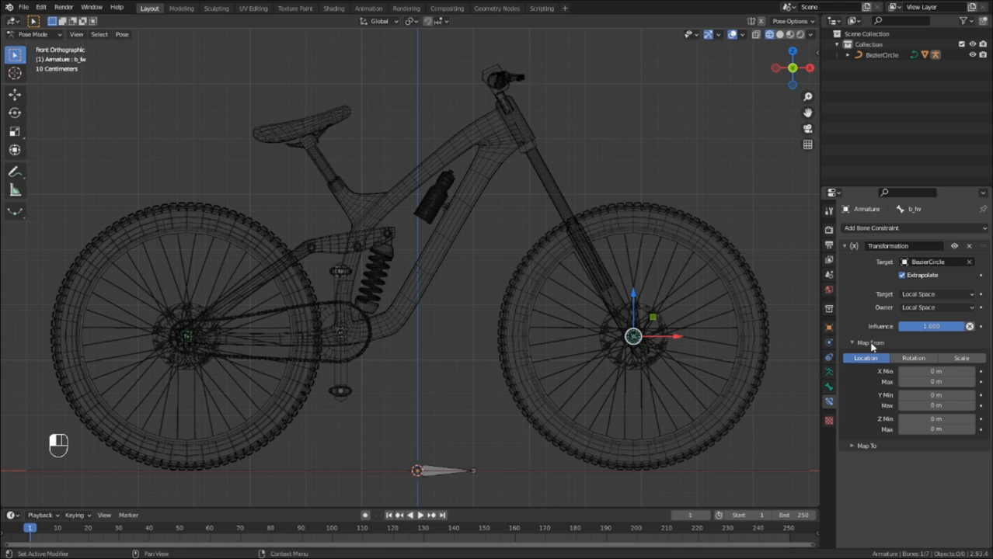
pyautogui.click(937, 372)
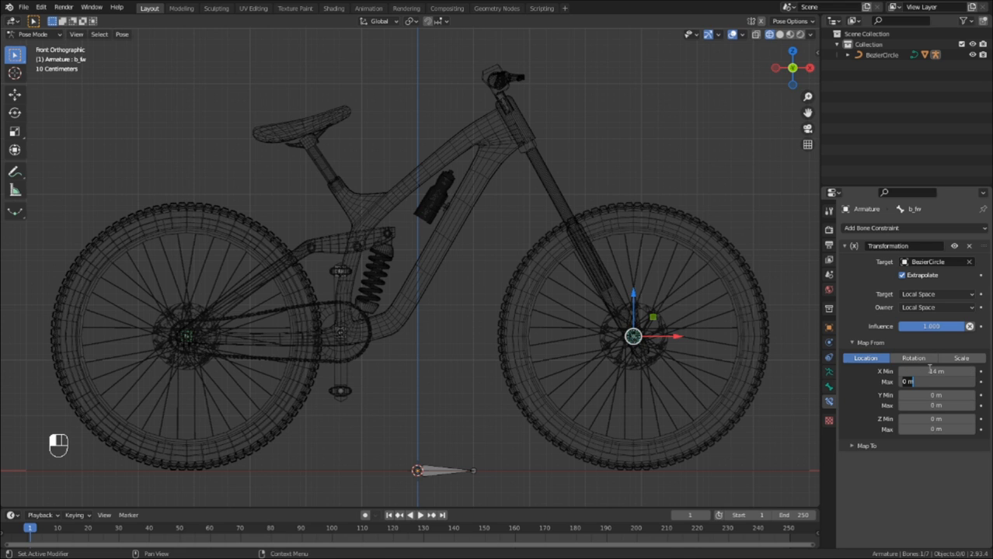
pyautogui.write('-14')
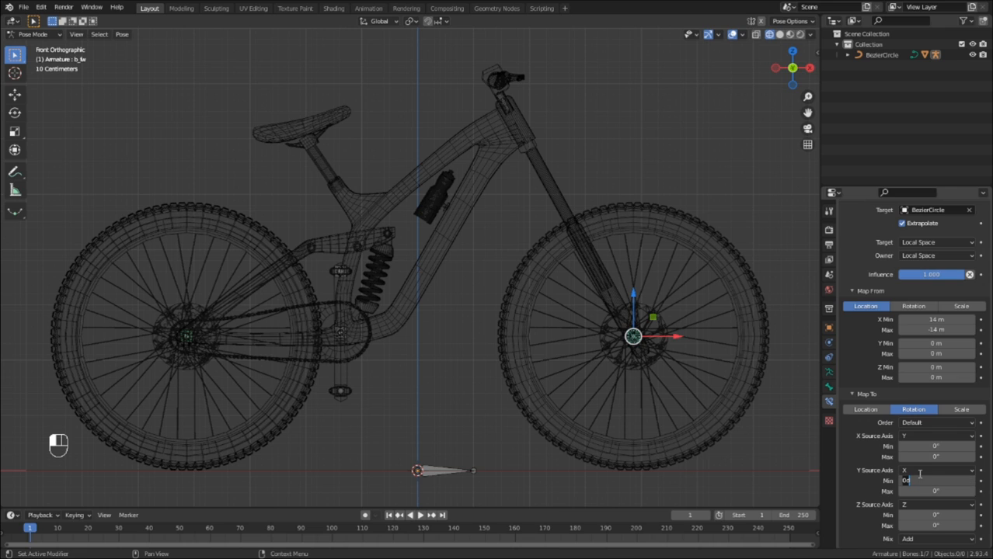
pyautogui.write('360')
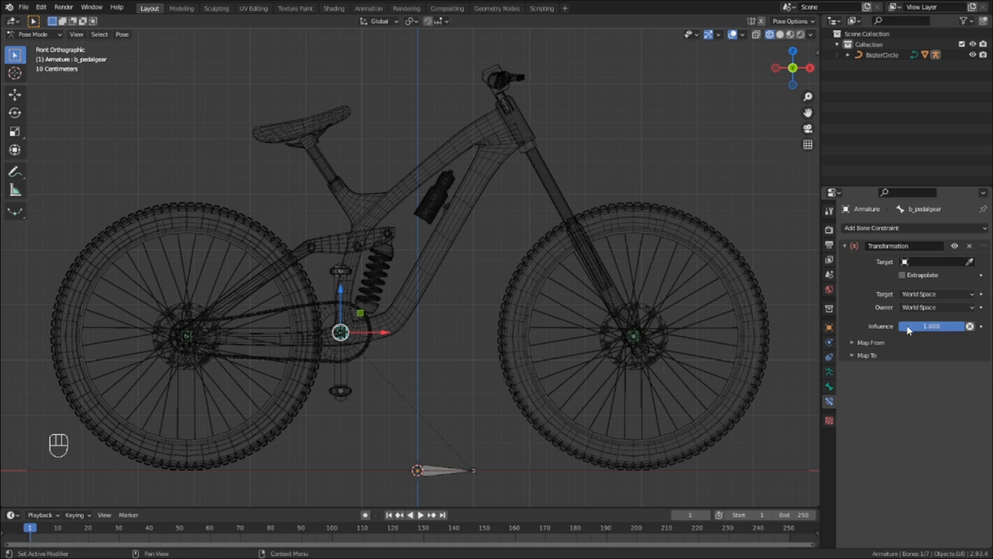
# - Target BezierCircle with Extrapolate and Local Space, mapping X 7/-7 m to rotation, X from Y, 360/-360
pyautogui.click(936, 262)
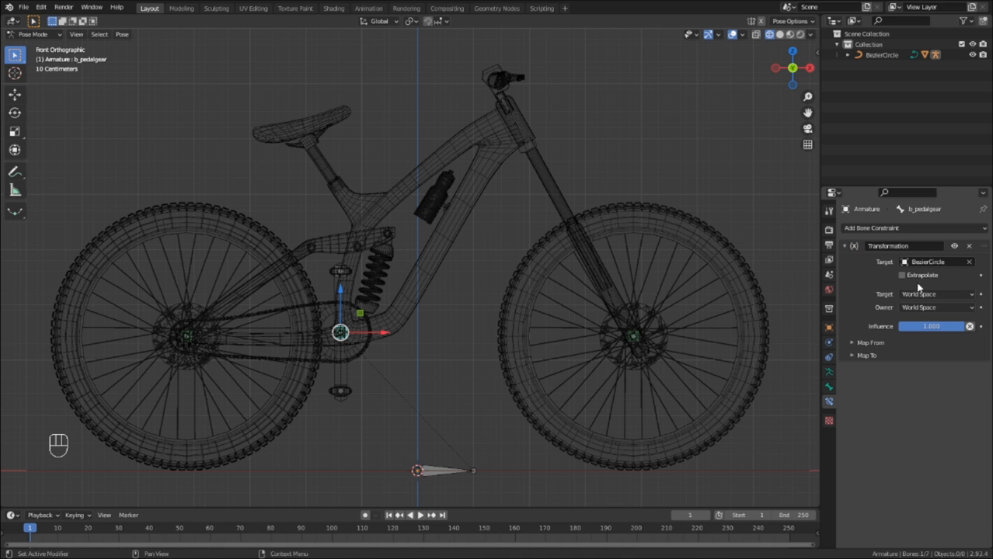
pyautogui.click(901, 275)
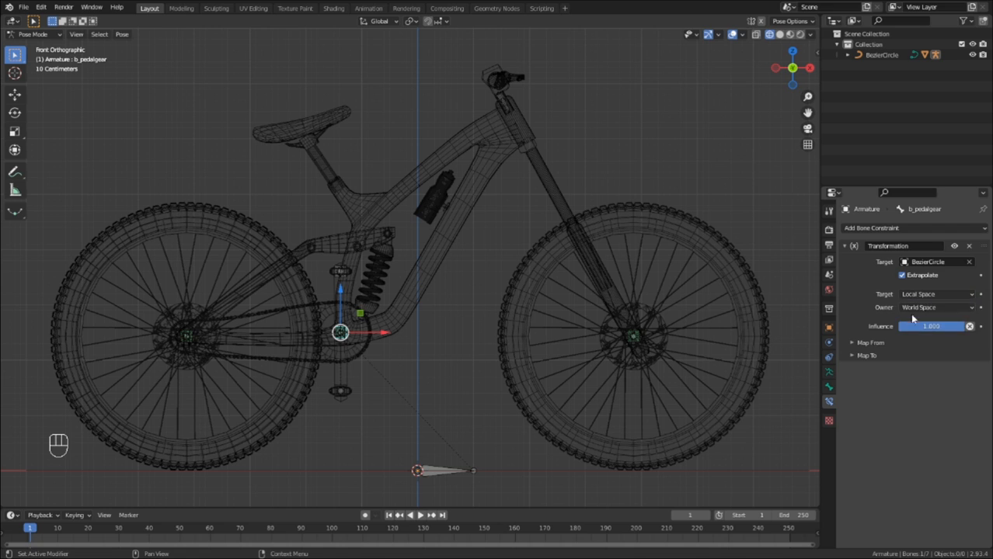
pyautogui.click(936, 307)
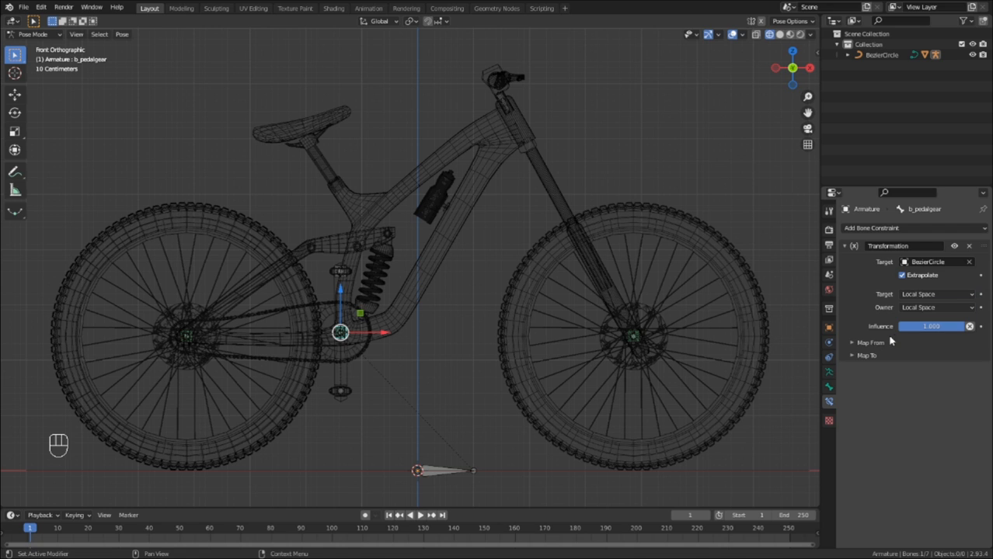
pyautogui.click(853, 343)
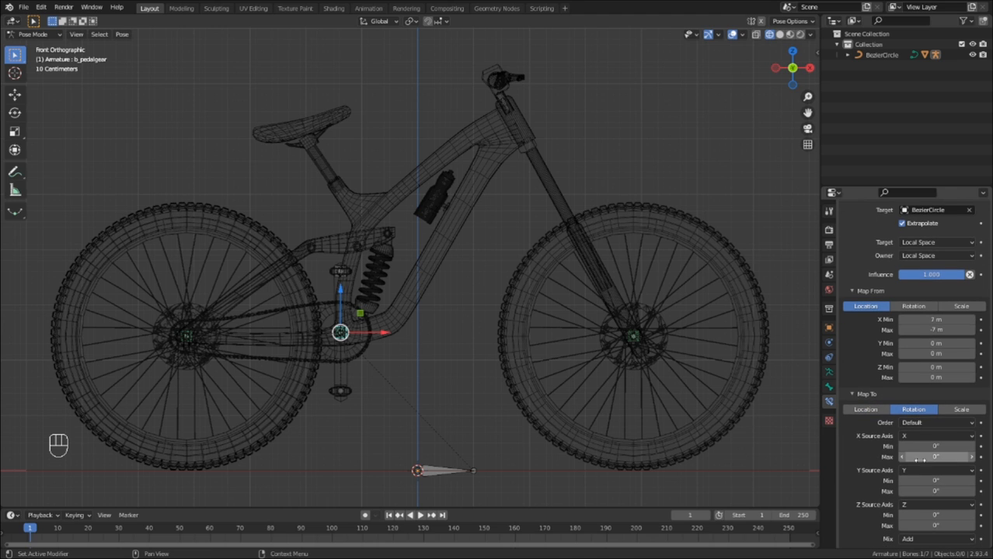
pyautogui.click(936, 436)
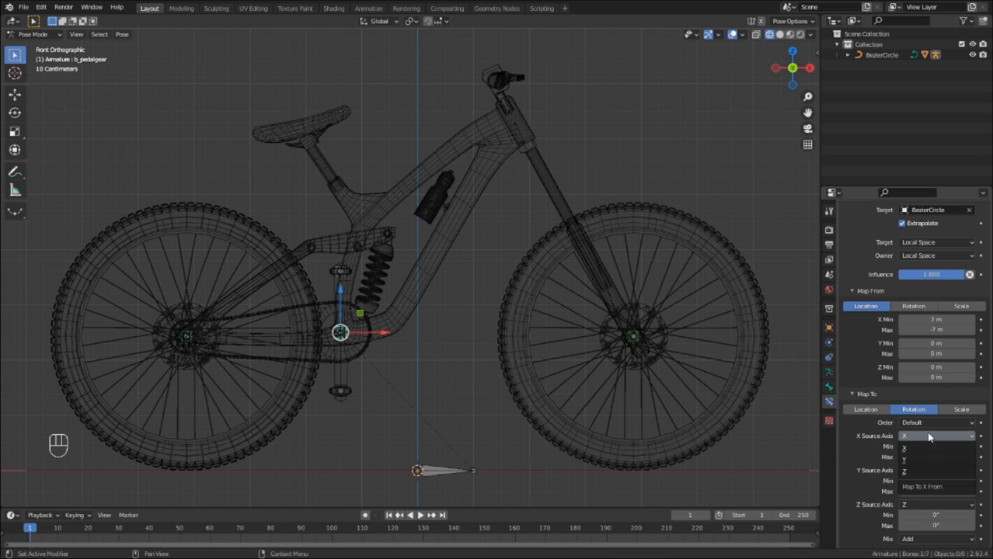
pyautogui.click(903, 448)
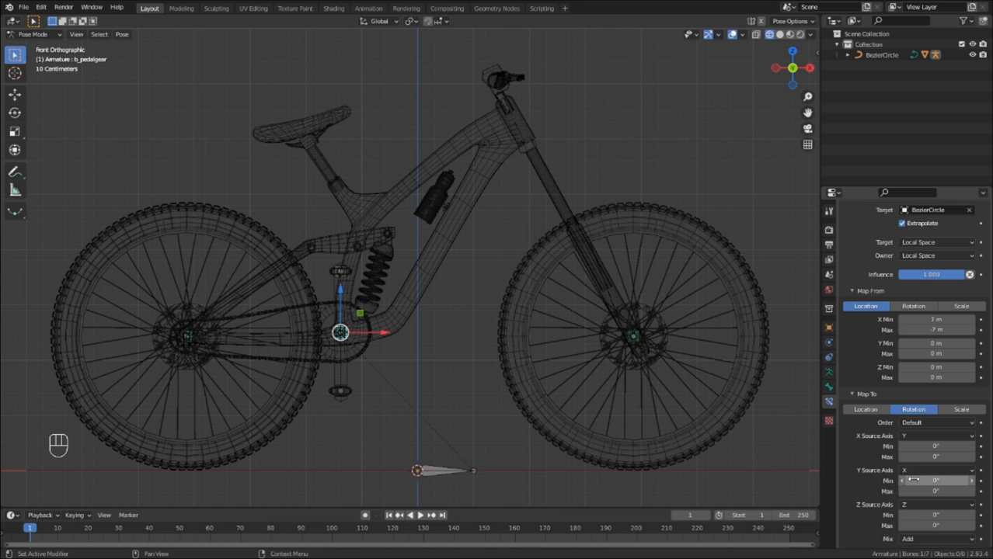
pyautogui.click(936, 480)
pyautogui.write('360')
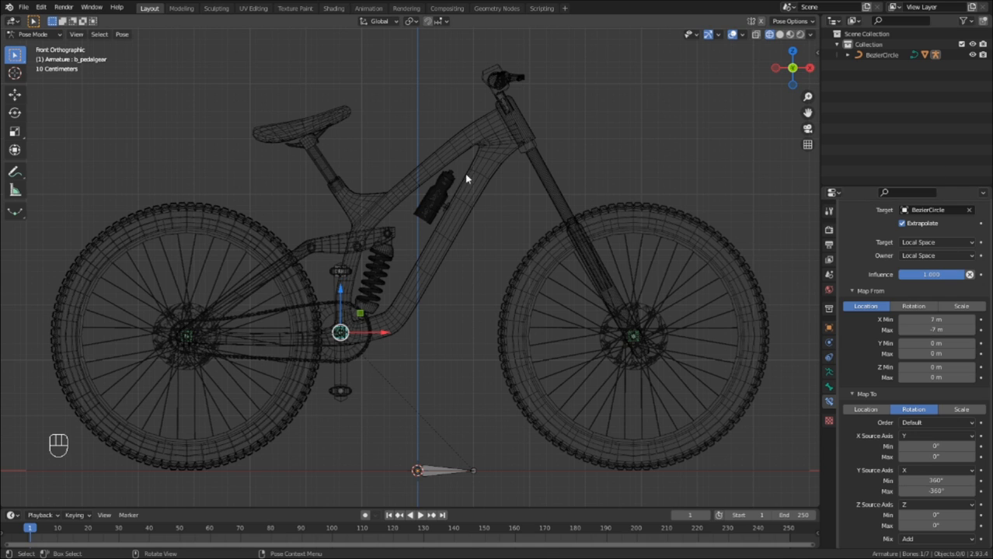
# - Add a Limit Rotation constraint to b_steering that locks X and Z at 0°
pyautogui.click(498, 93)
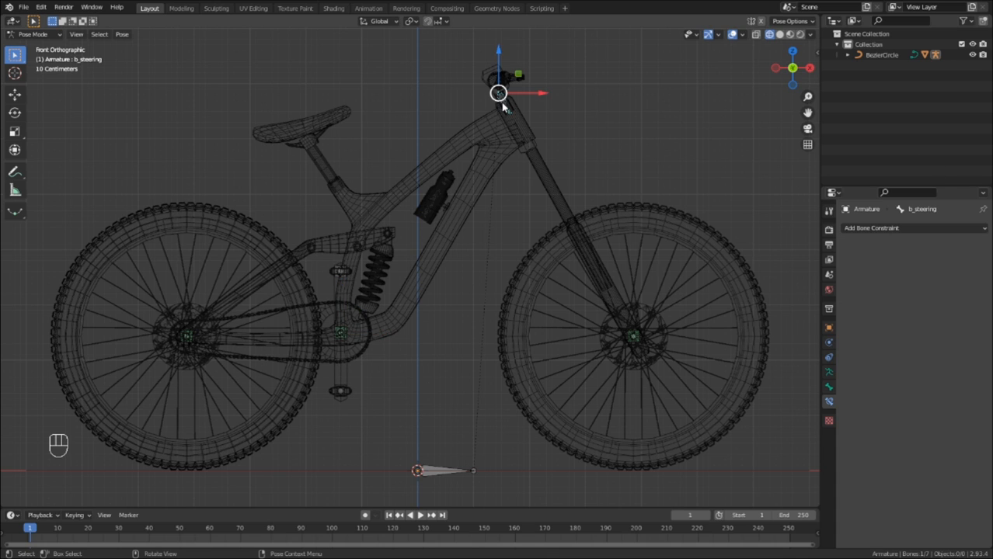
pyautogui.click(870, 228)
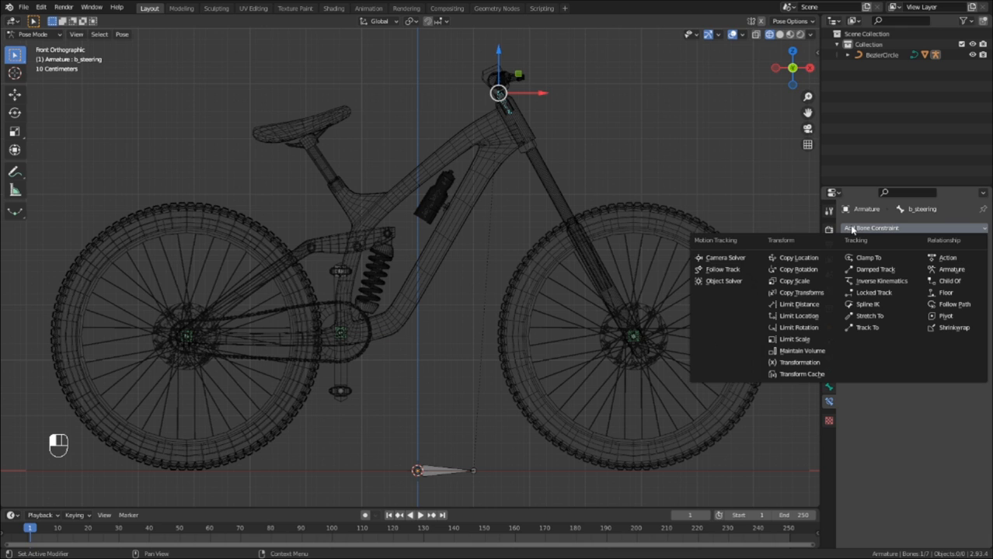
pyautogui.moveTo(799, 327)
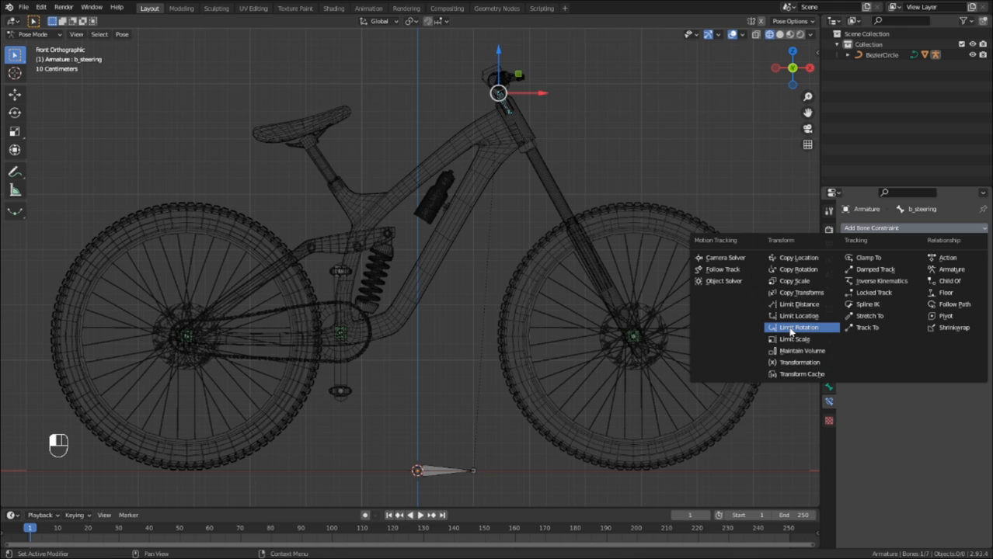
pyautogui.click(798, 327)
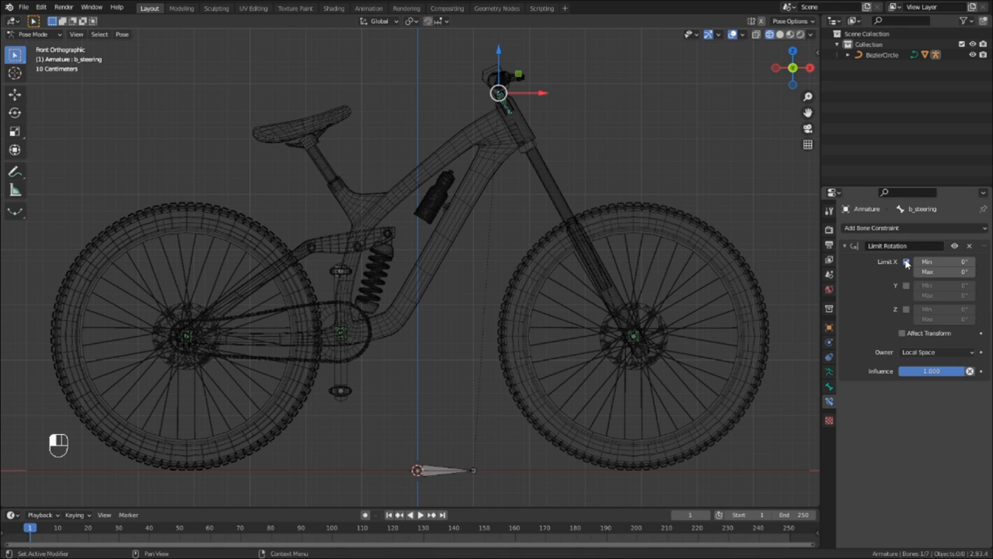
pyautogui.click(906, 285)
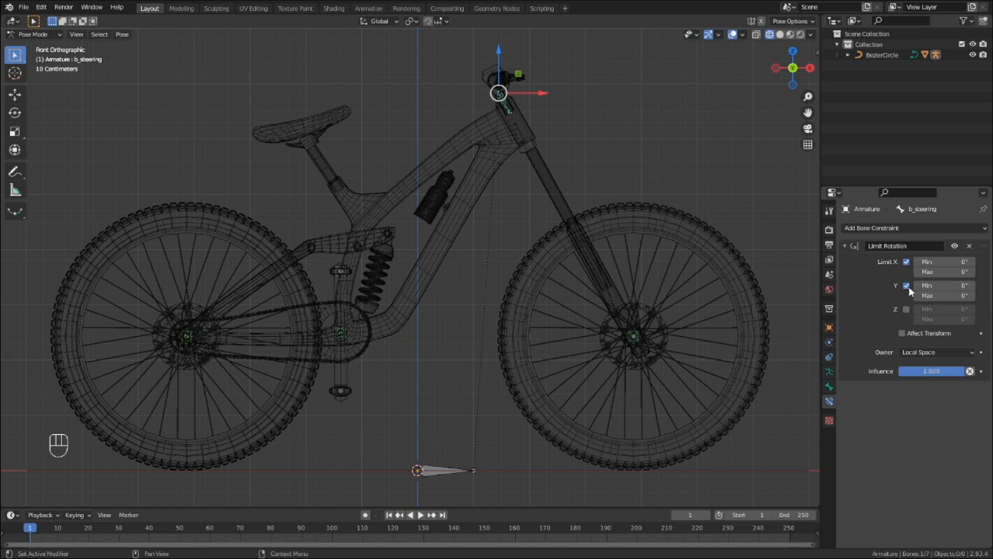
pyautogui.click(906, 309)
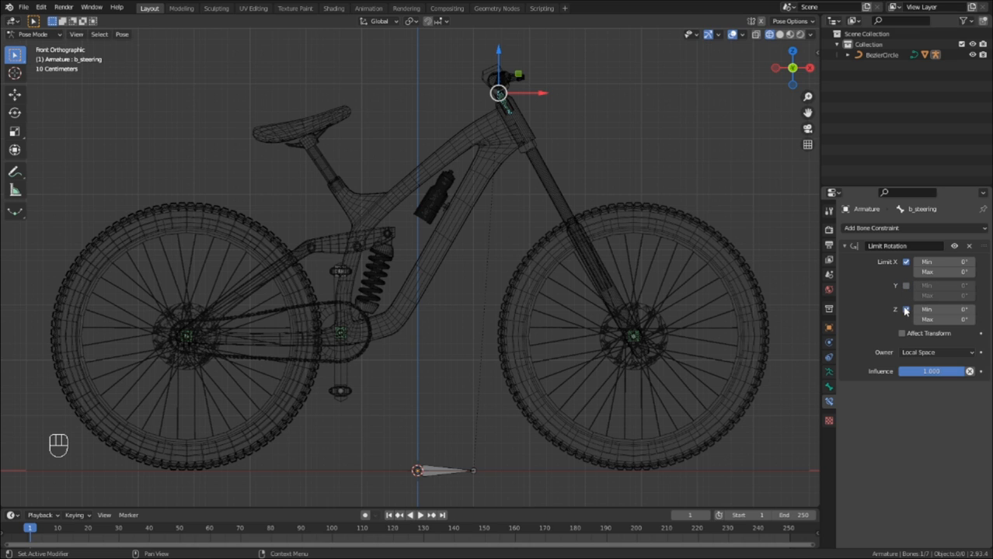
pyautogui.click(905, 309)
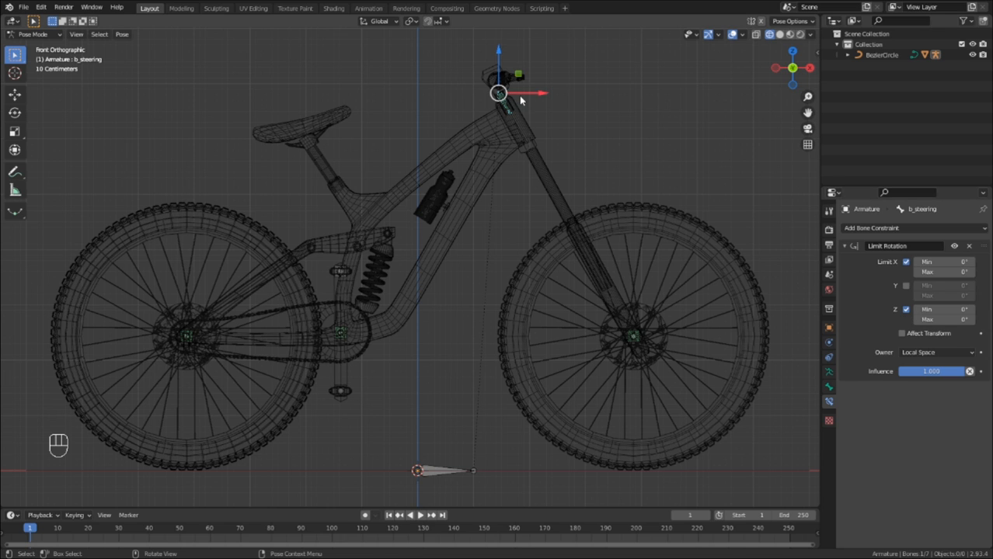
pyautogui.press('r')
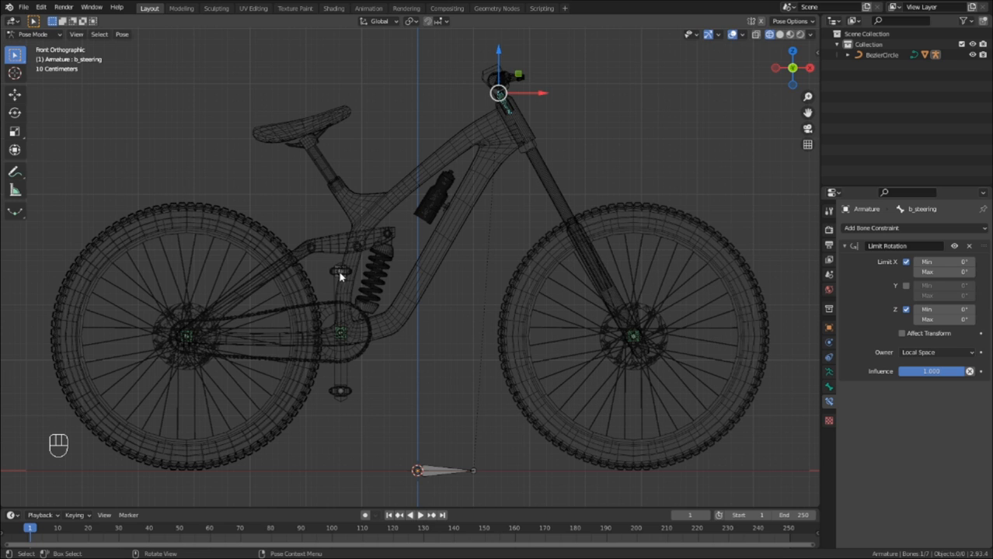
# - Add a Limit Rotation constraint to b_lp locking X and Y at 0°
pyautogui.click(872, 228)
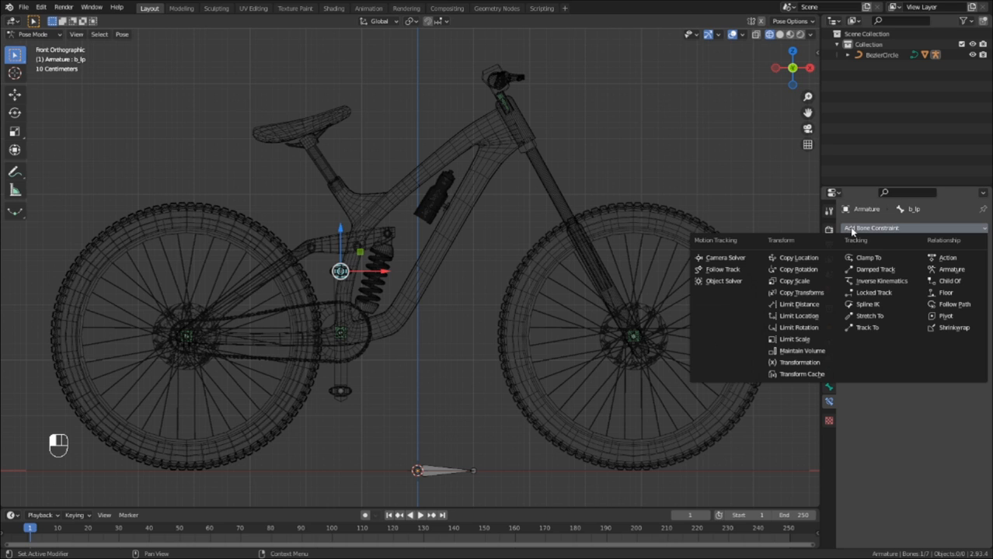
pyautogui.moveTo(798, 315)
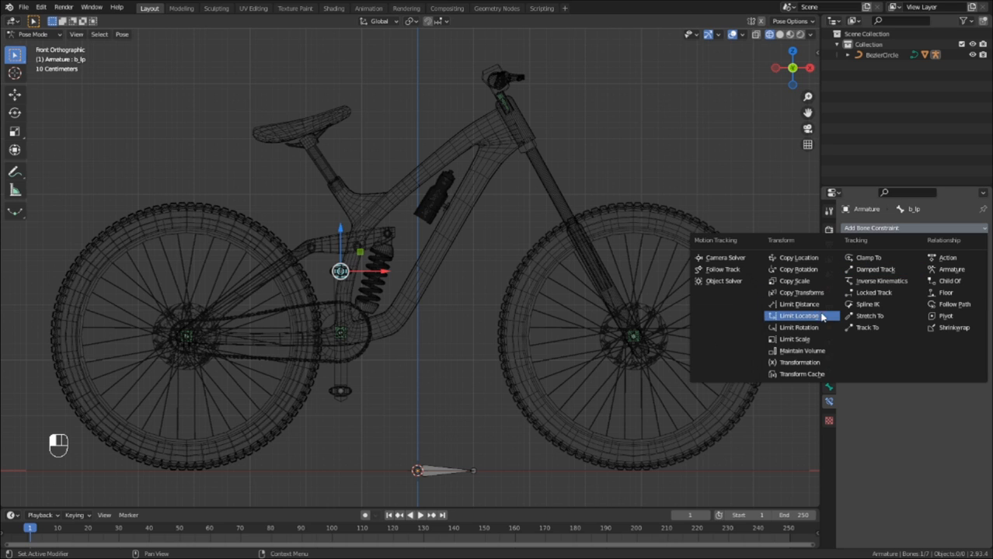
pyautogui.click(799, 327)
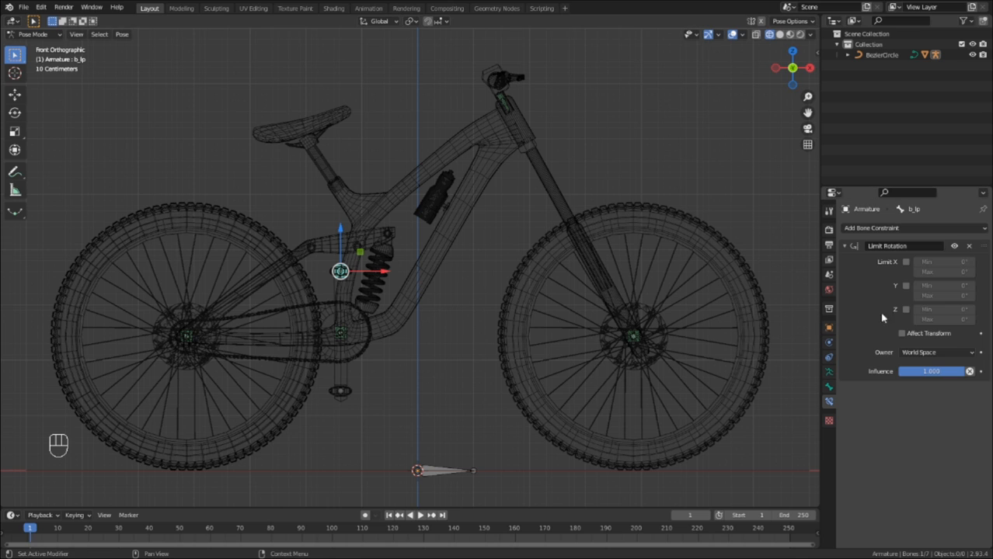
pyautogui.moveTo(898, 259)
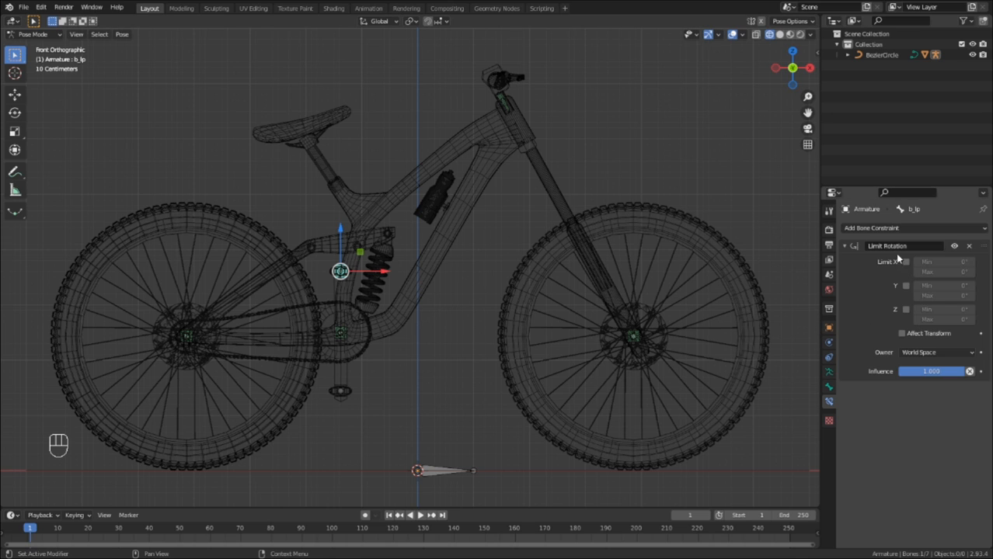
pyautogui.click(905, 286)
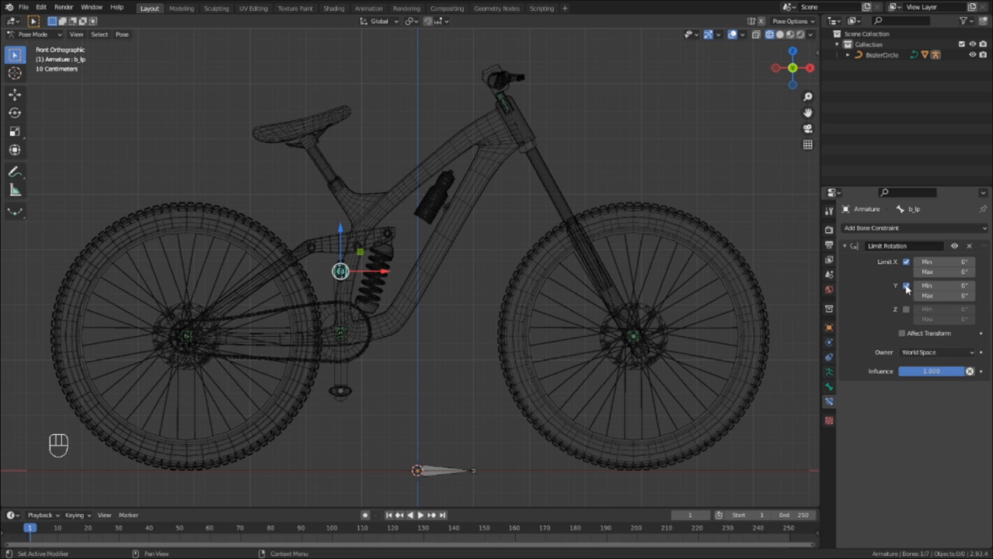
pyautogui.click(901, 333)
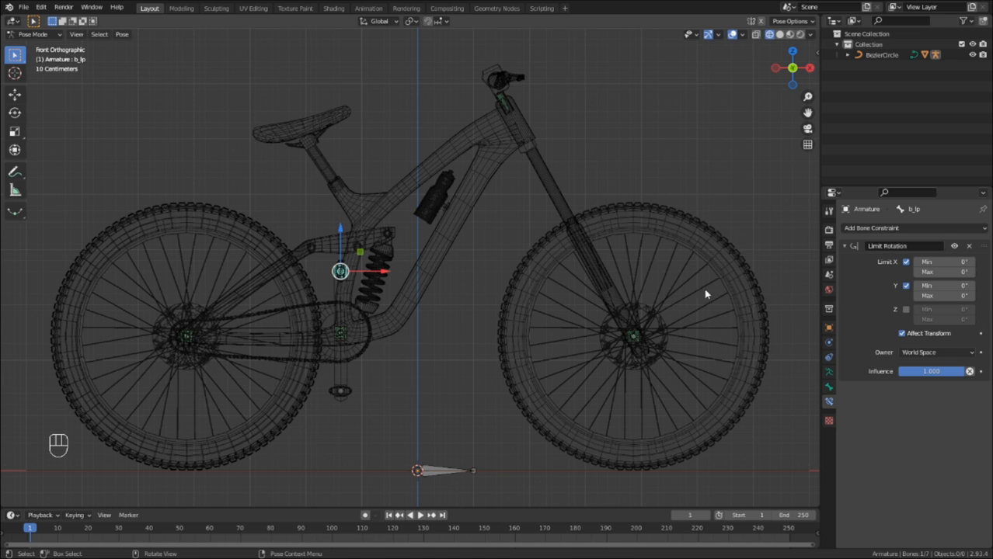
pyautogui.moveTo(341, 392)
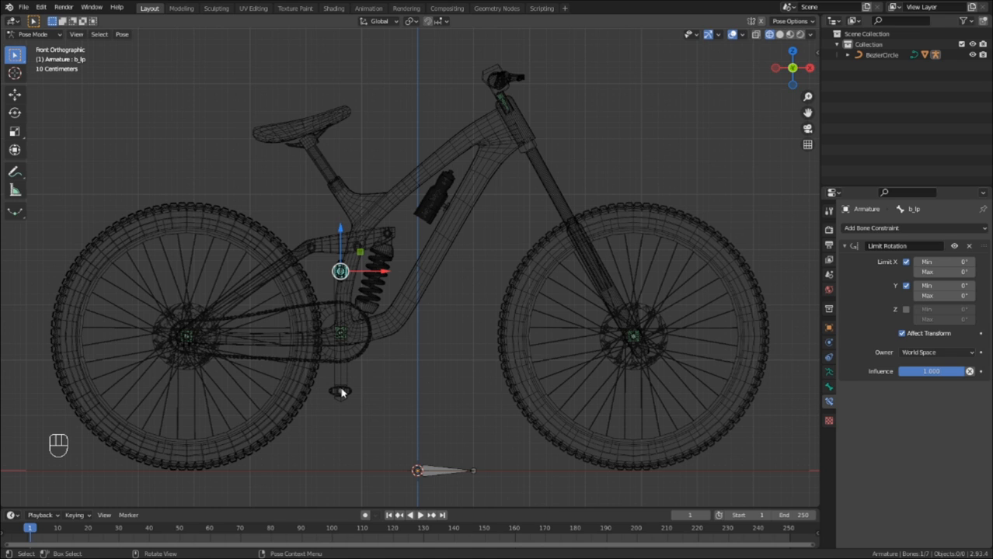
pyautogui.moveTo(354, 270)
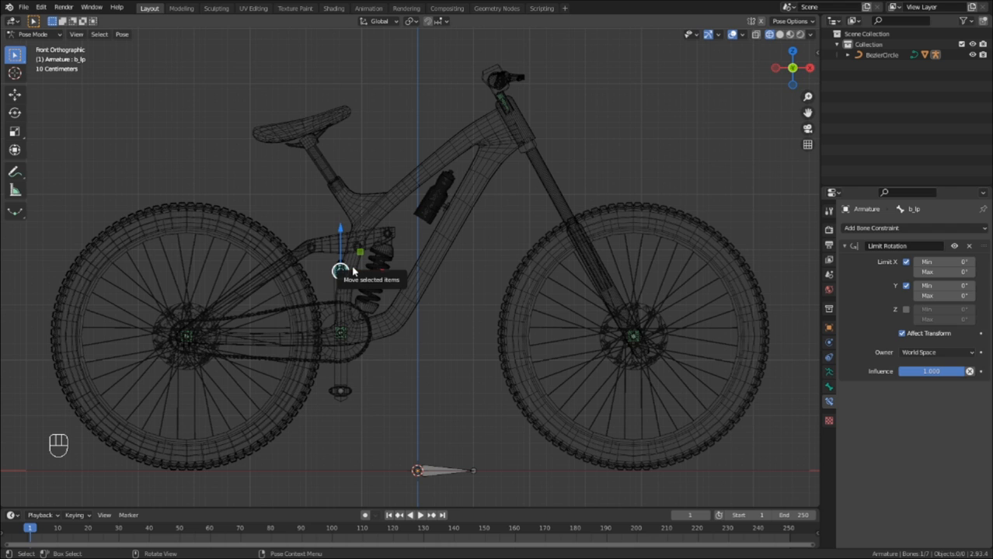
# - Clear the pedal bone's roll in Edit Mode and return to Pose Mode
pyautogui.press('Tab')
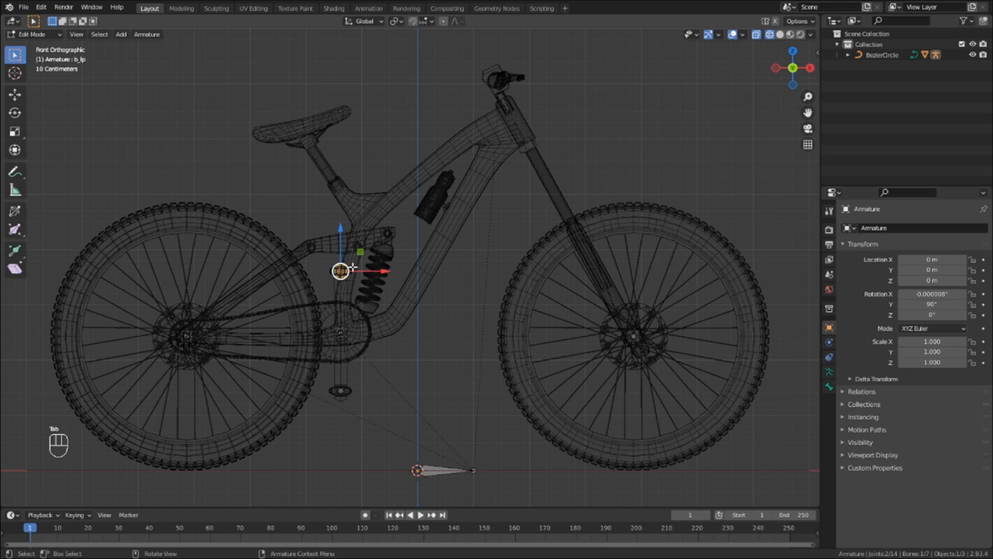
pyautogui.press('alt+r')
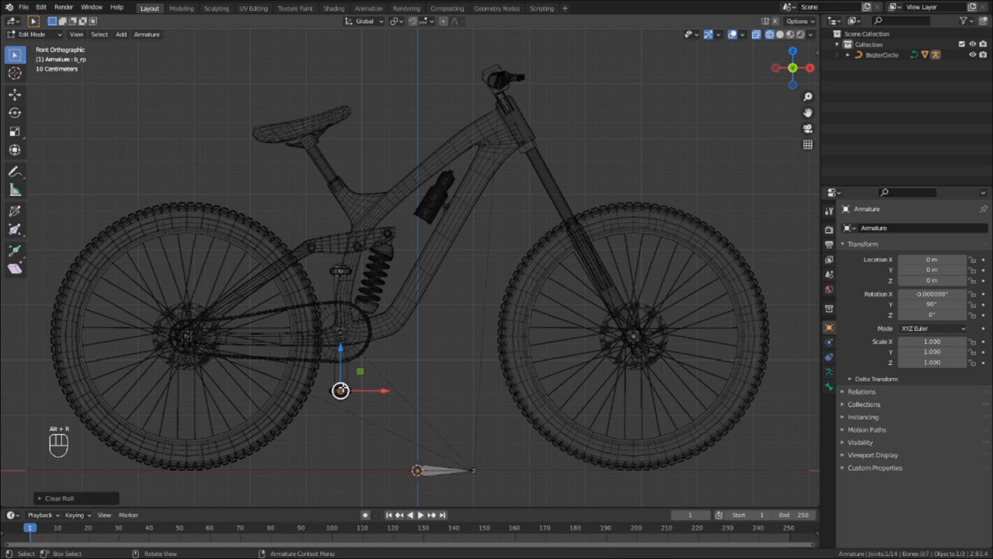
pyautogui.press('Tab')
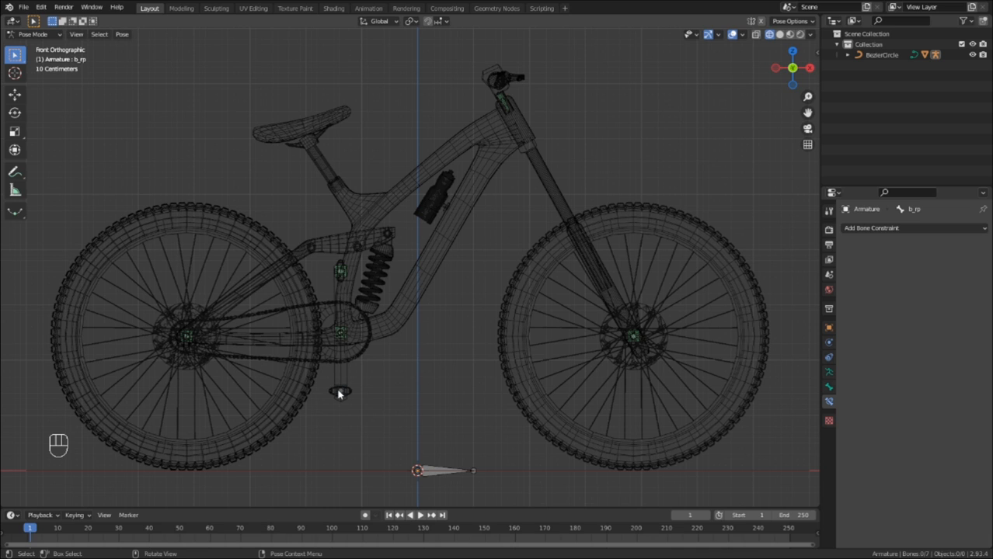
# - Select b_rp and add a Limit Rotation constraint locking its X and Y axes
pyautogui.click(340, 391)
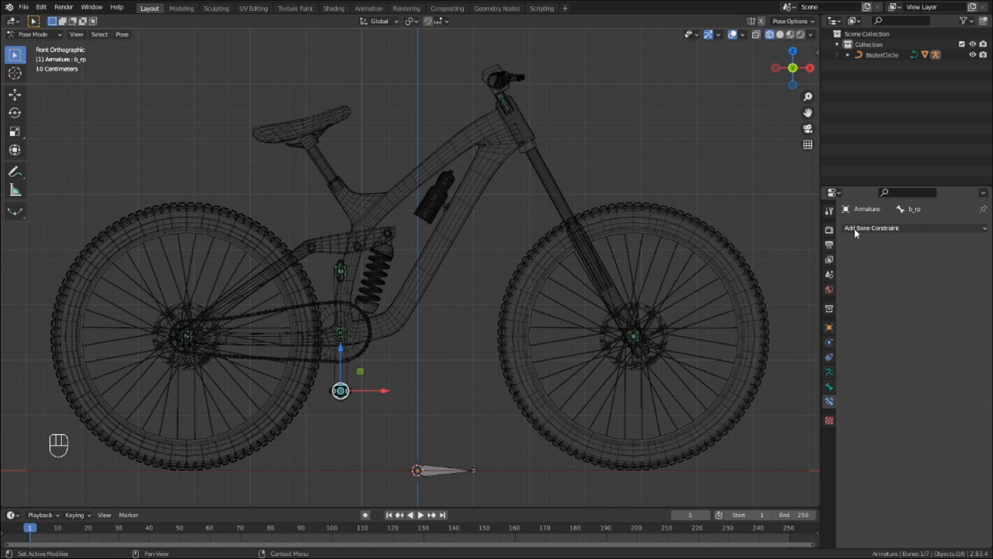
pyautogui.click(913, 228)
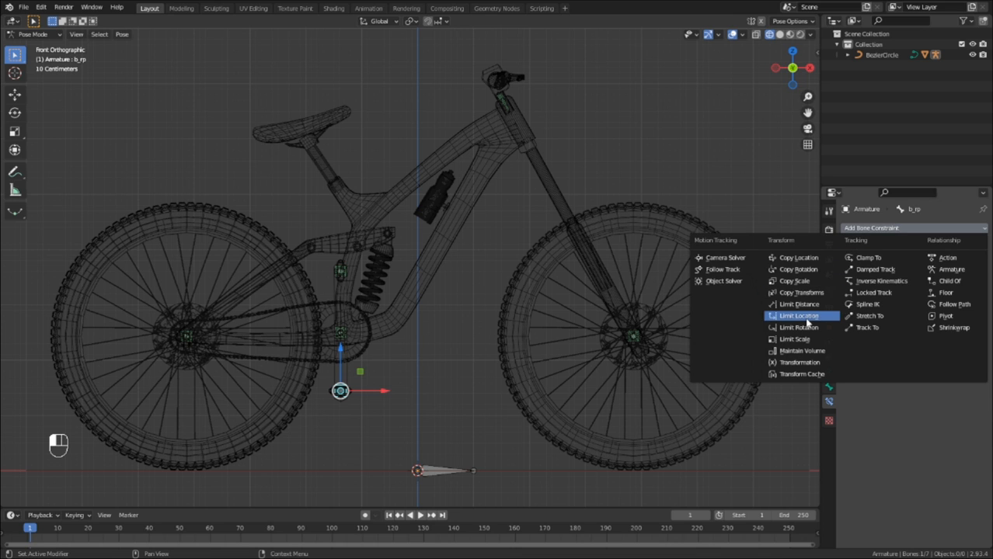
pyautogui.click(798, 327)
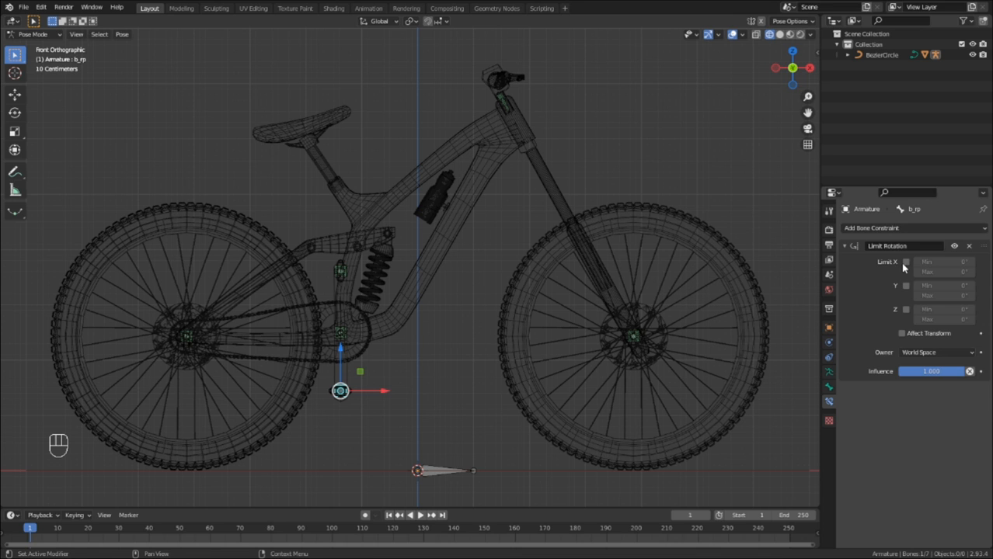
pyautogui.click(906, 286)
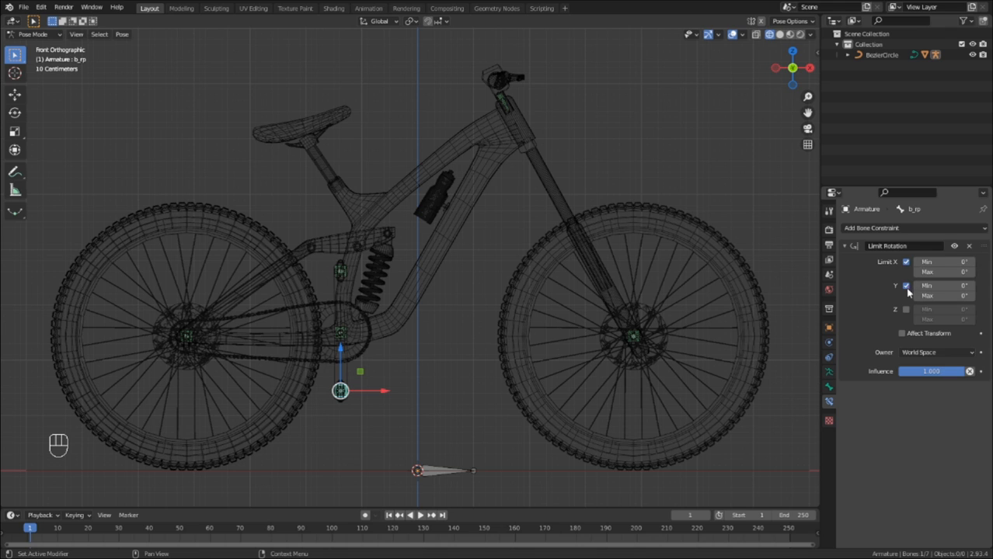
pyautogui.click(901, 333)
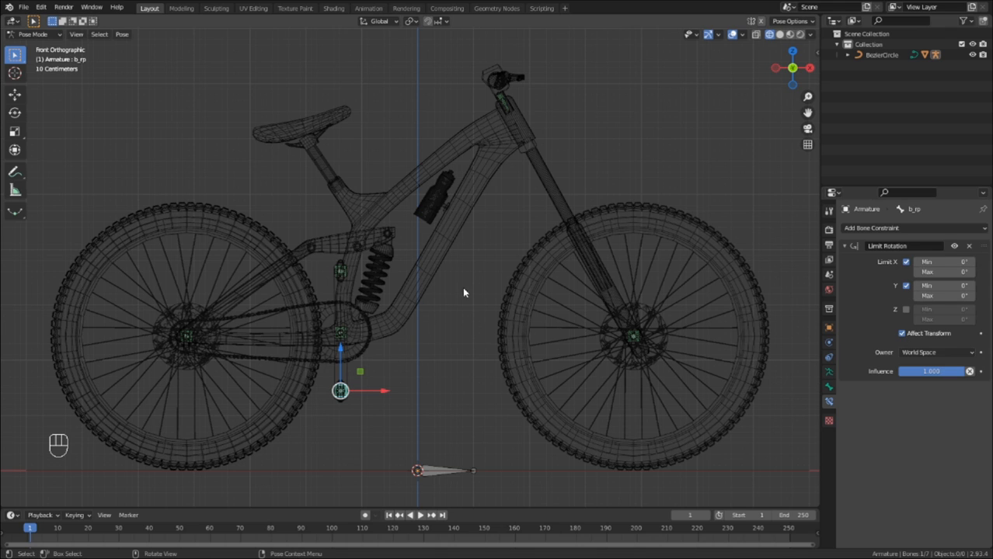
pyautogui.moveTo(365, 473)
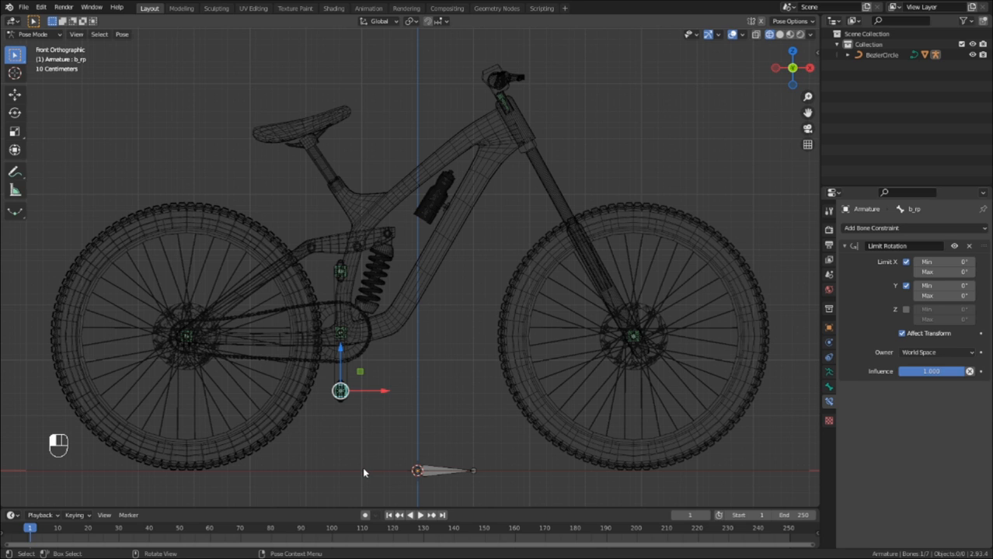
# - Leave Pose Mode with Ctrl+Tab and cancel a trial move of BezierCircle
pyautogui.press('ctrl+tab')
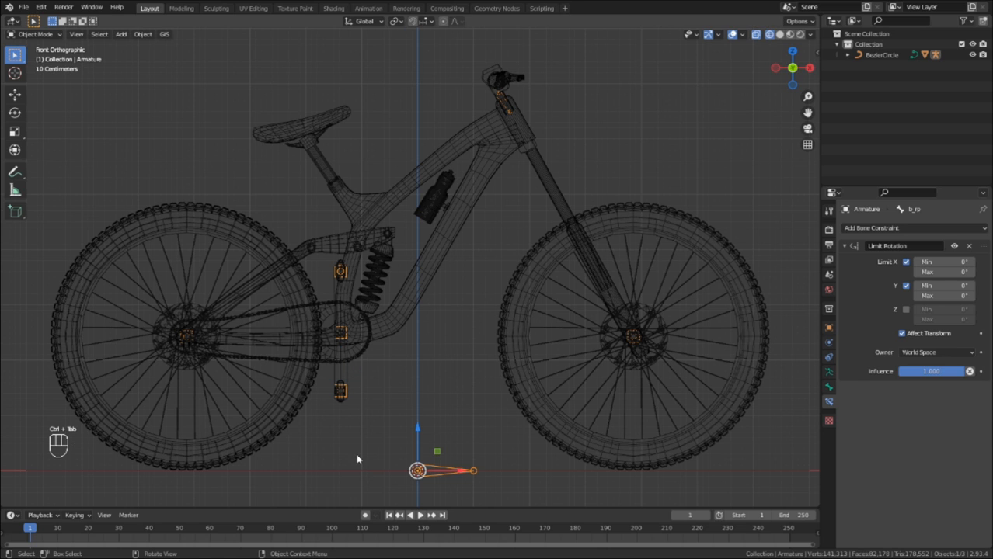
pyautogui.moveTo(397, 472)
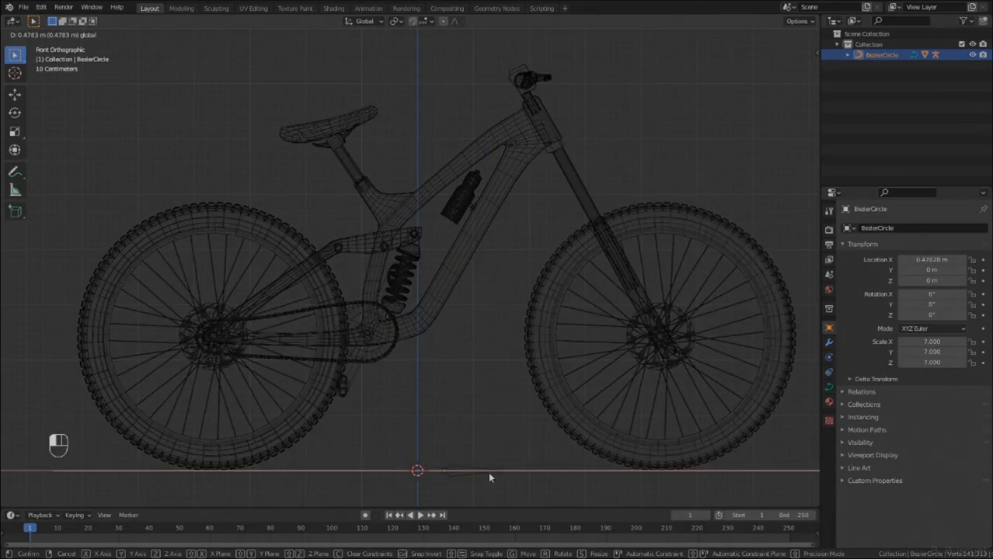
pyautogui.press('Tab')
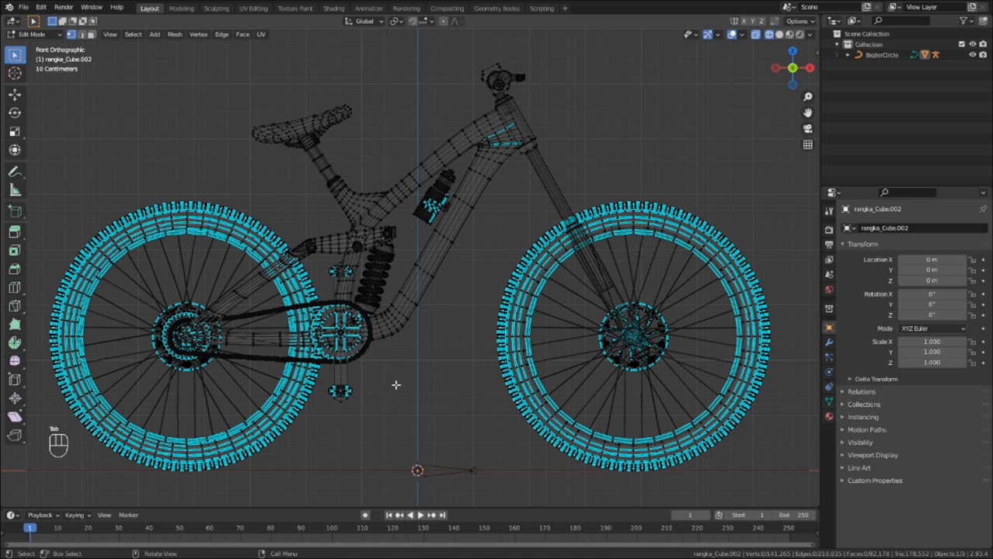
# - Rotate the PL and PR vertex groups 90° each, then leave Edit Mode
pyautogui.click(828, 347)
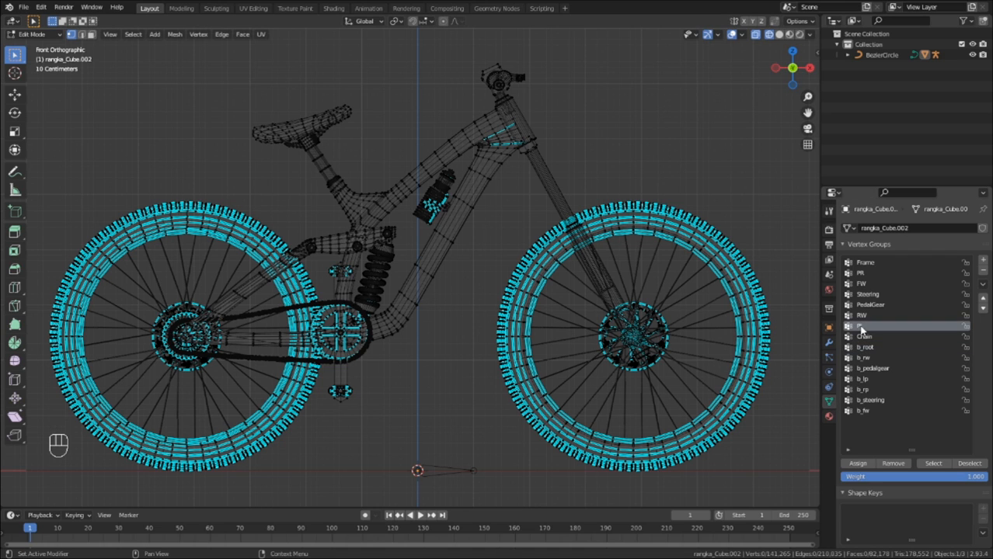
pyautogui.click(933, 463)
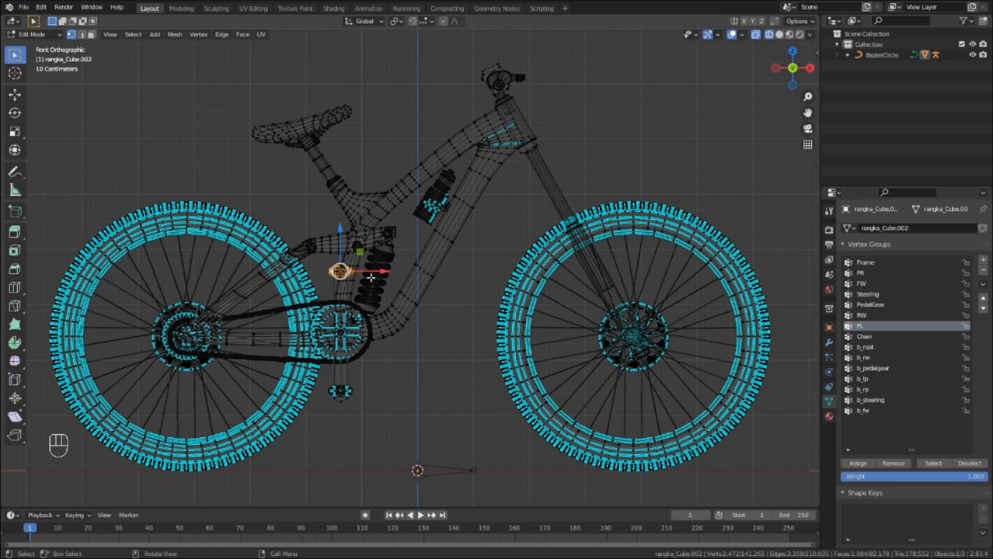
pyautogui.press('r')
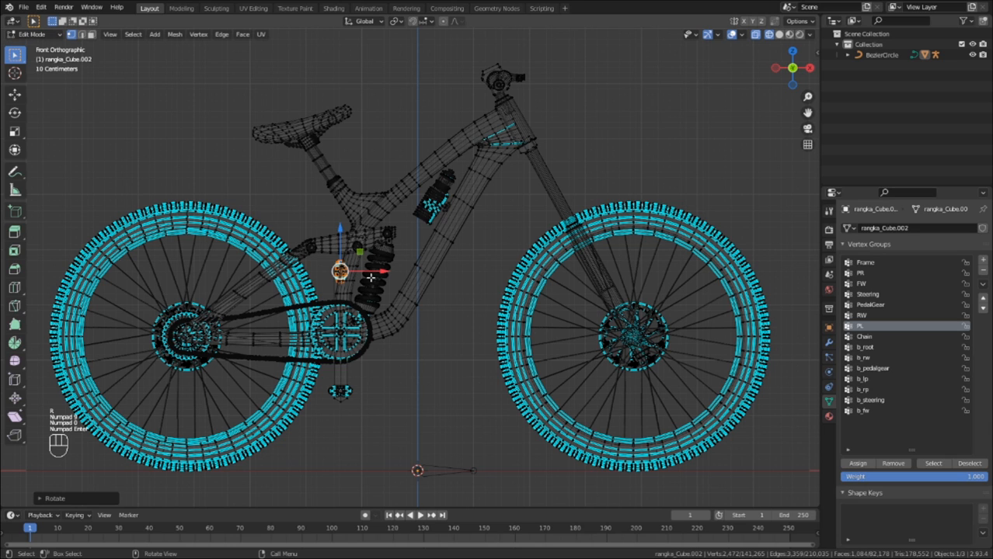
pyautogui.click(969, 463)
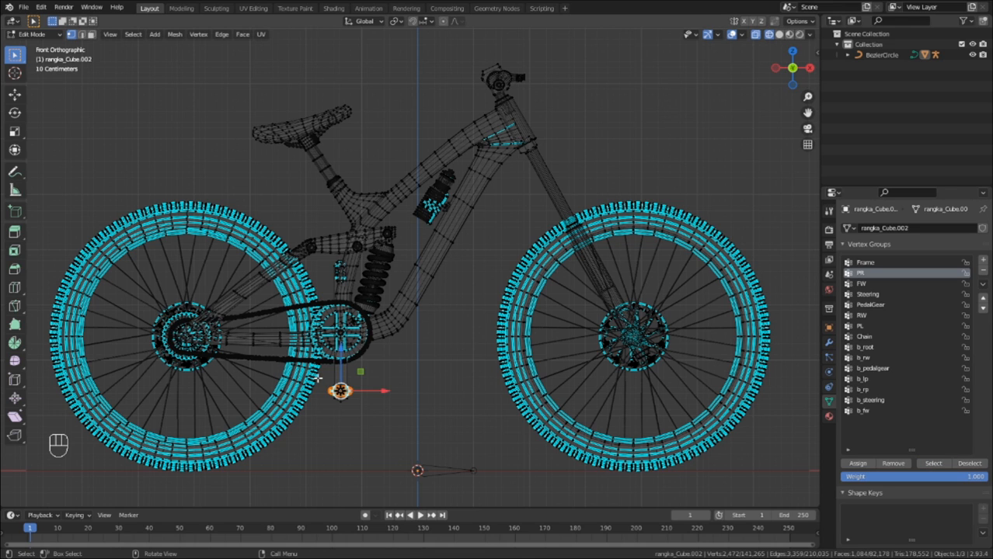
pyautogui.press('r')
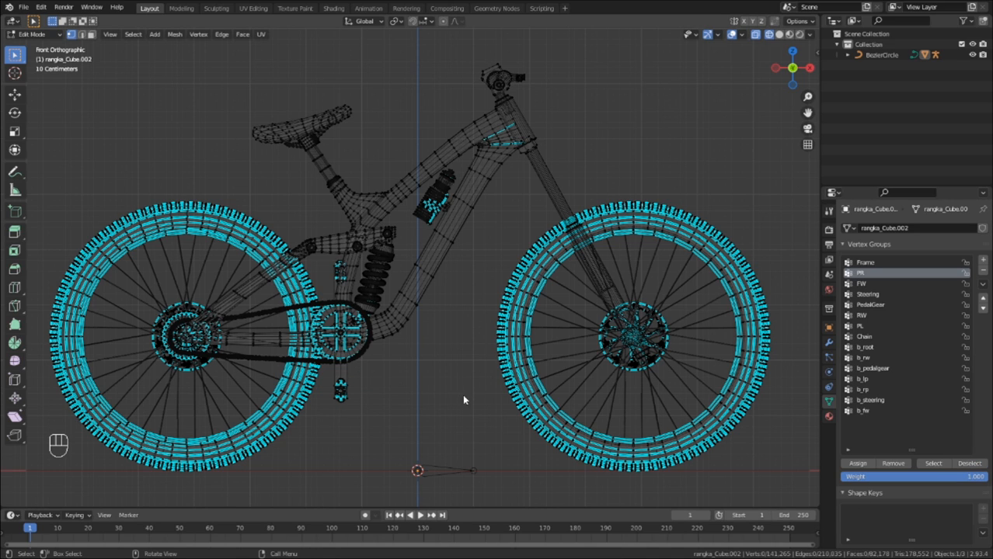
pyautogui.press('Tab')
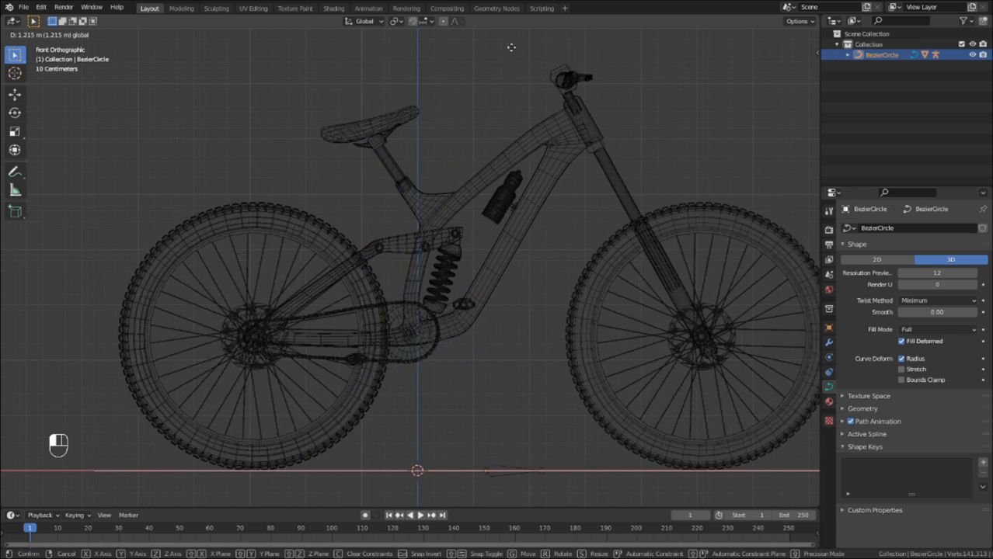
# - Drag the Timeline's top border upward to enlarge the lower animation area
pyautogui.moveTo(511, 47); pyautogui.dragTo(506, 67)
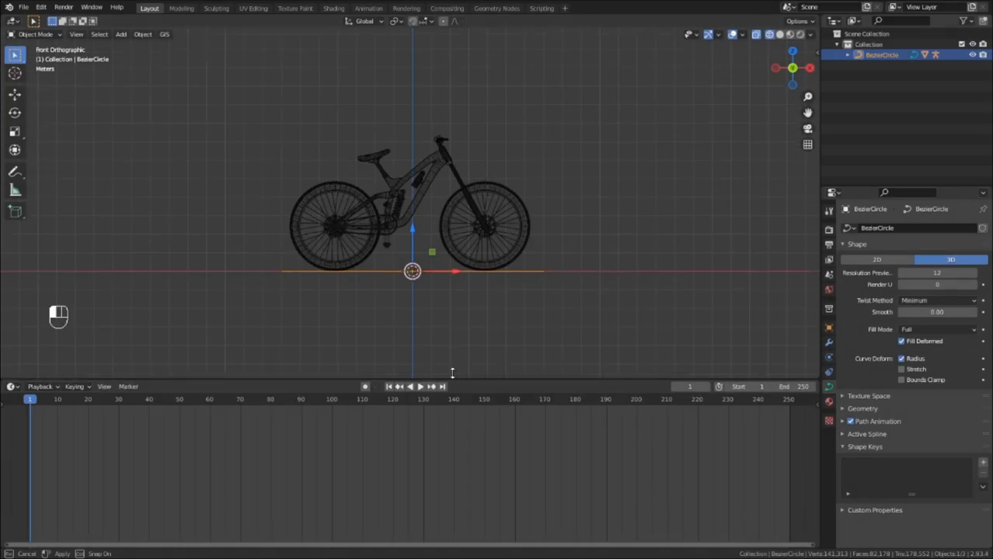
# - Open the Dope Sheet Action Editor and create a new action named WheelTesting
pyautogui.click(12, 301)
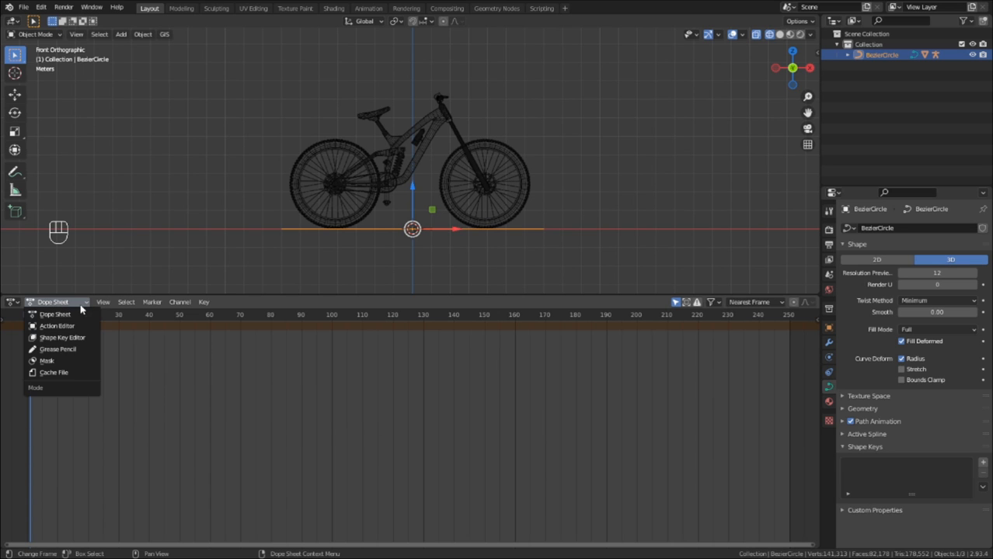
pyautogui.click(56, 325)
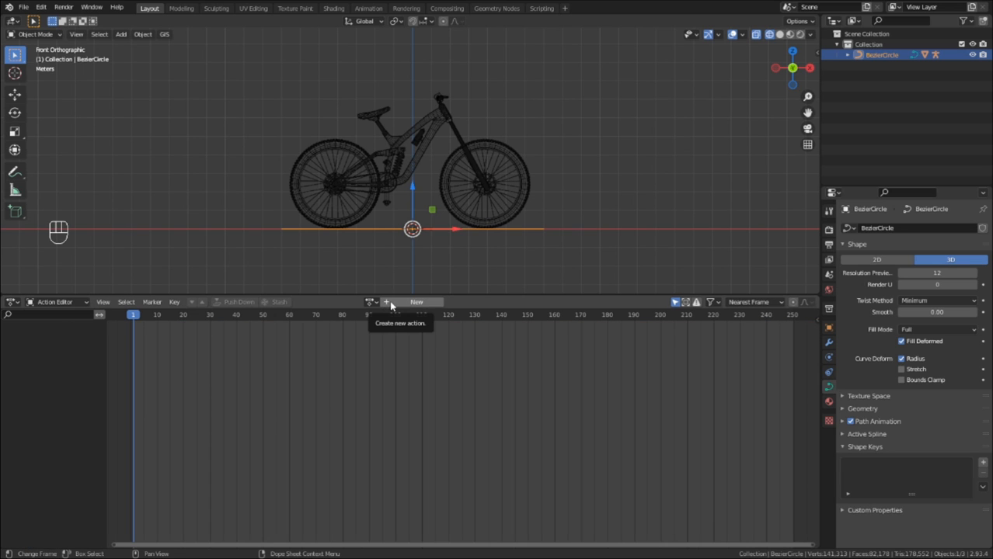
pyautogui.click(416, 302)
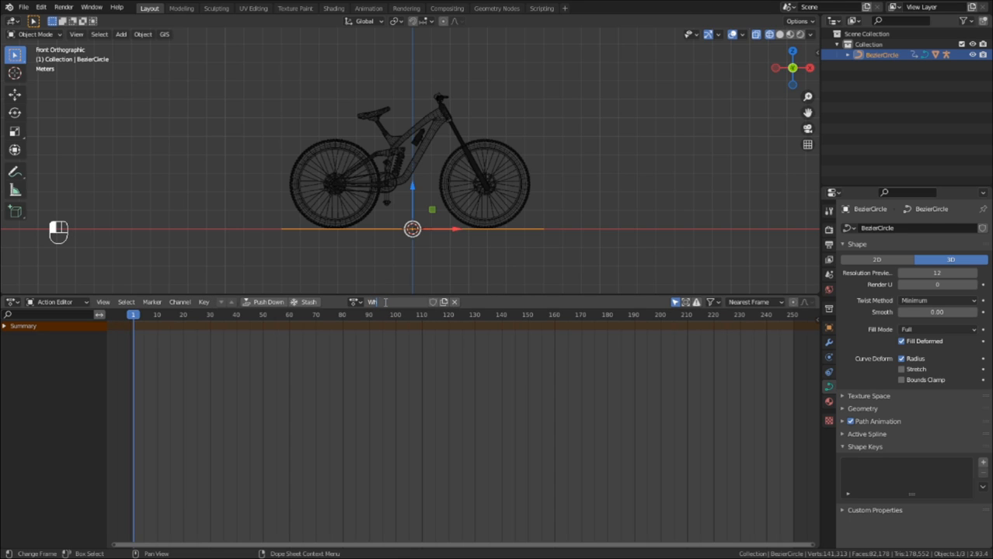
pyautogui.write('WheelTesting')
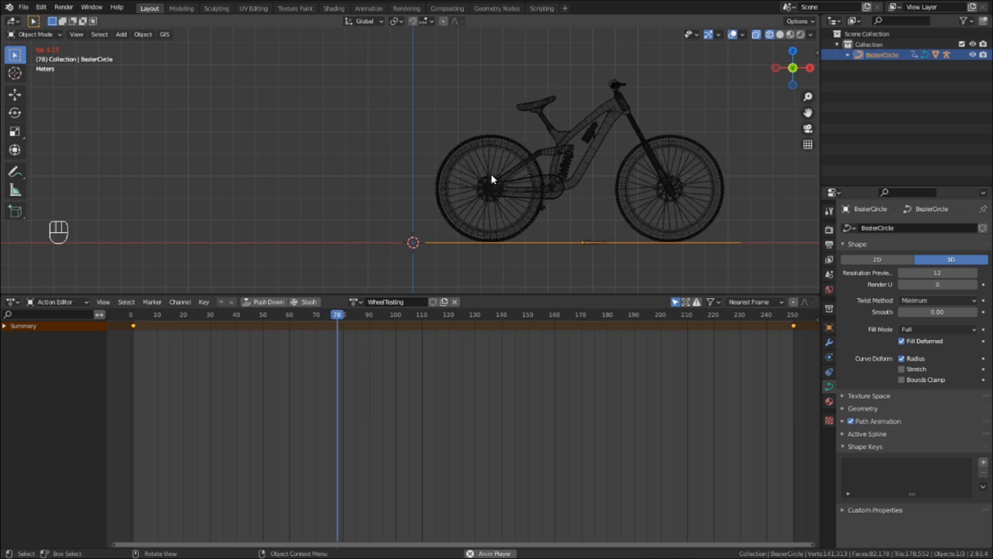
pyautogui.click(435, 315)
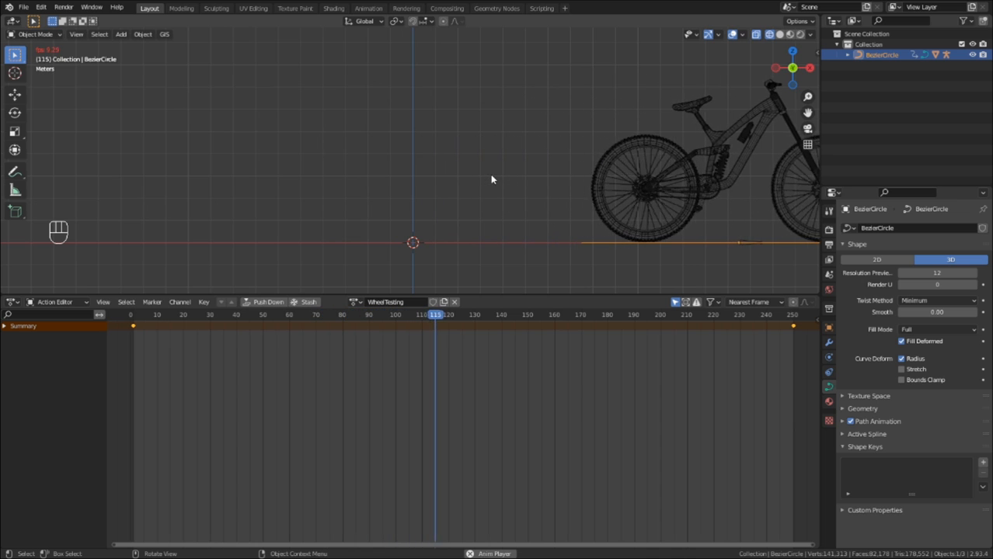